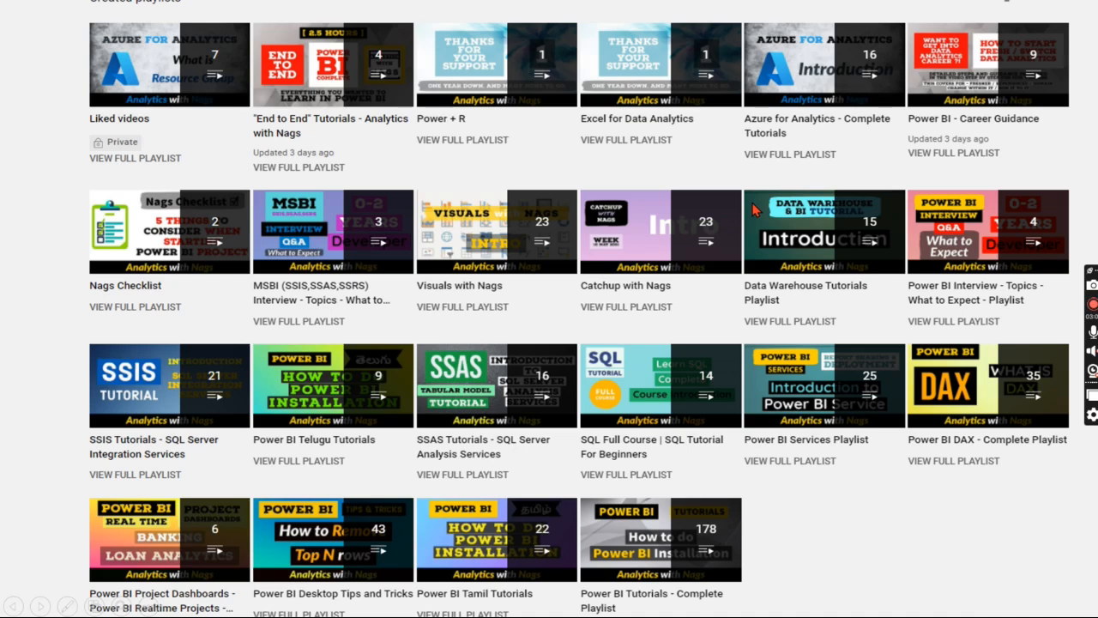
pyautogui.moveTo(1045, 86)
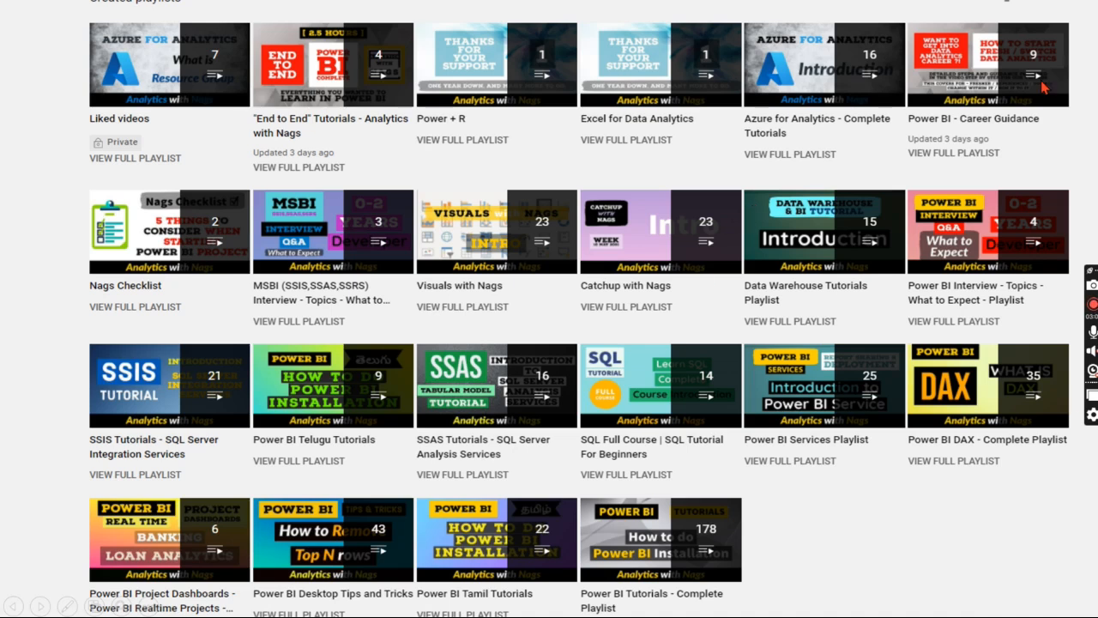
pyautogui.moveTo(894, 260)
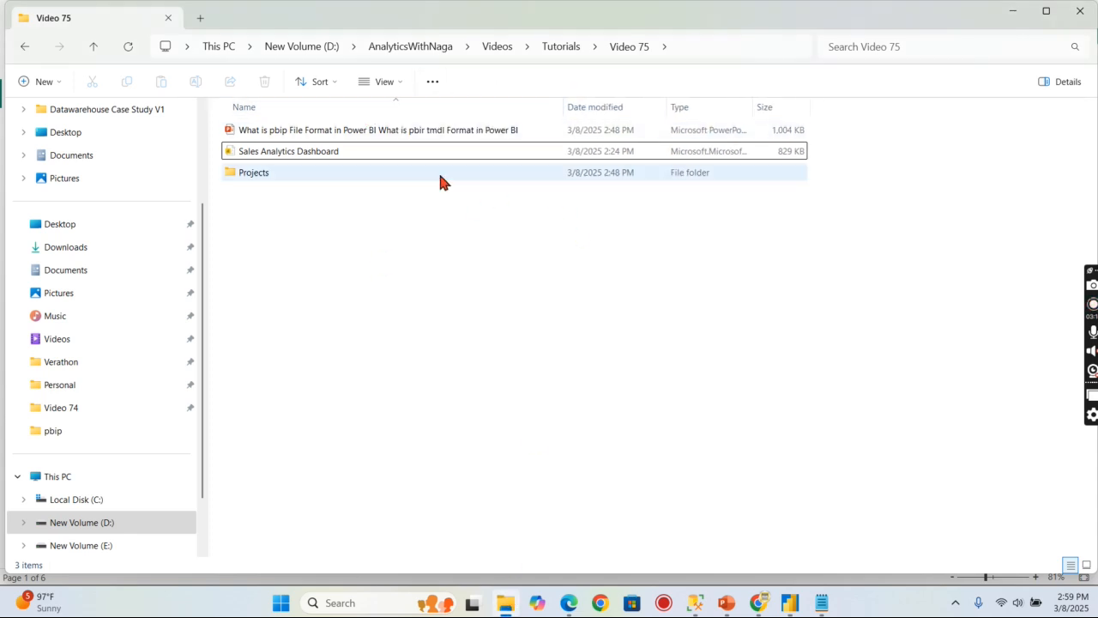
pyautogui.moveTo(288, 151)
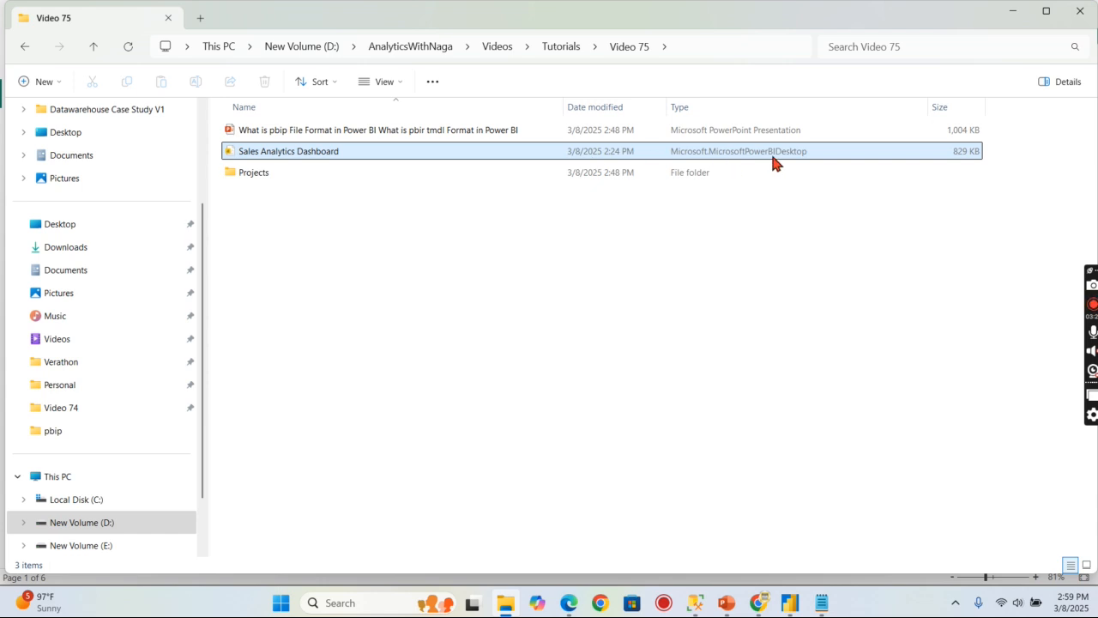
# - View the Sales Analytics Dashboard .pbix file's properties in File Explorer, then close them
pyautogui.rightClick(288, 151)
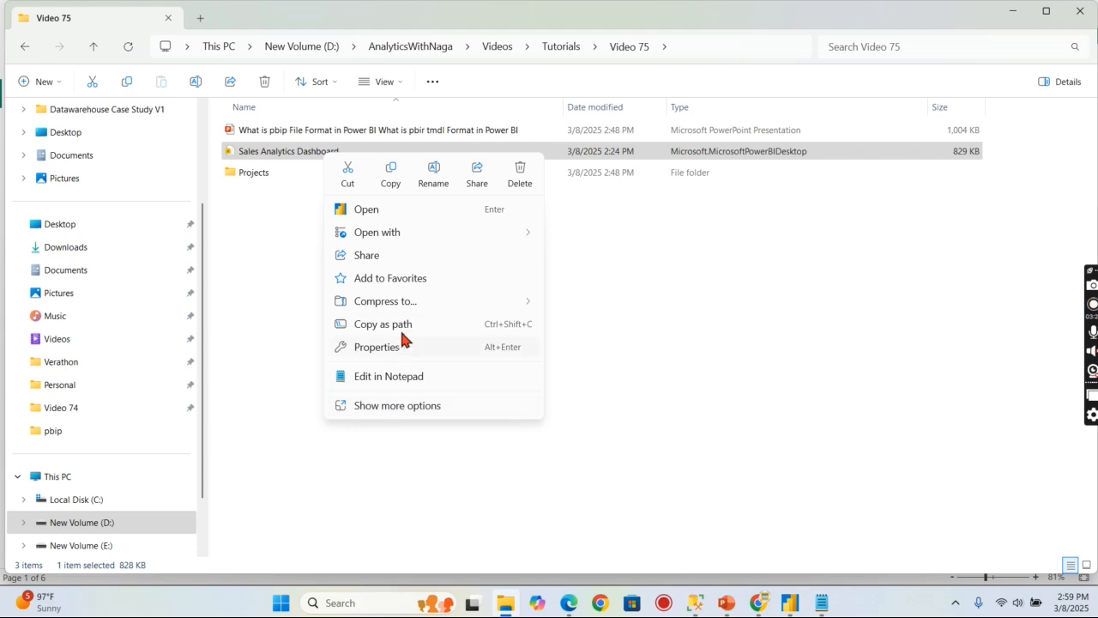
pyautogui.click(376, 347)
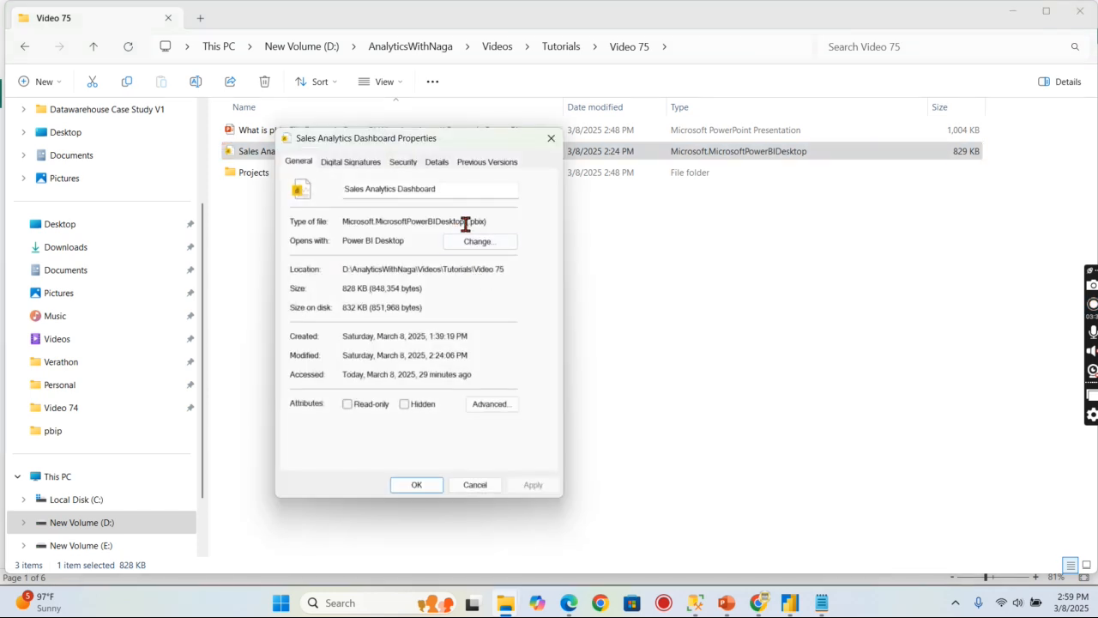
pyautogui.click(475, 485)
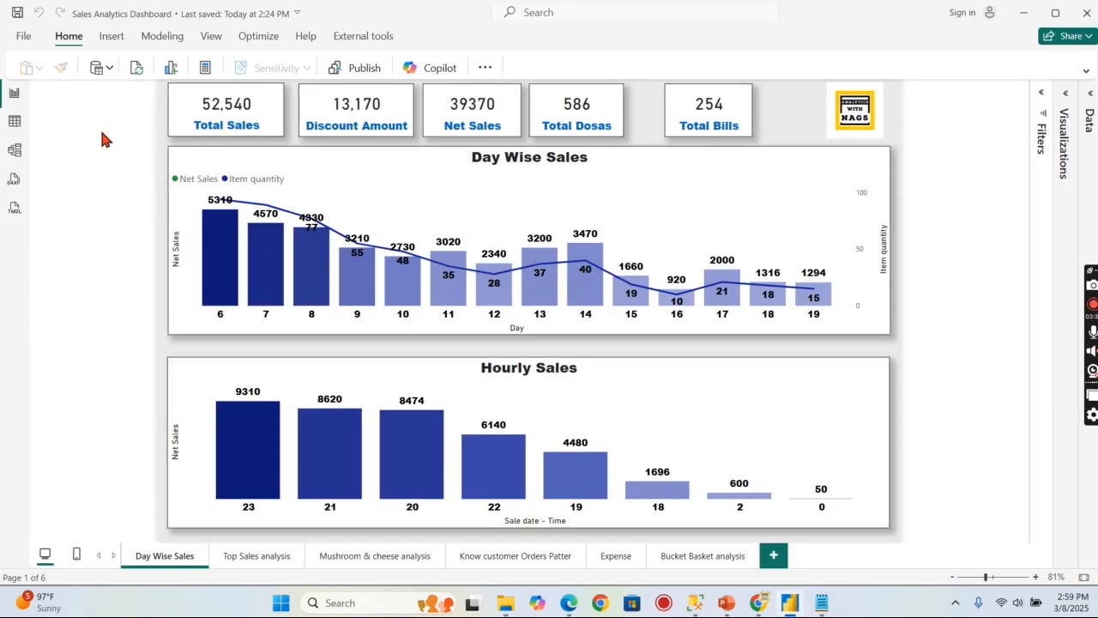
pyautogui.moveTo(923, 402)
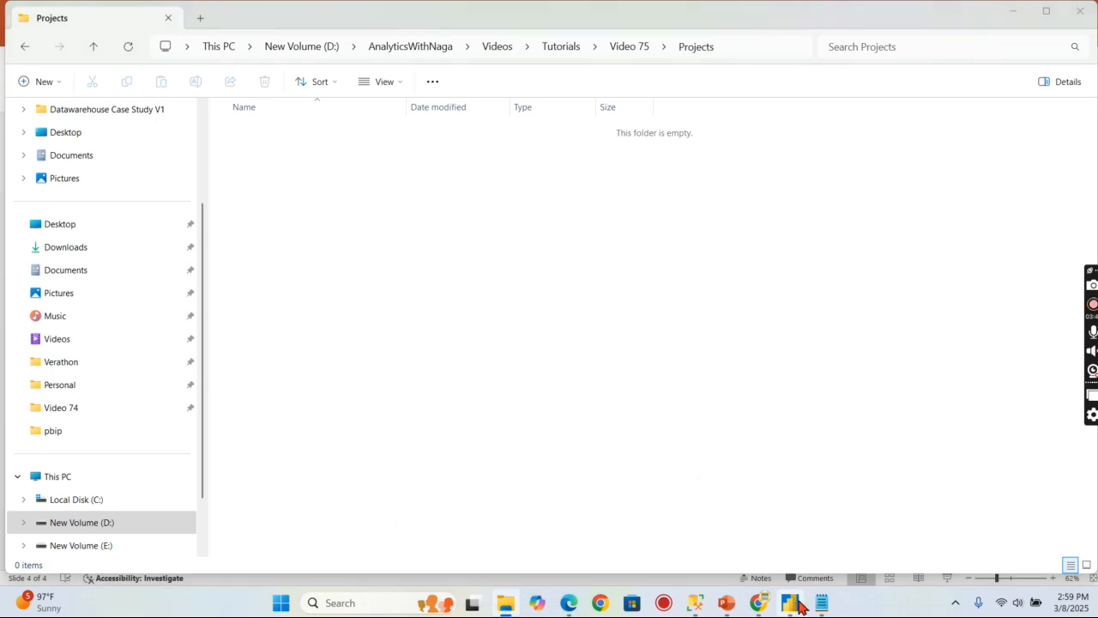
# - Review the Save as file types (.pbix, .pbit, .pbip) and cancel without saving
pyautogui.click(788, 602)
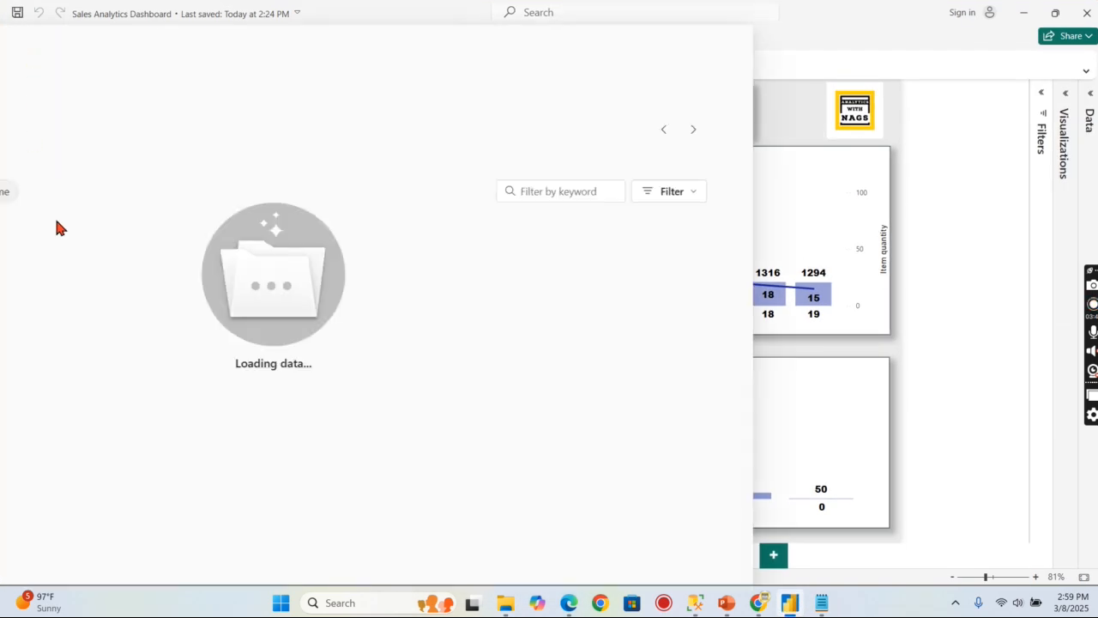
pyautogui.click(61, 168)
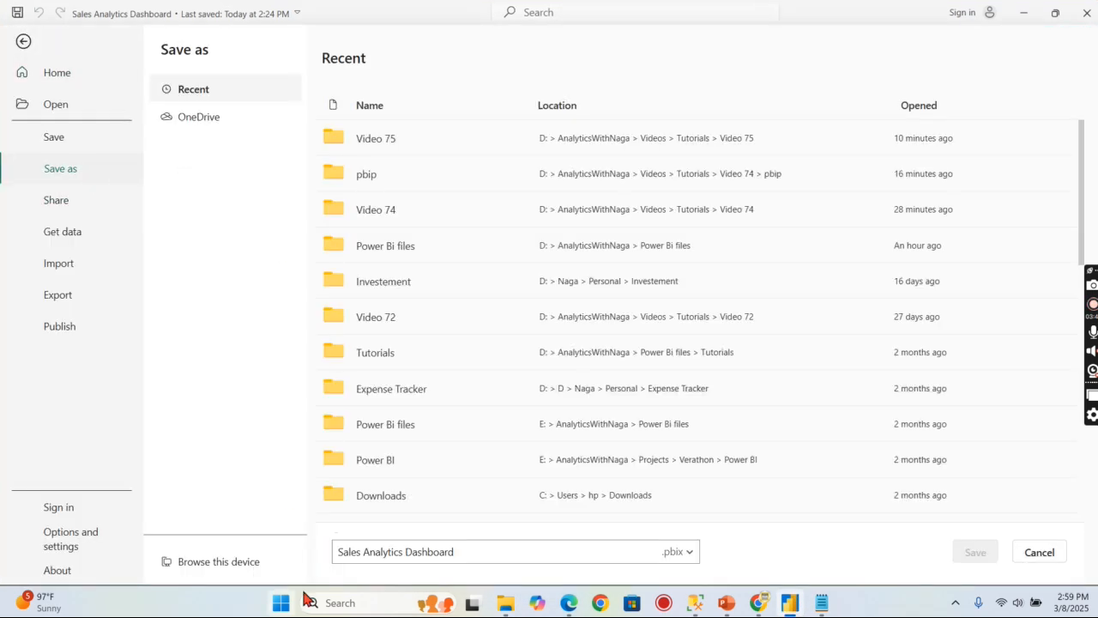
pyautogui.click(677, 552)
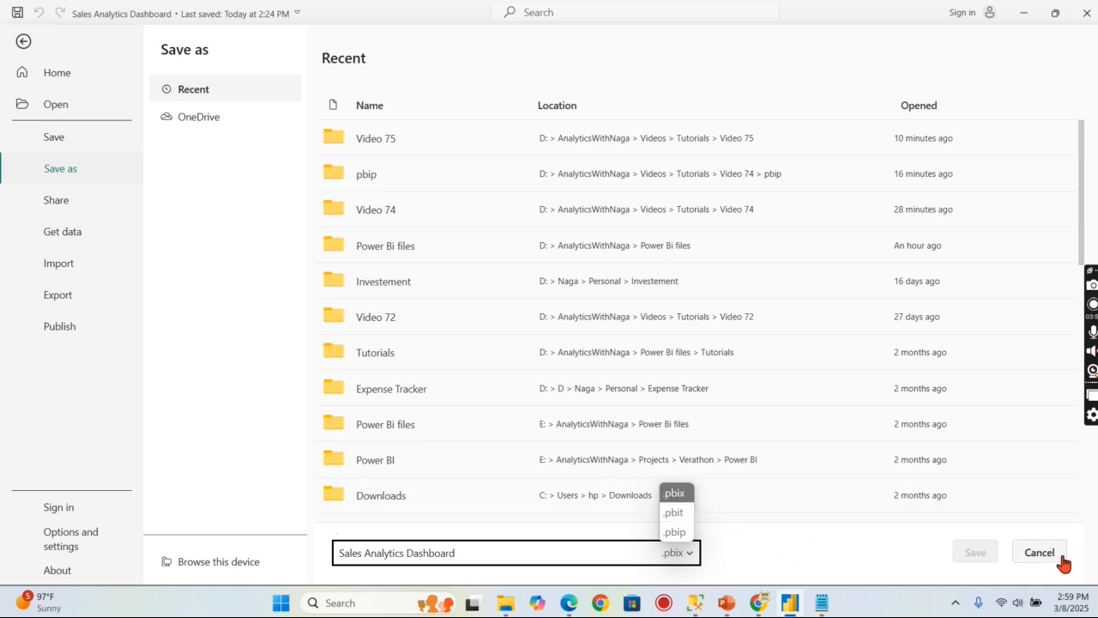
pyautogui.click(1039, 552)
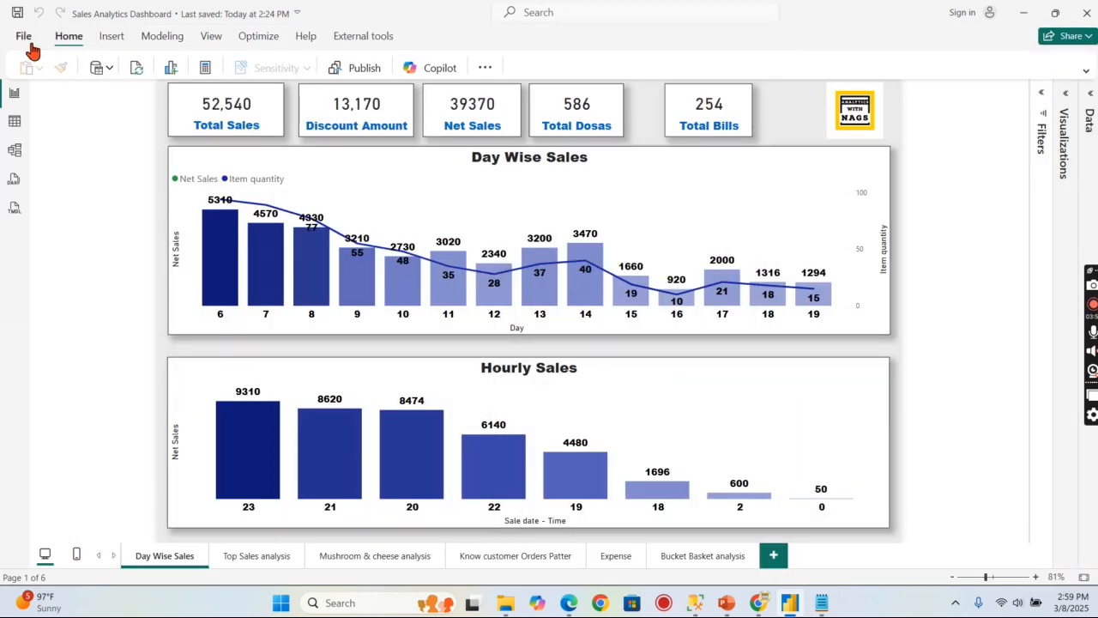
# - In Options > Preview features, toggle the Power BI Project (.pbip) save option off and back on
pyautogui.click(23, 35)
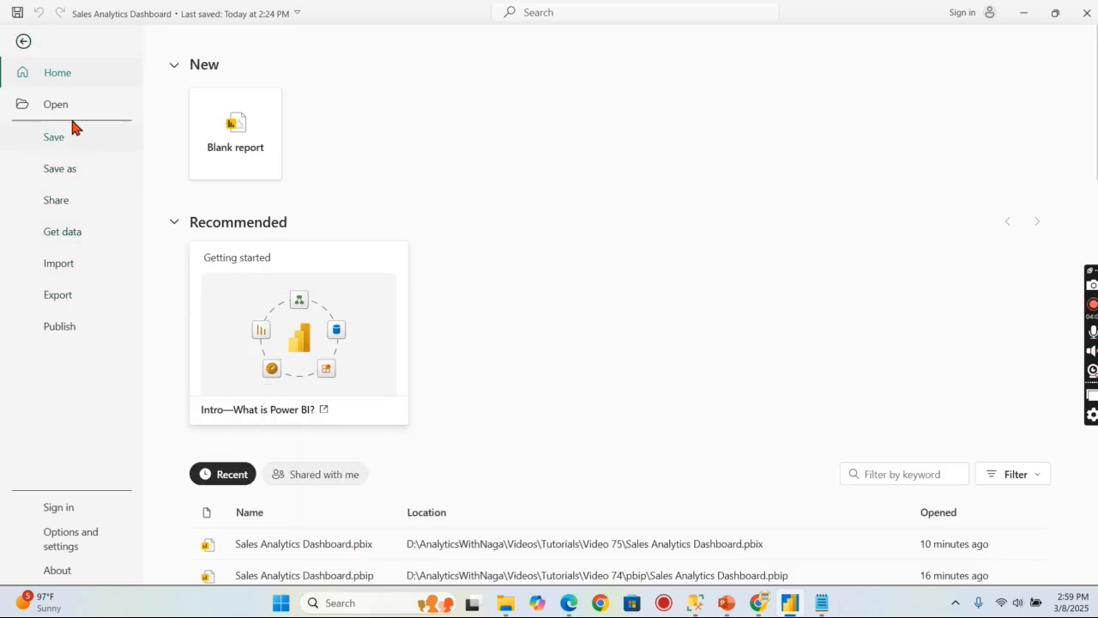
pyautogui.click(70, 538)
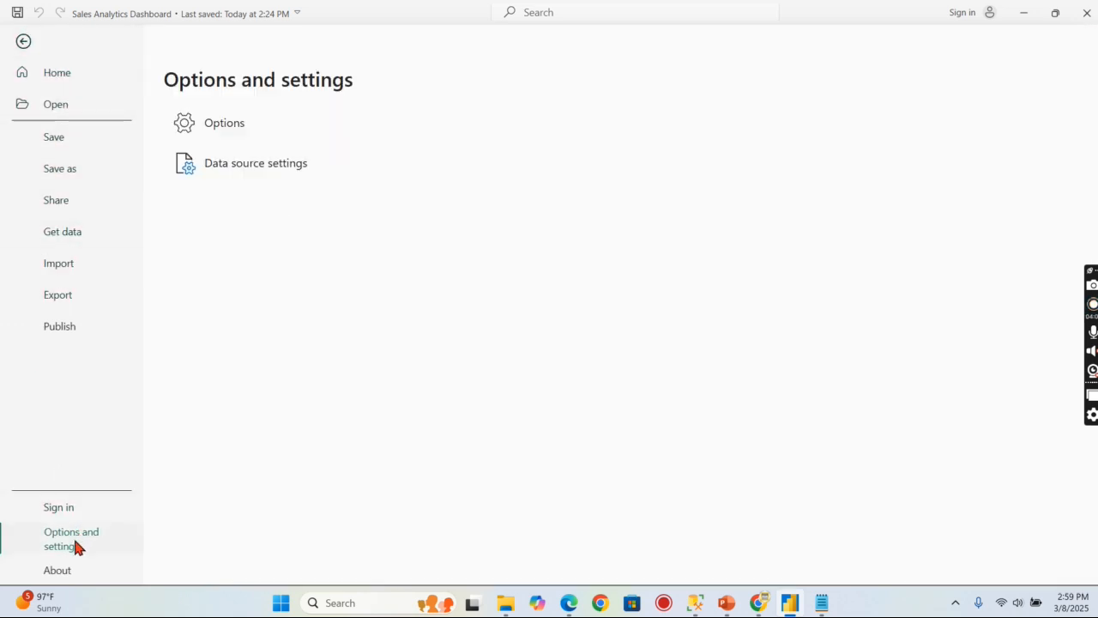
pyautogui.click(23, 41)
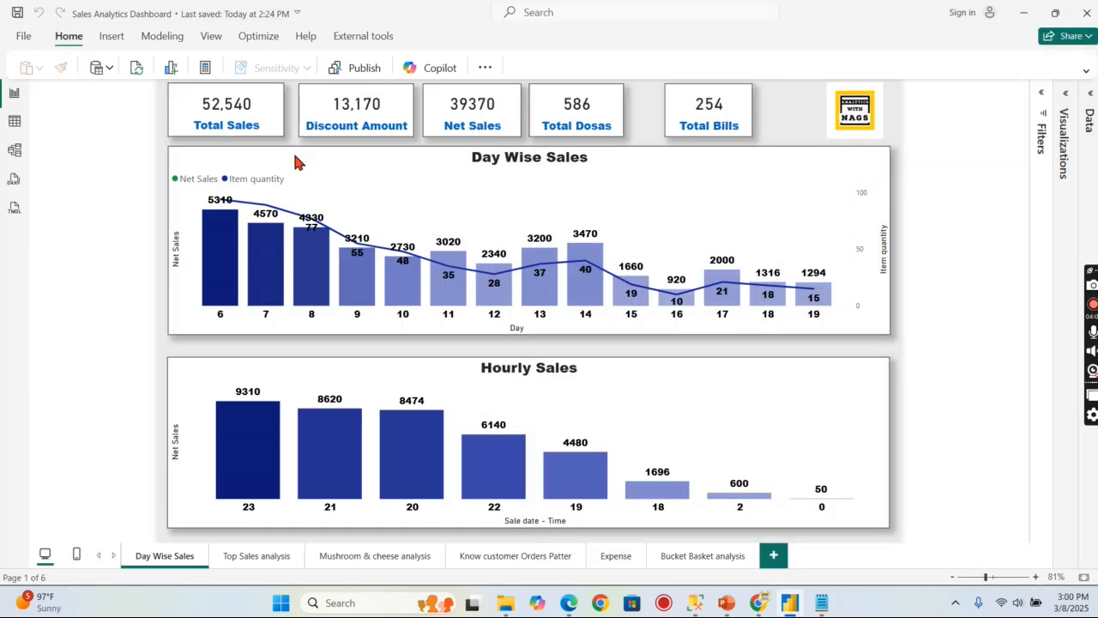
pyautogui.moveTo(743, 237)
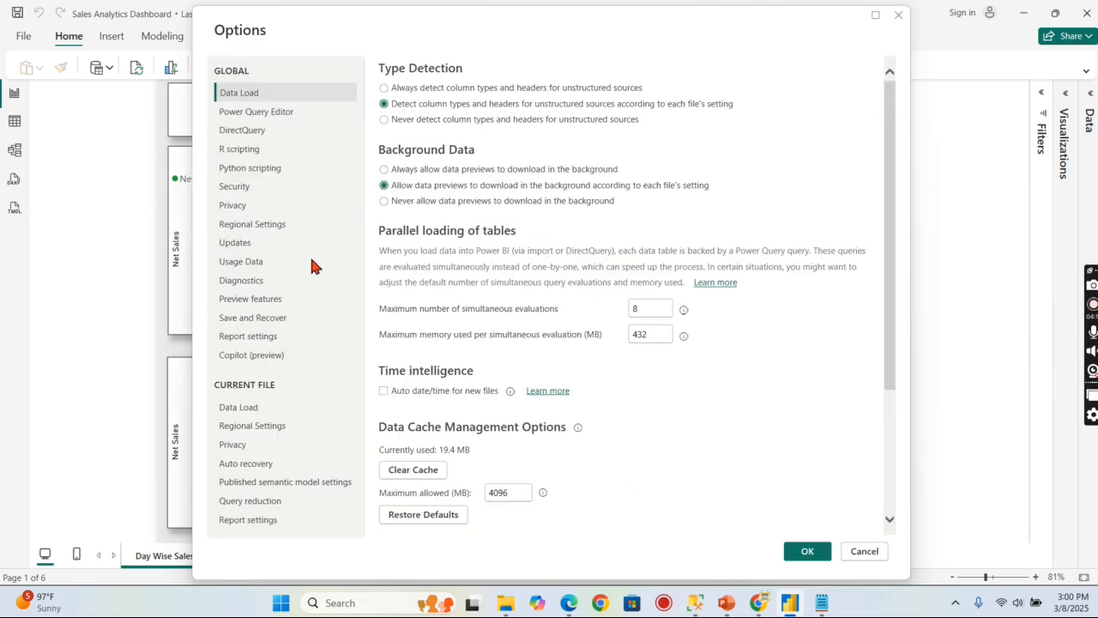
pyautogui.click(251, 298)
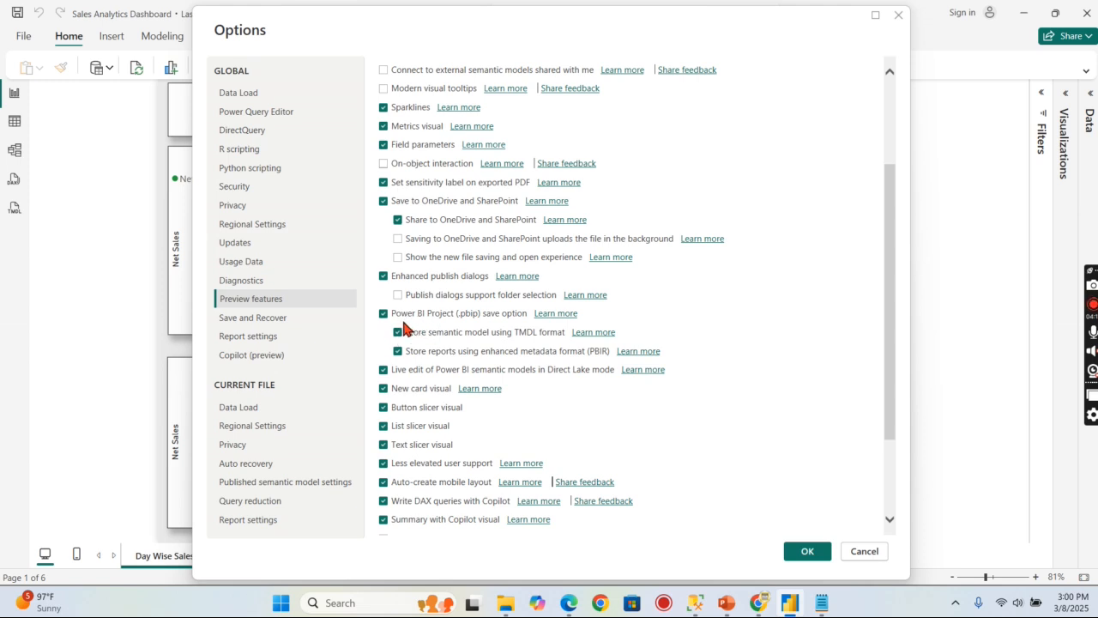
pyautogui.click(383, 313)
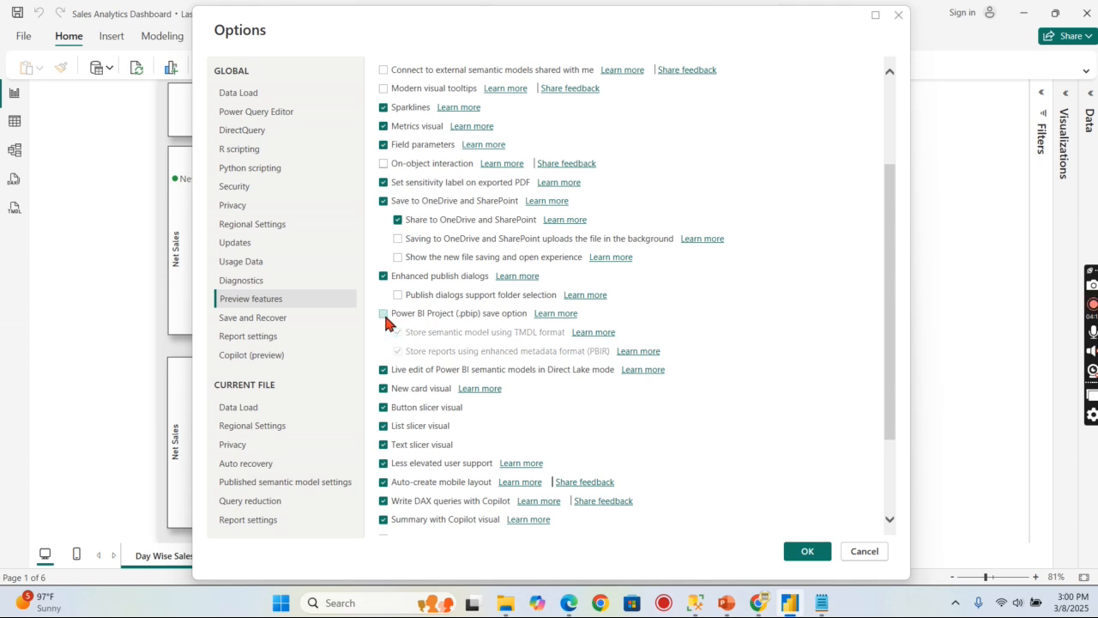
pyautogui.click(384, 313)
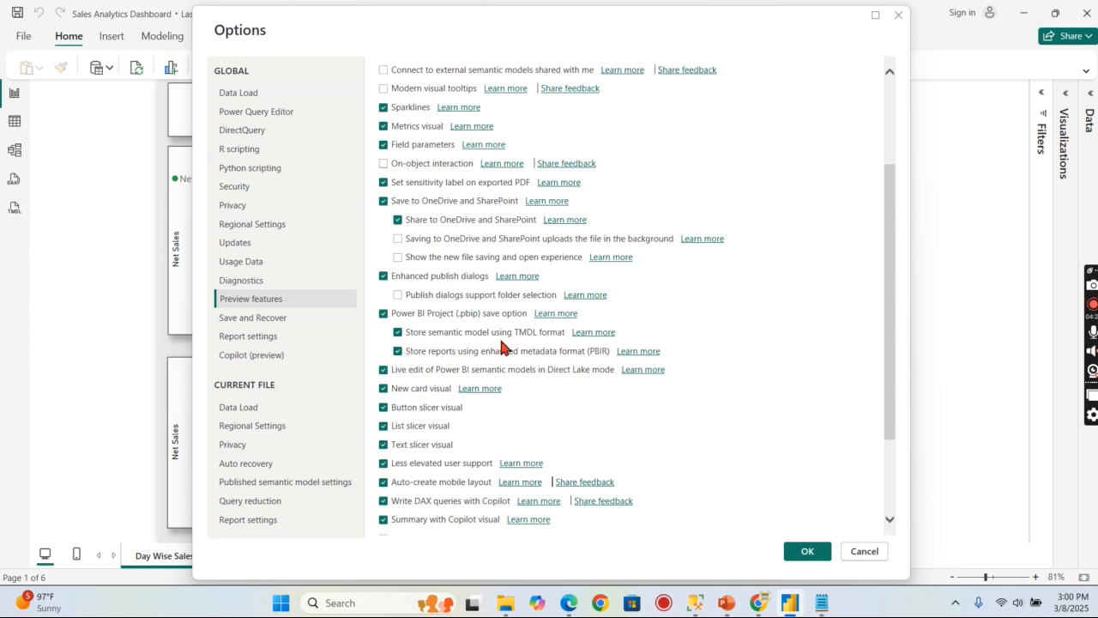
pyautogui.moveTo(538, 346)
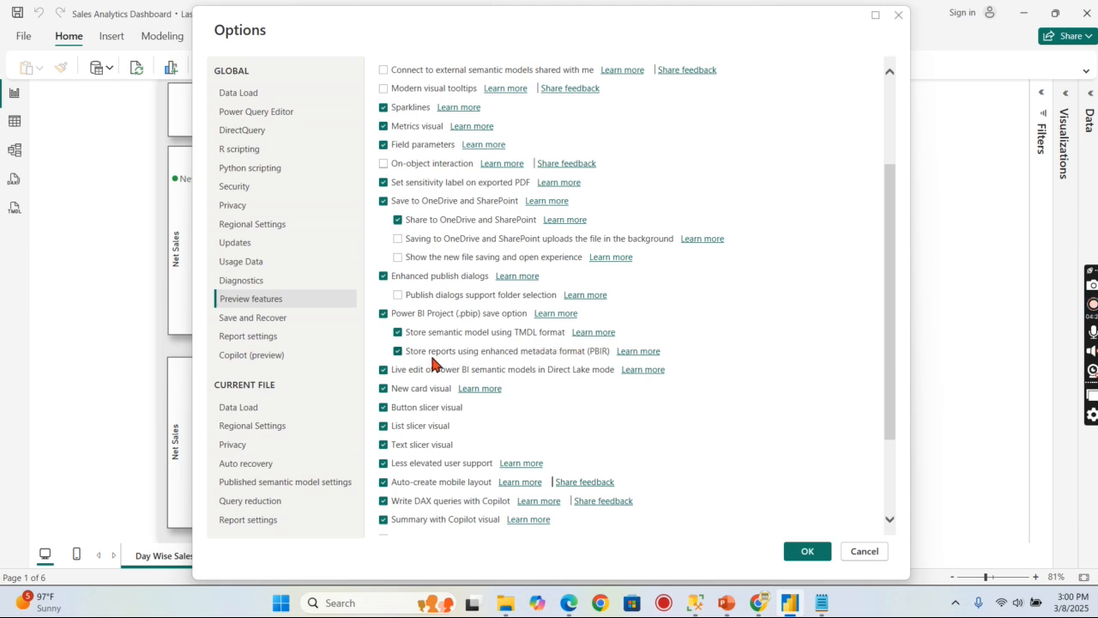
pyautogui.moveTo(607, 369)
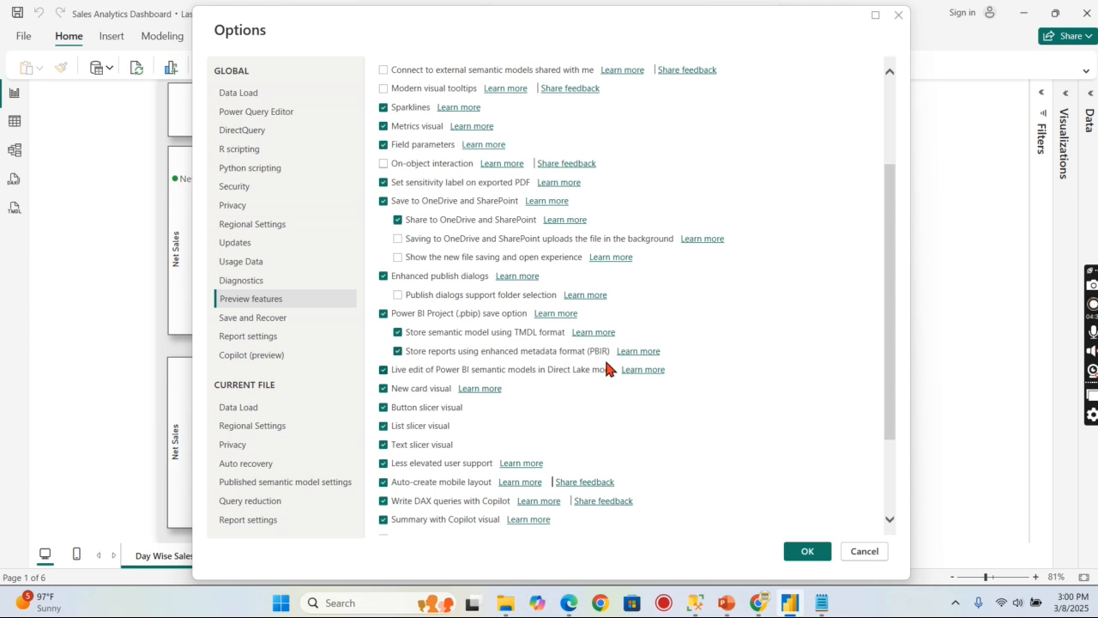
pyautogui.moveTo(485, 350)
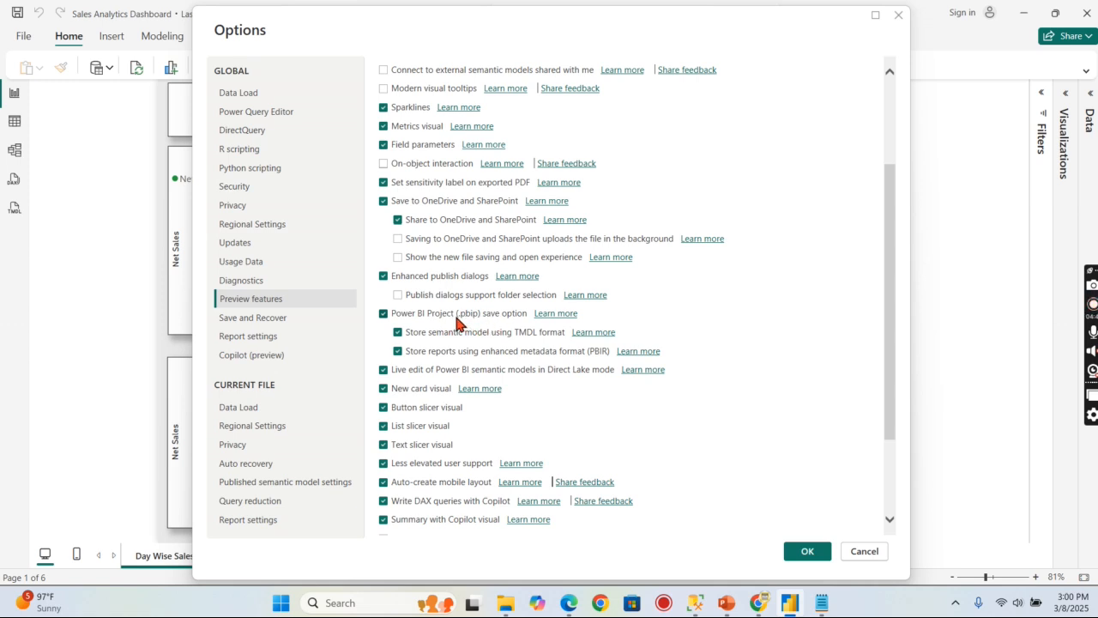
pyautogui.moveTo(521, 341)
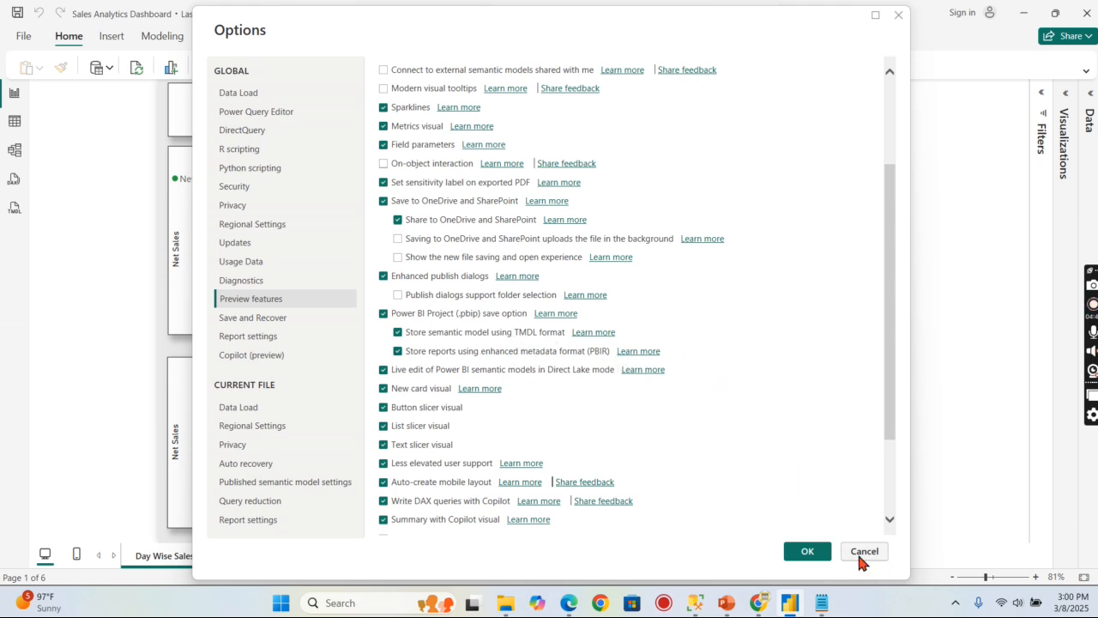
pyautogui.moveTo(905, 575)
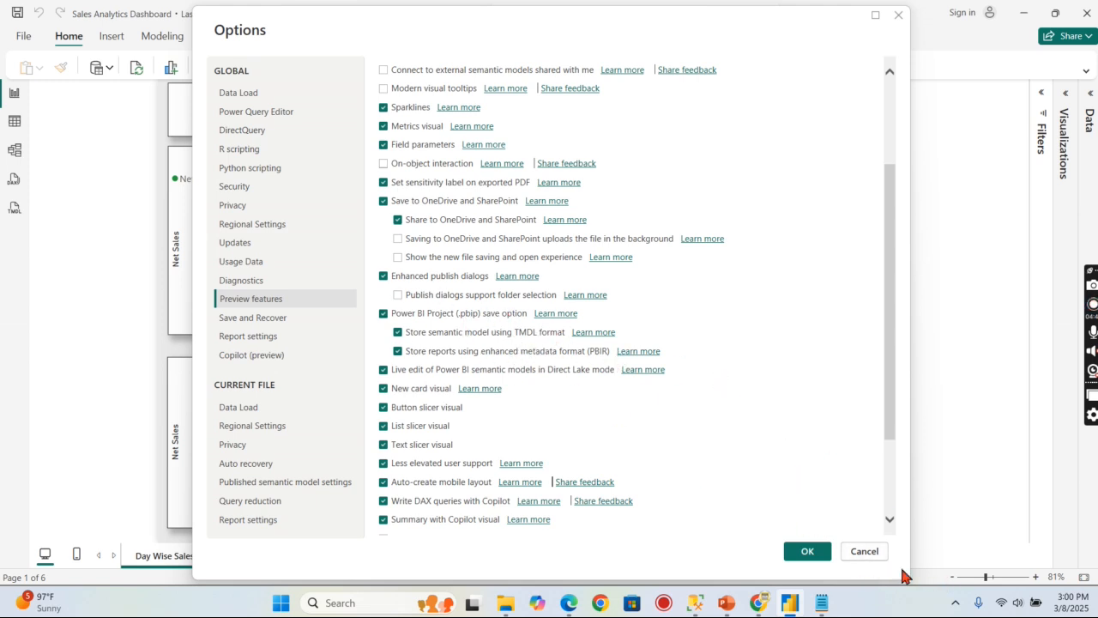
# - Cancel Options, browse report pages including Bucket Basket analysis, and switch to TMDL view
pyautogui.click(805, 551)
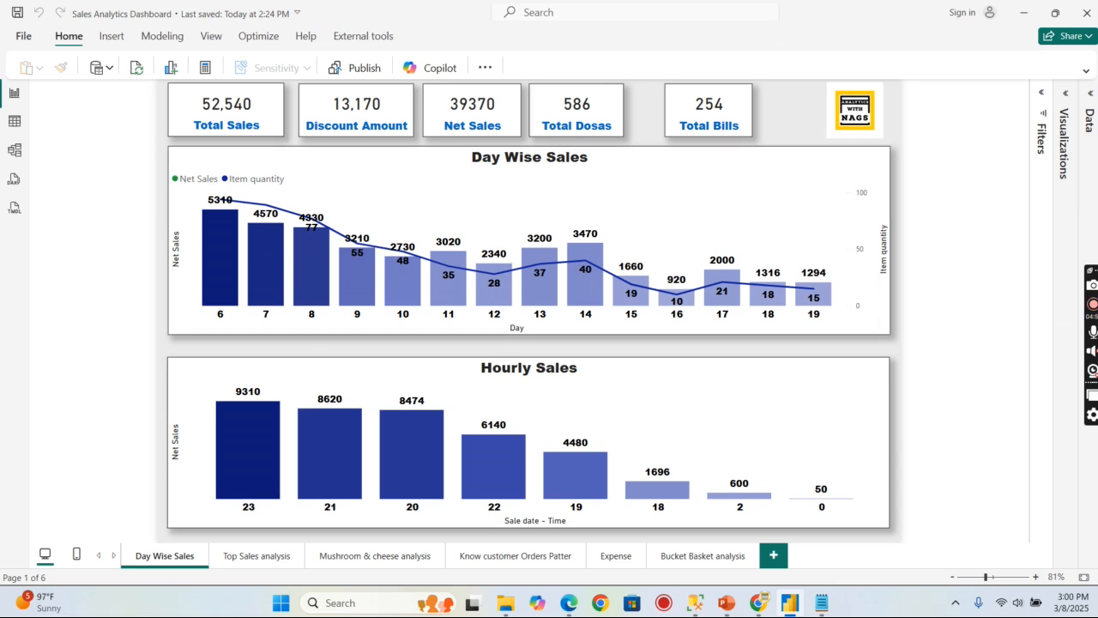
pyautogui.moveTo(45, 391)
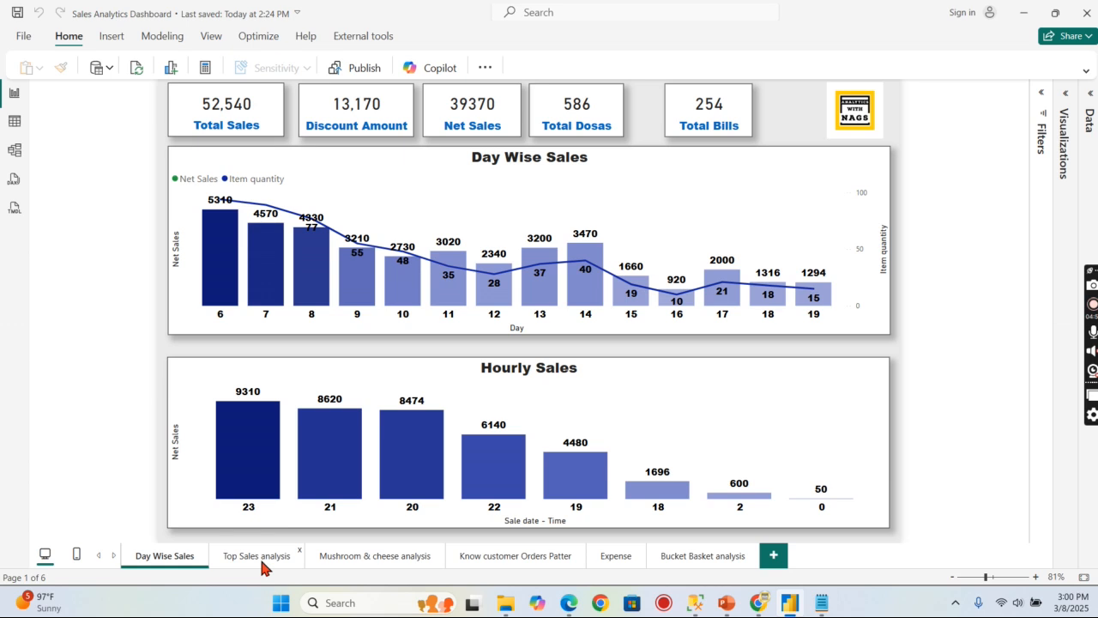
pyautogui.click(515, 555)
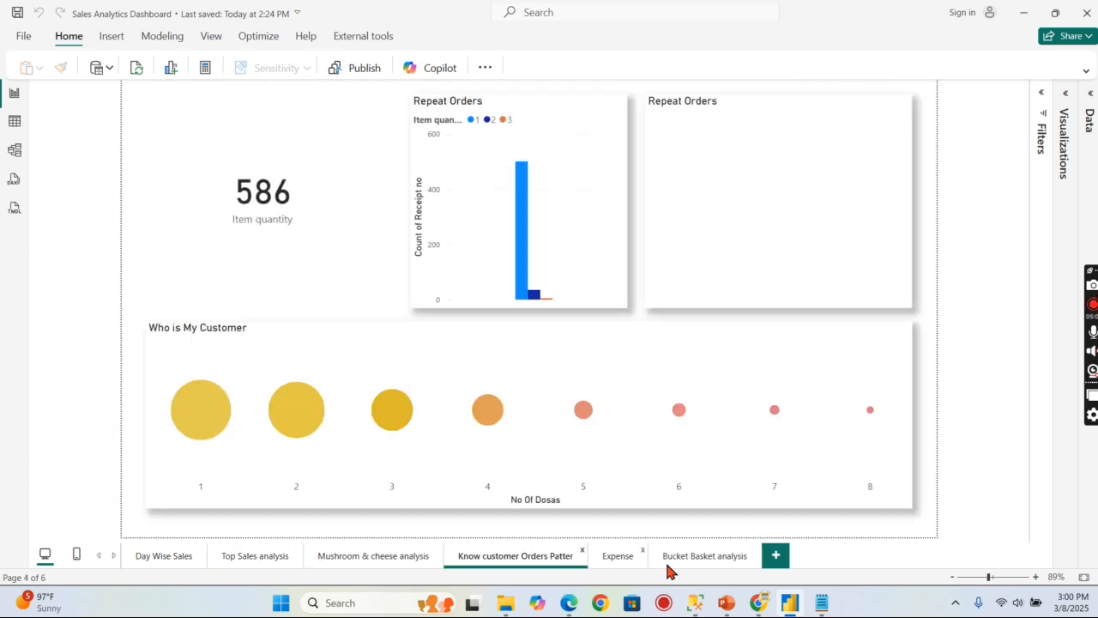
pyautogui.click(703, 555)
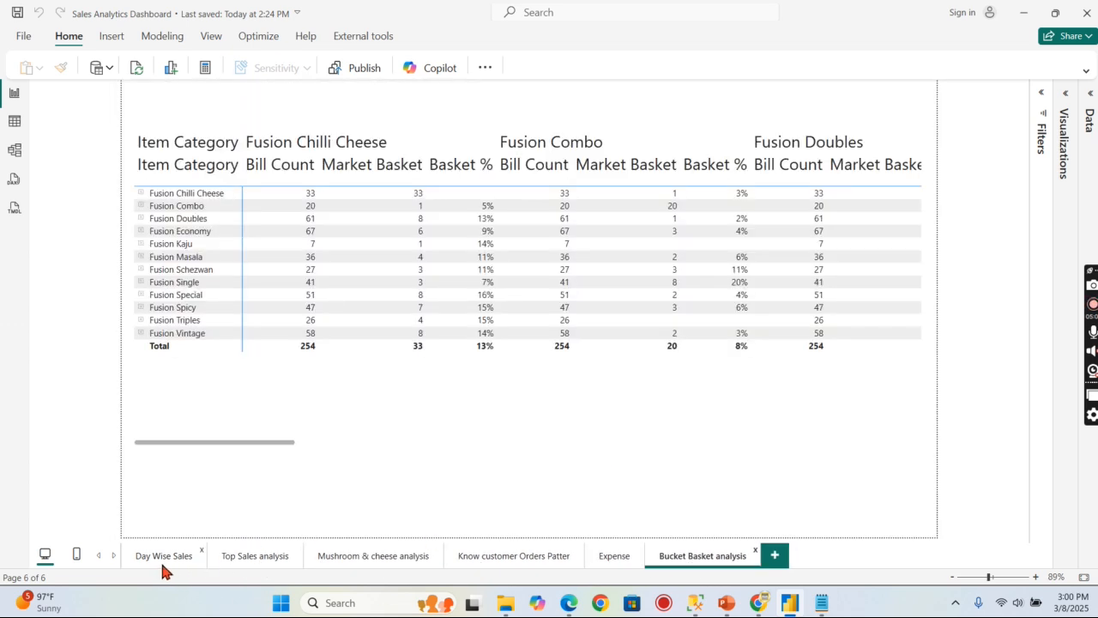
pyautogui.click(164, 555)
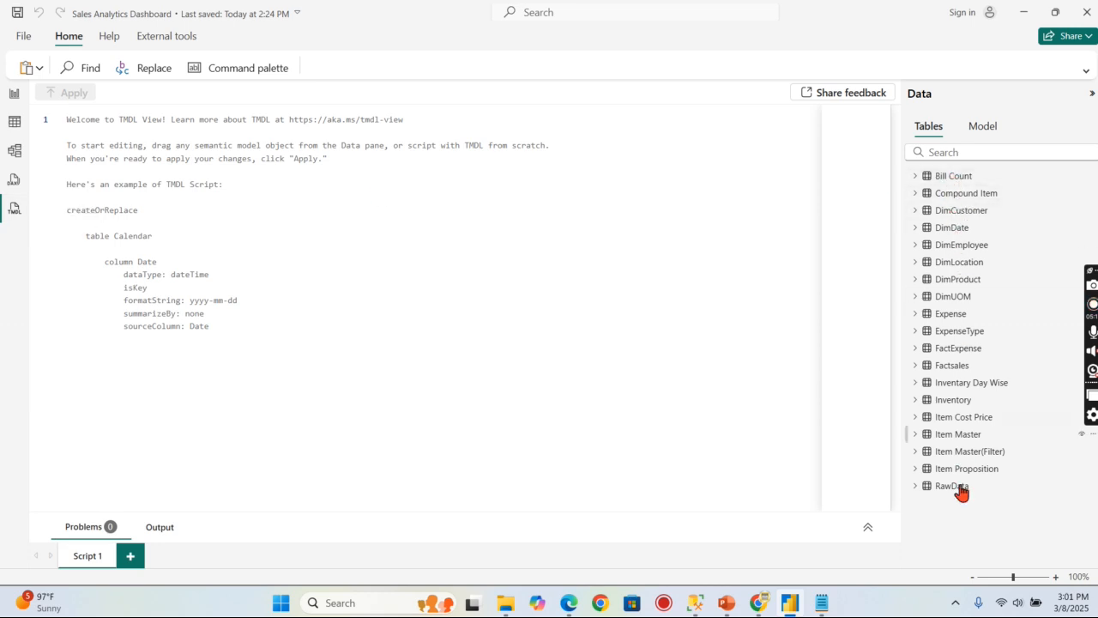
pyautogui.click(982, 127)
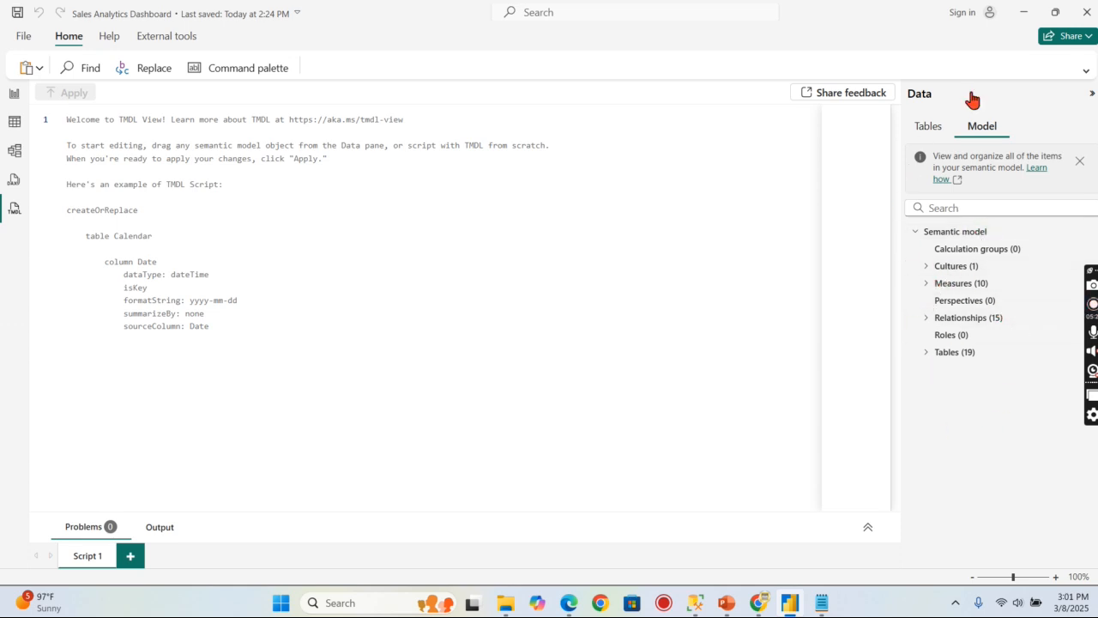
pyautogui.moveTo(35, 216)
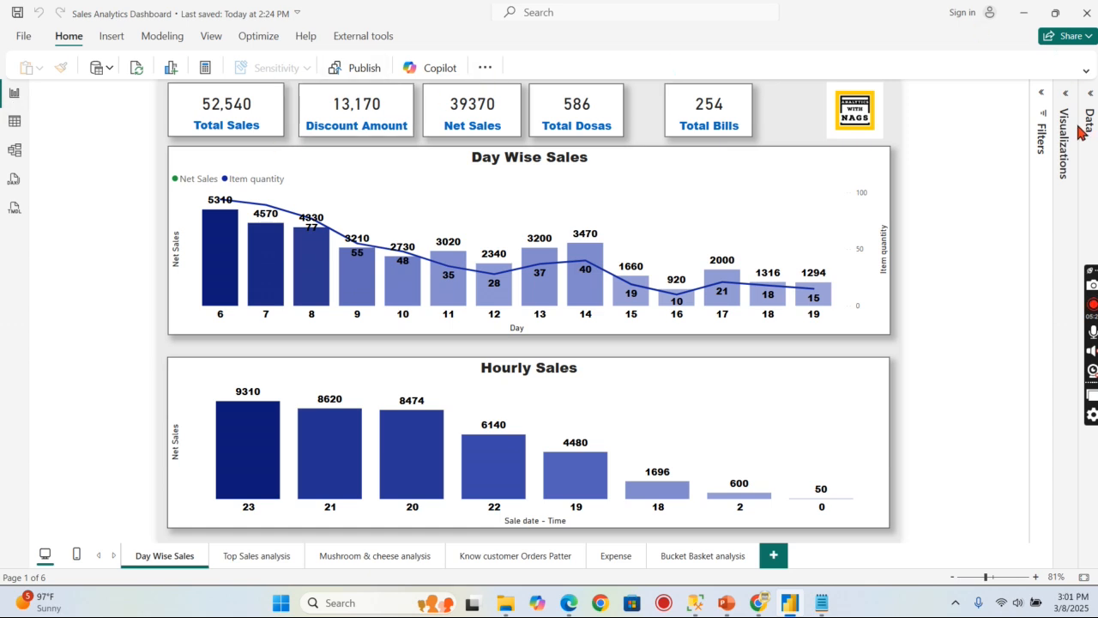
pyautogui.moveTo(82, 120)
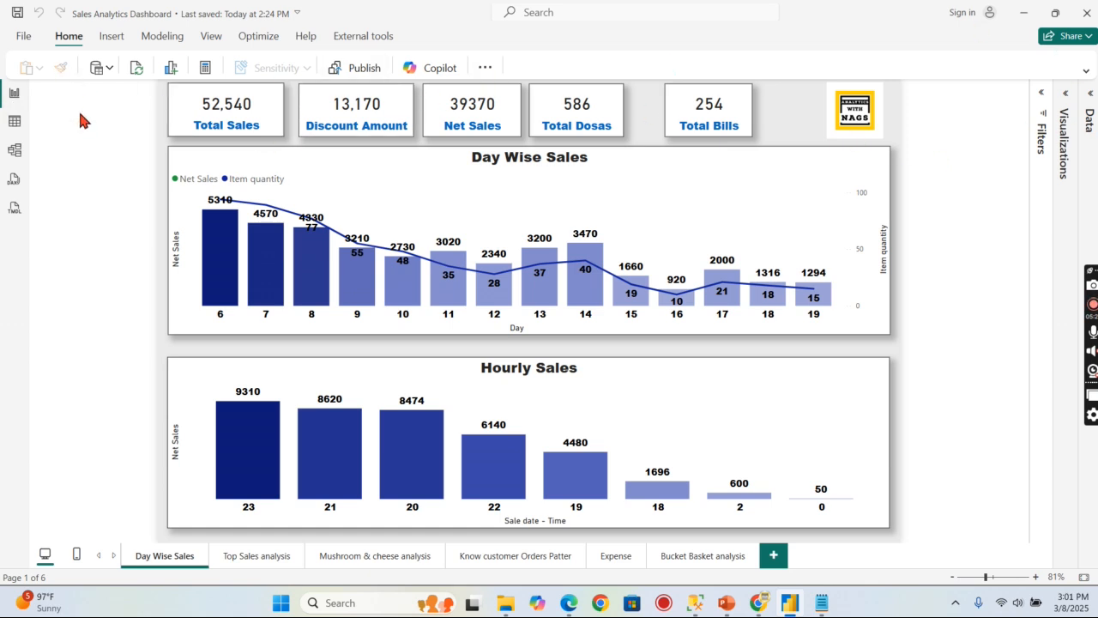
# - Save the dashboard in Power BI project format into Video 75 > Projects
pyautogui.click(24, 36)
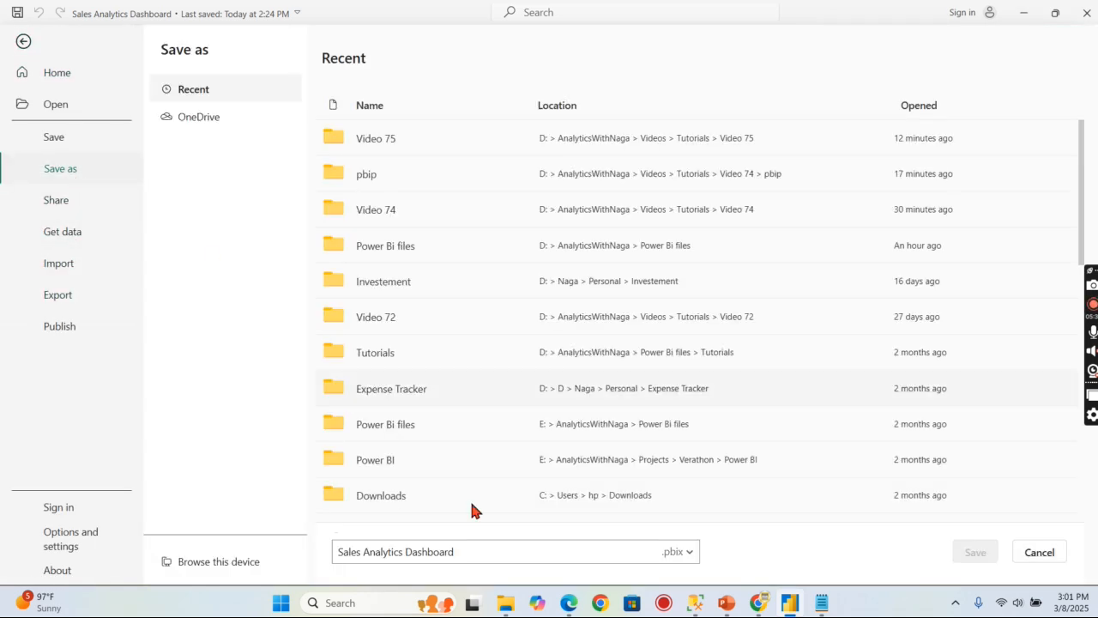
pyautogui.click(684, 551)
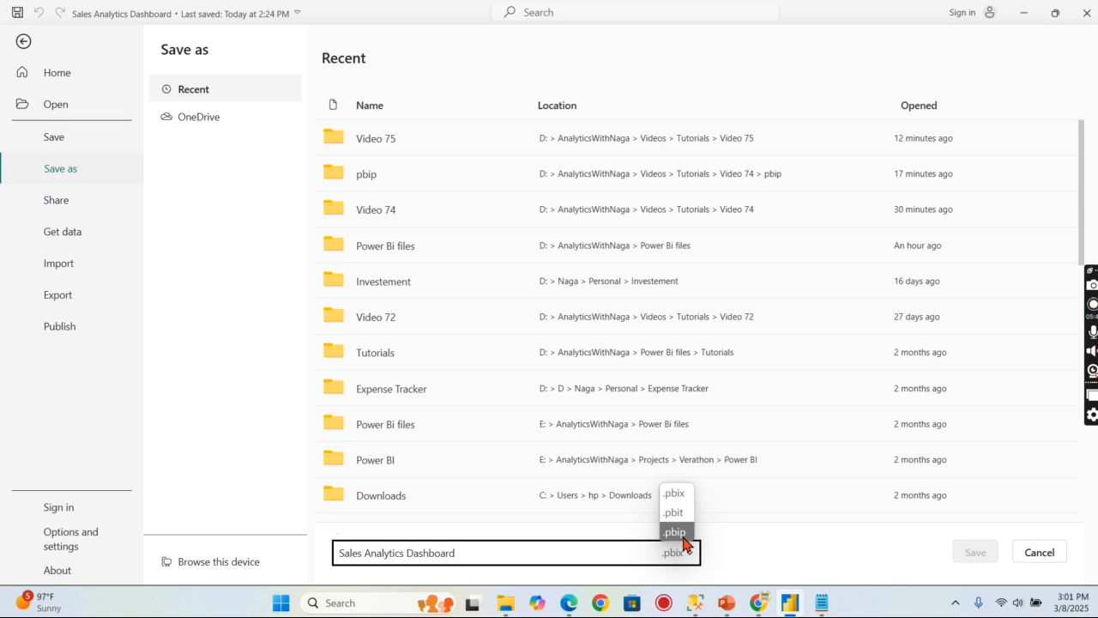
pyautogui.click(675, 532)
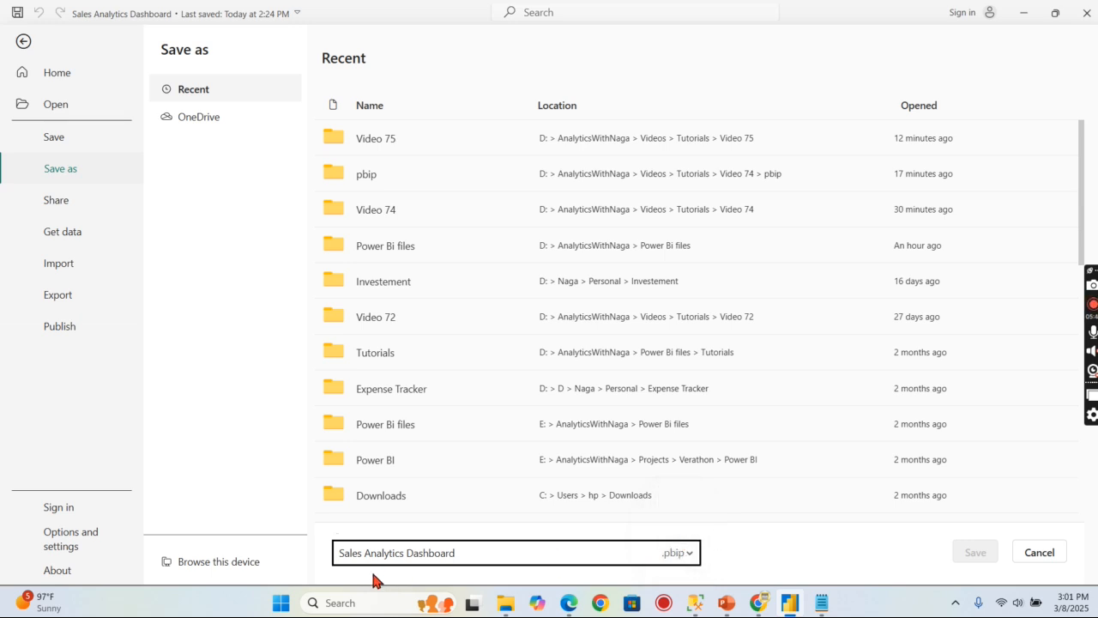
pyautogui.moveTo(373, 154)
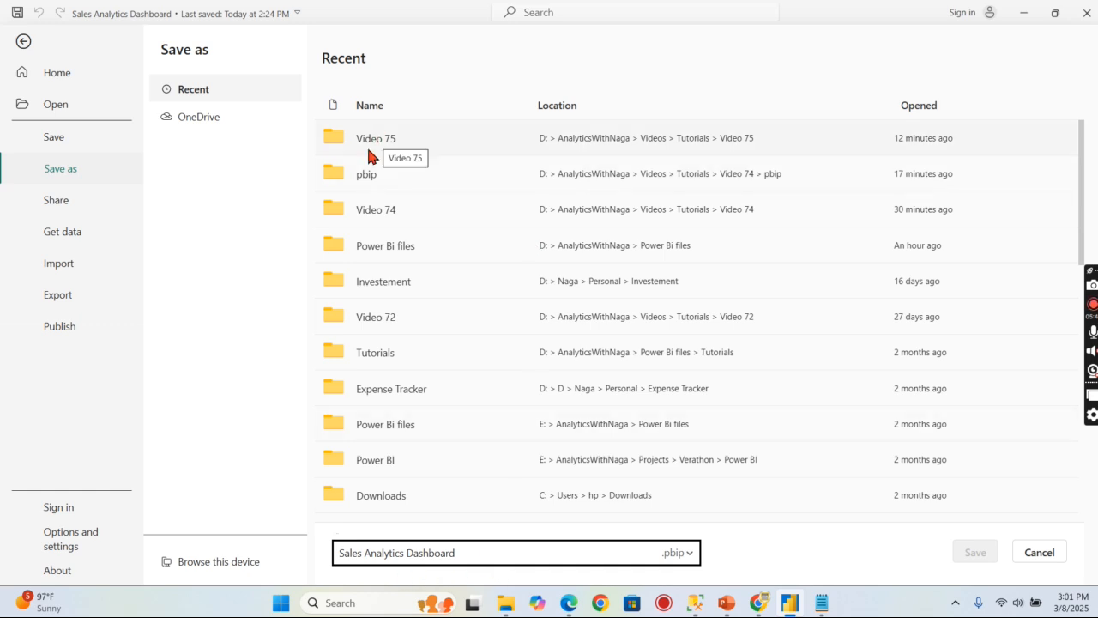
pyautogui.click(218, 561)
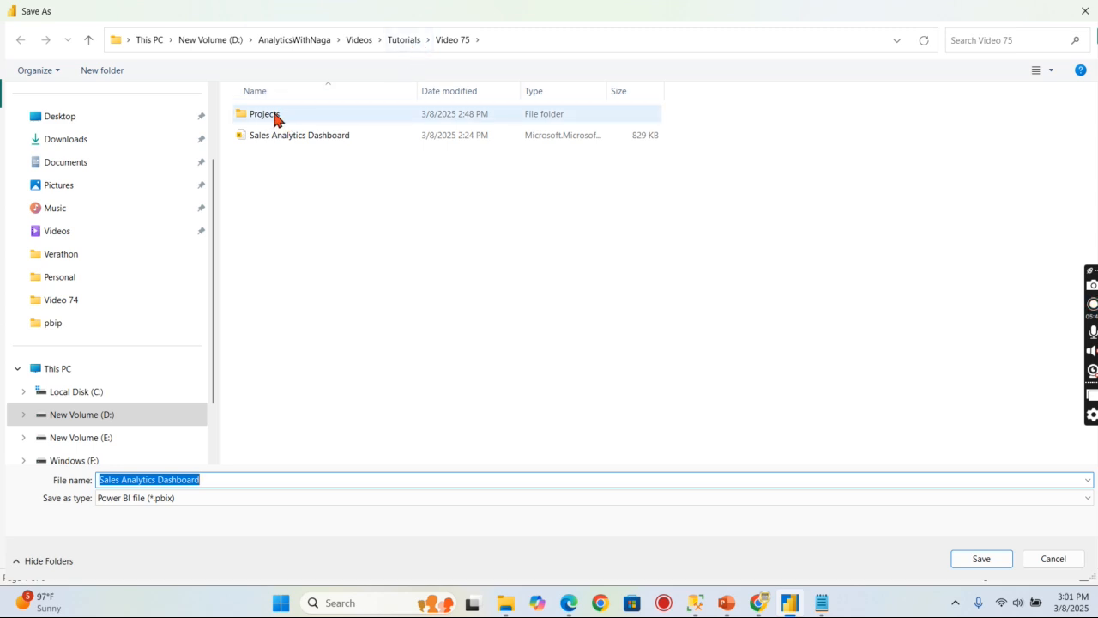
pyautogui.doubleClick(265, 114)
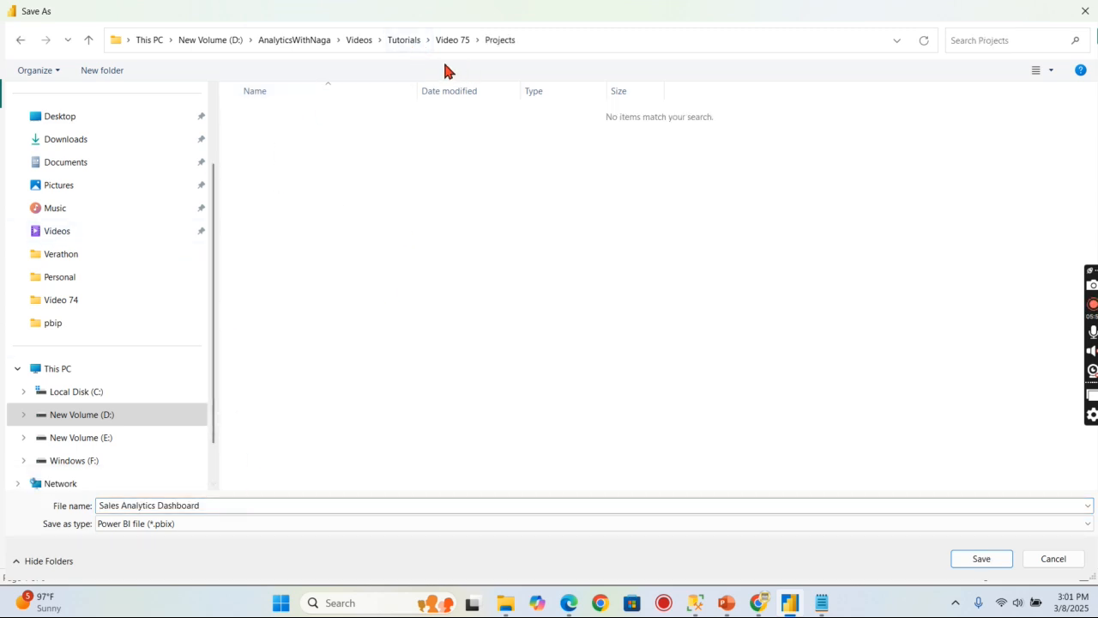
pyautogui.moveTo(981, 559)
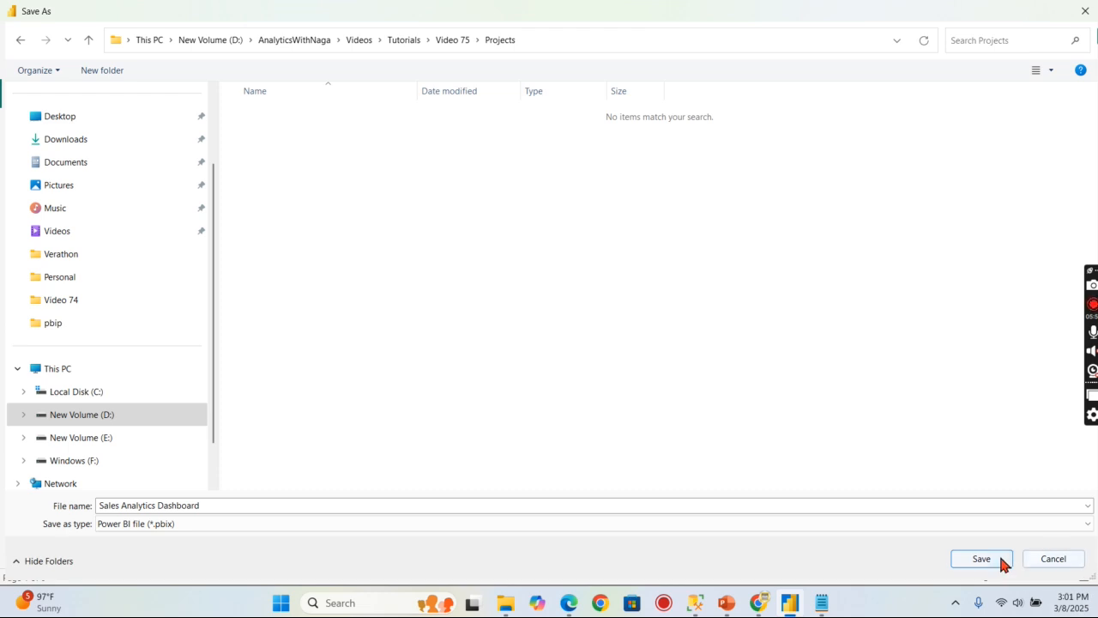
pyautogui.click(981, 559)
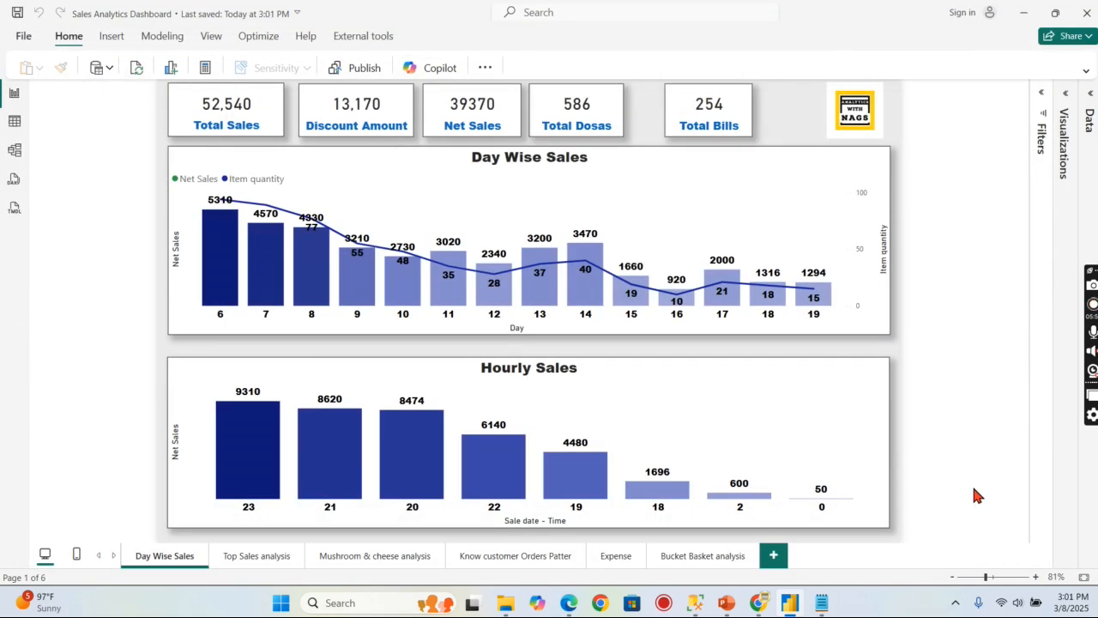
pyautogui.moveTo(717, 526)
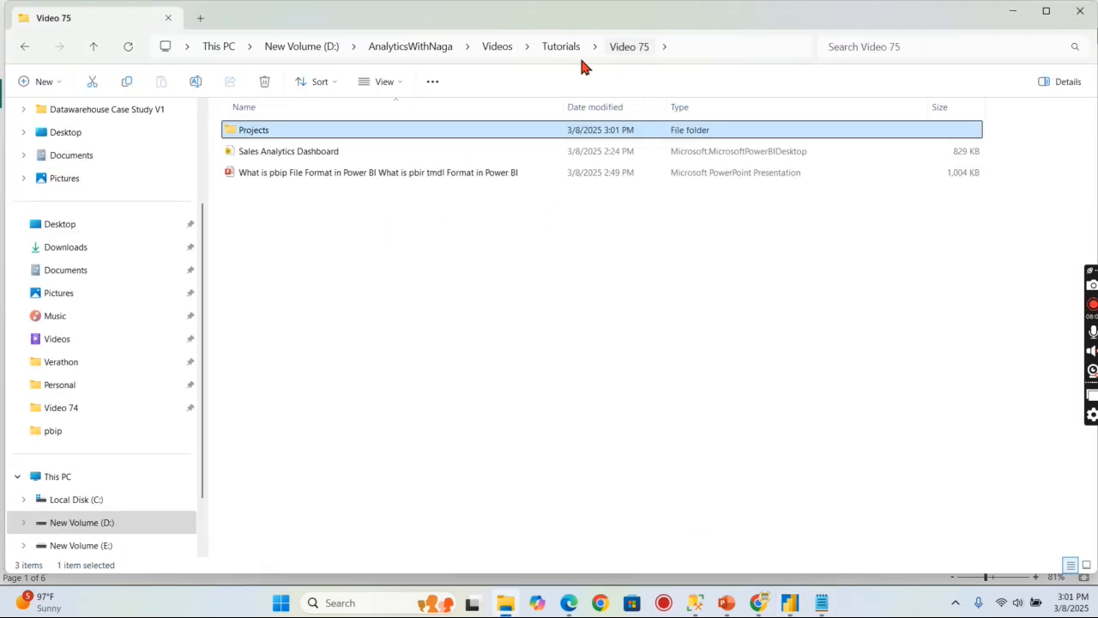
# - Open the Video 75 Projects folder to confirm the dashboard saved at 3:01 PM
pyautogui.doubleClick(288, 151)
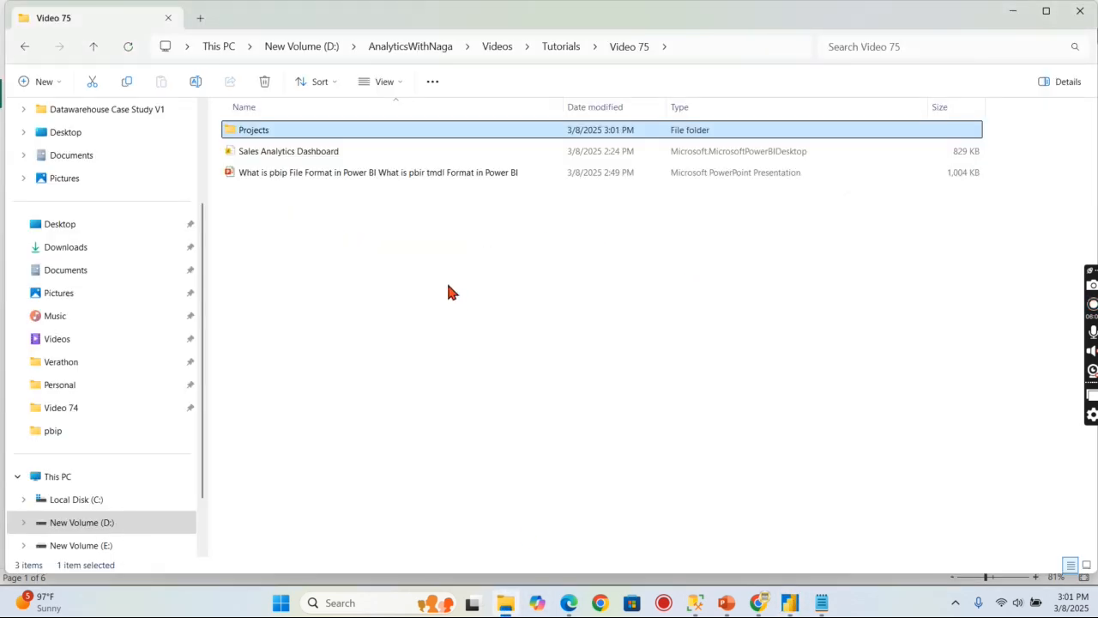
pyautogui.click(288, 151)
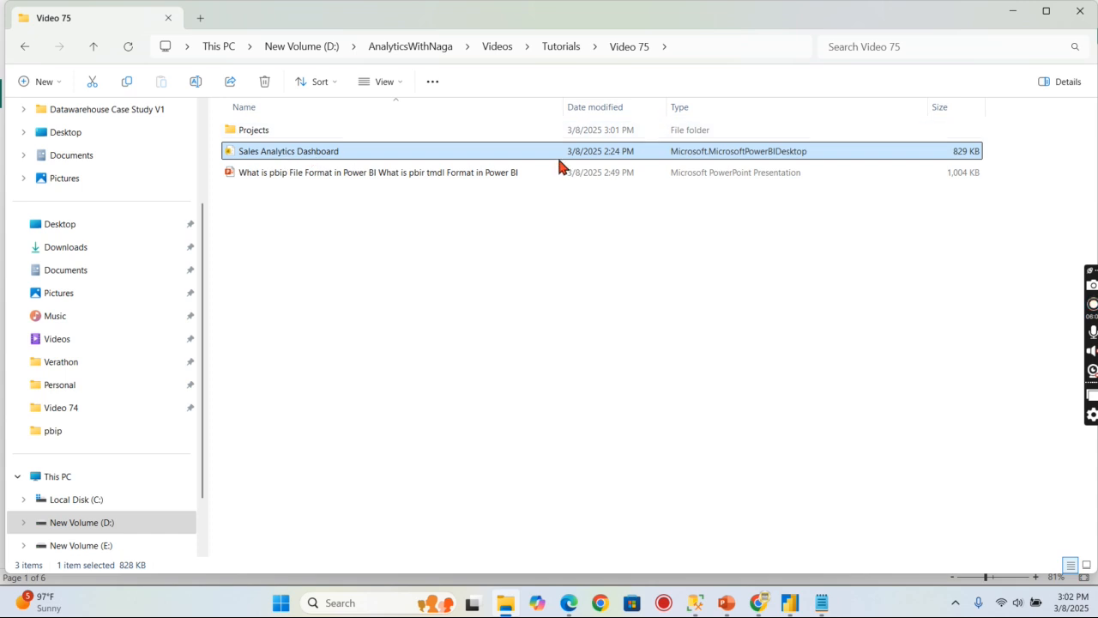
pyautogui.click(254, 130)
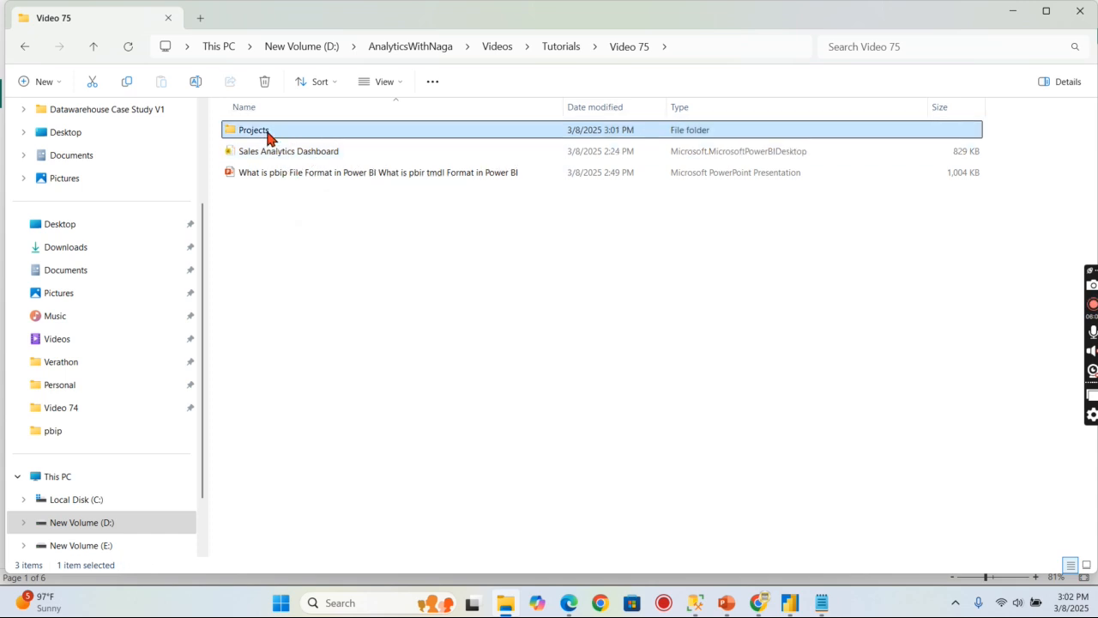
pyautogui.doubleClick(254, 129)
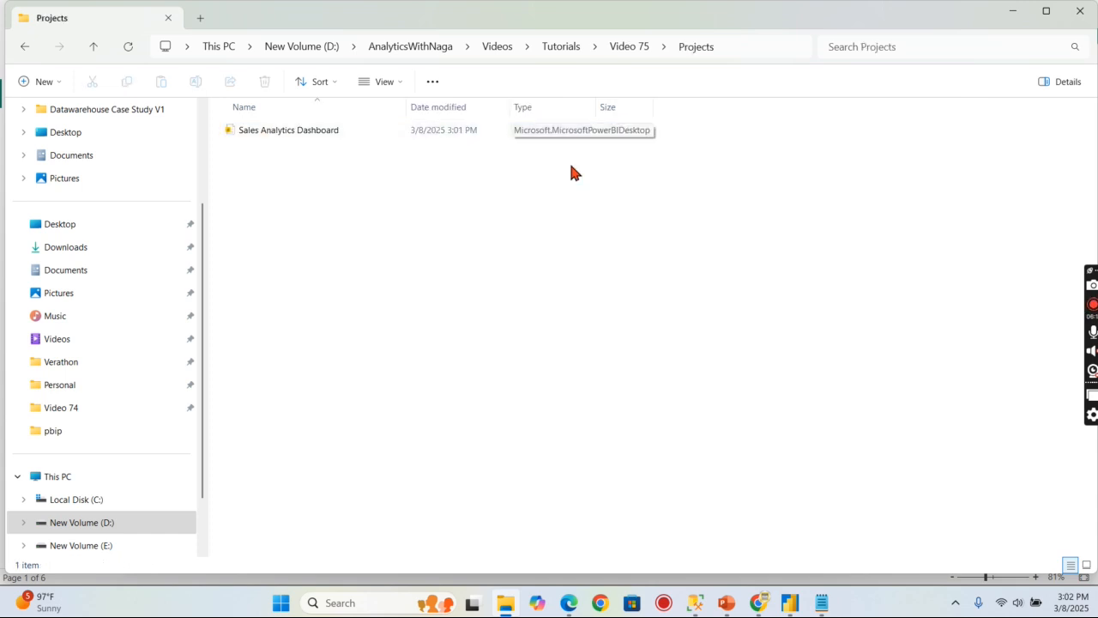
pyautogui.doubleClick(288, 129)
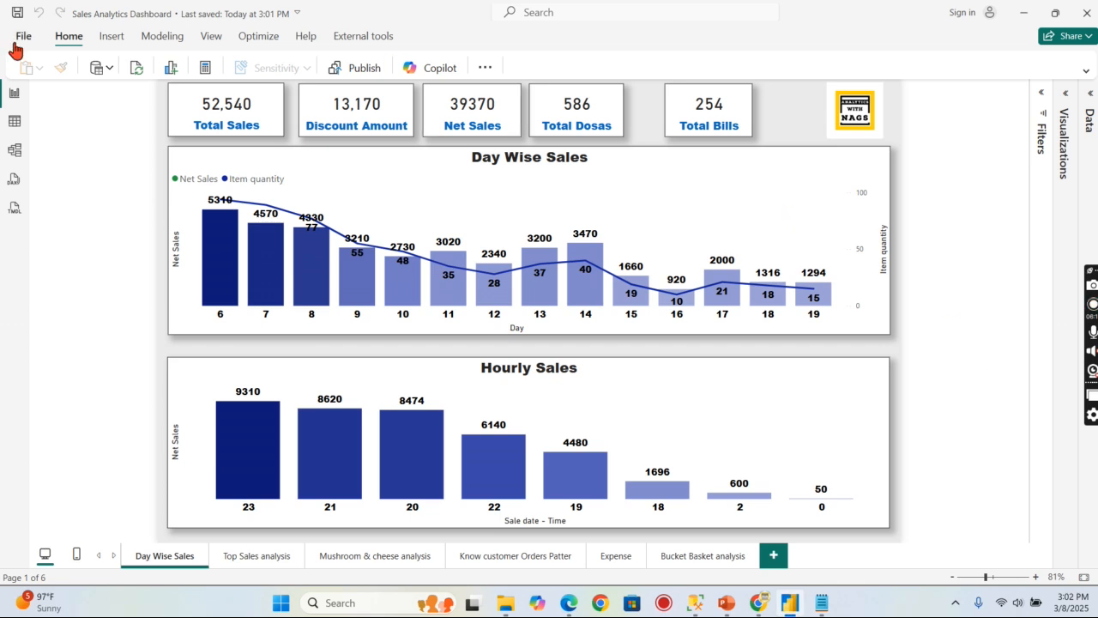
# - Re-save the dashboard as .pbip into the Projects folder and switch to File Explorer to check
pyautogui.click(23, 36)
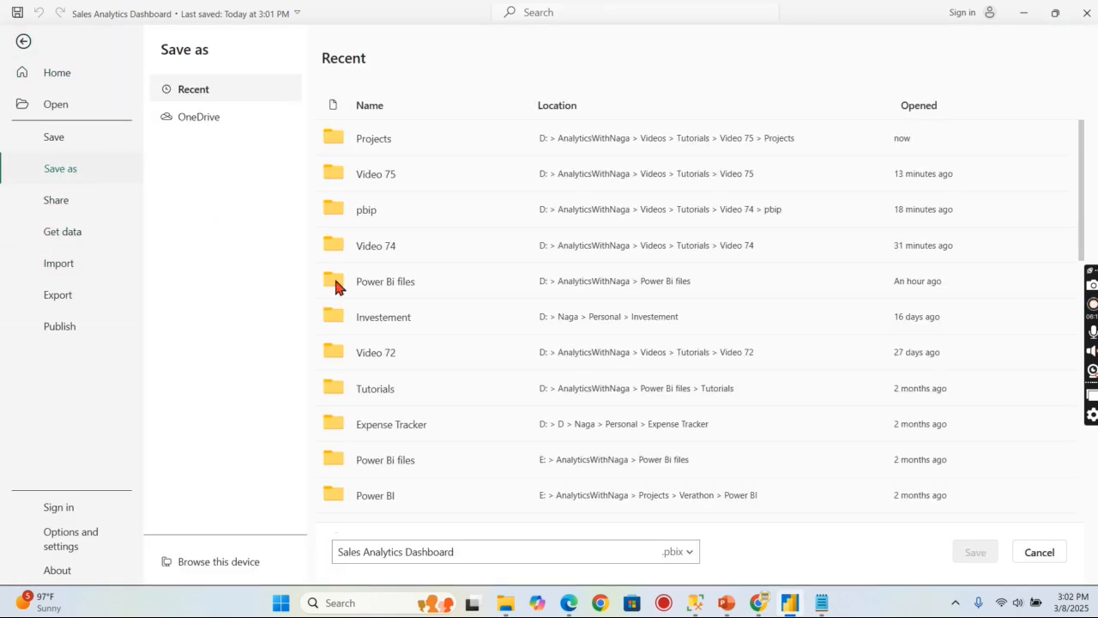
pyautogui.click(686, 552)
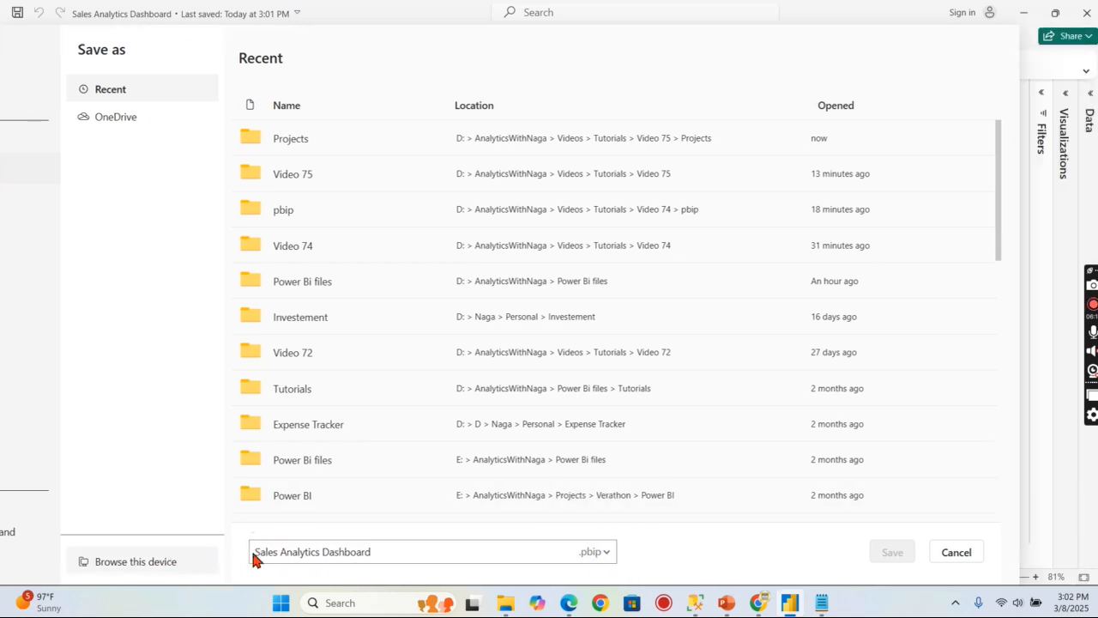
pyautogui.click(135, 562)
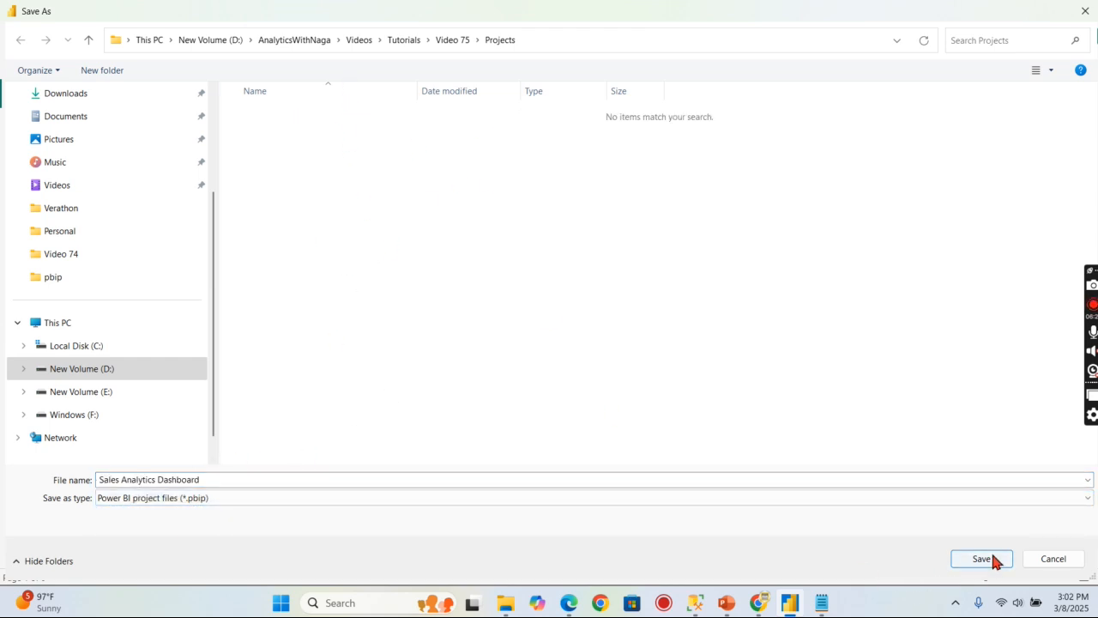
pyautogui.click(980, 558)
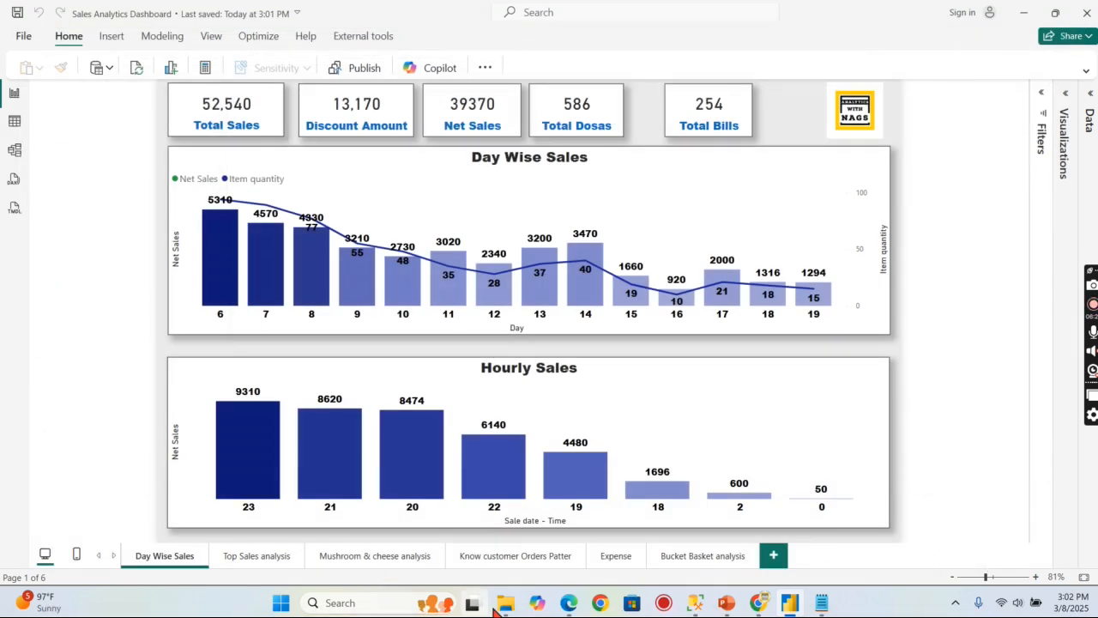
pyautogui.click(473, 602)
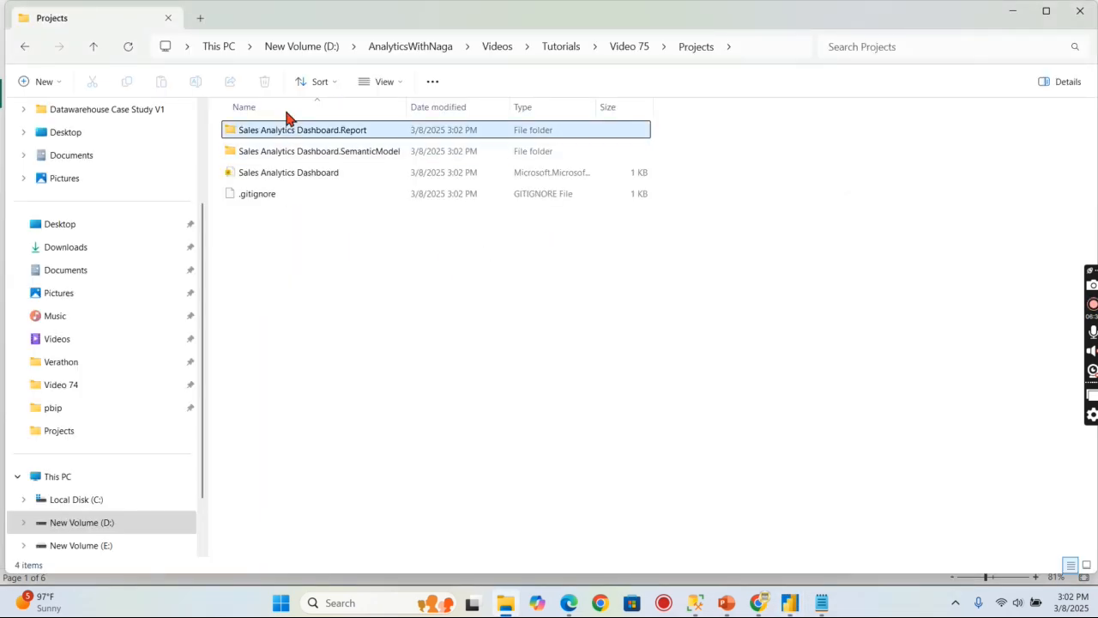
pyautogui.moveTo(421, 121)
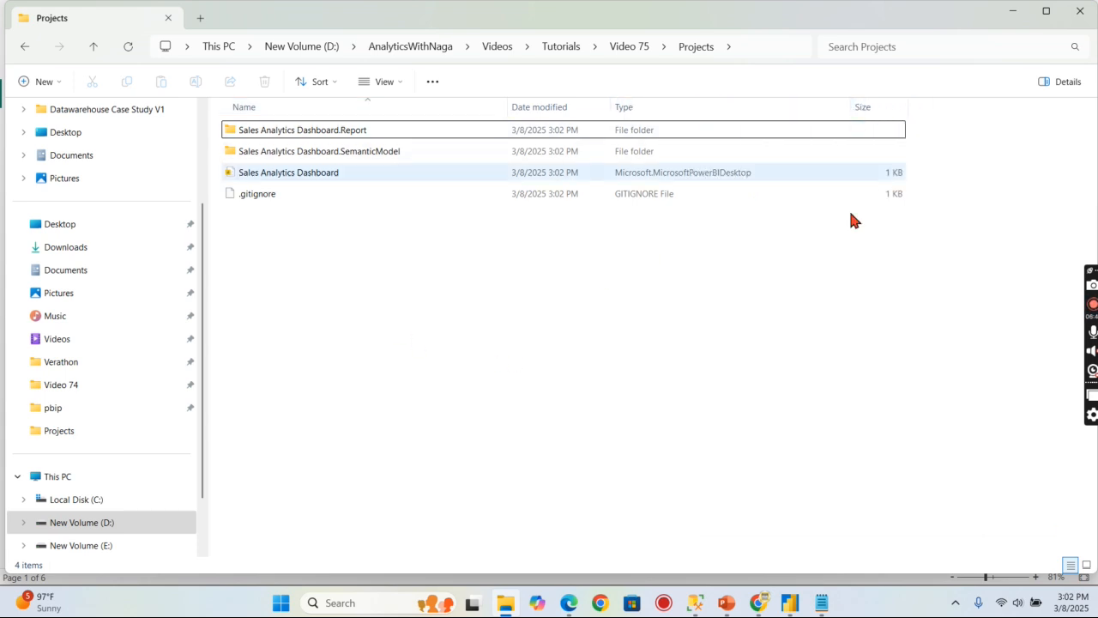
# - Open Sales Analytics Dashboard.pbip from the Projects folder in Power BI Desktop
pyautogui.doubleClick(289, 171)
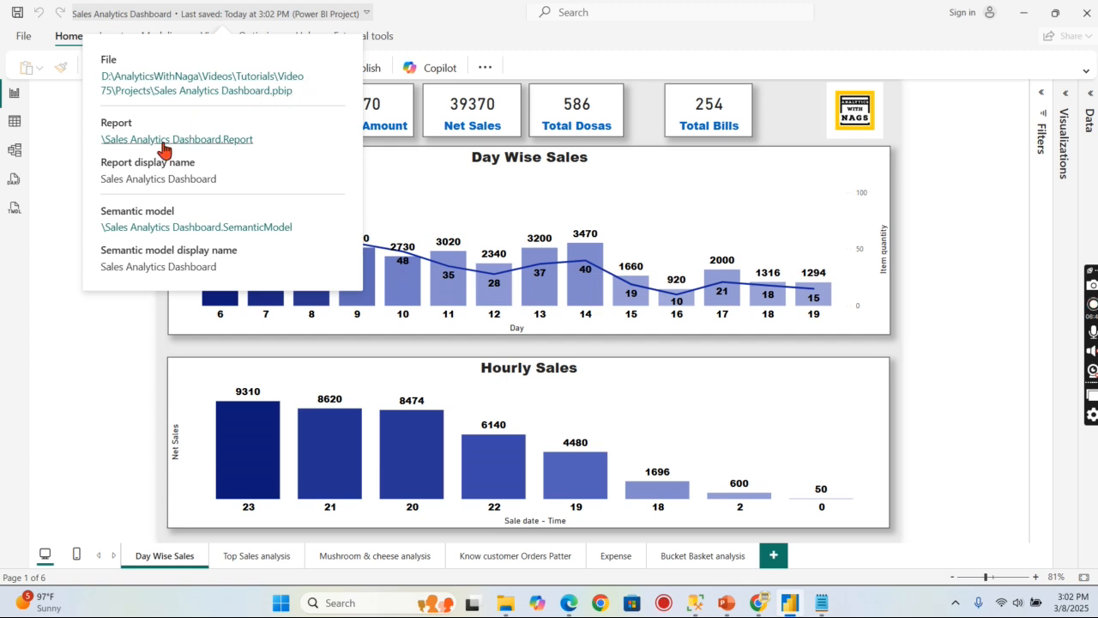
pyautogui.moveTo(311, 106)
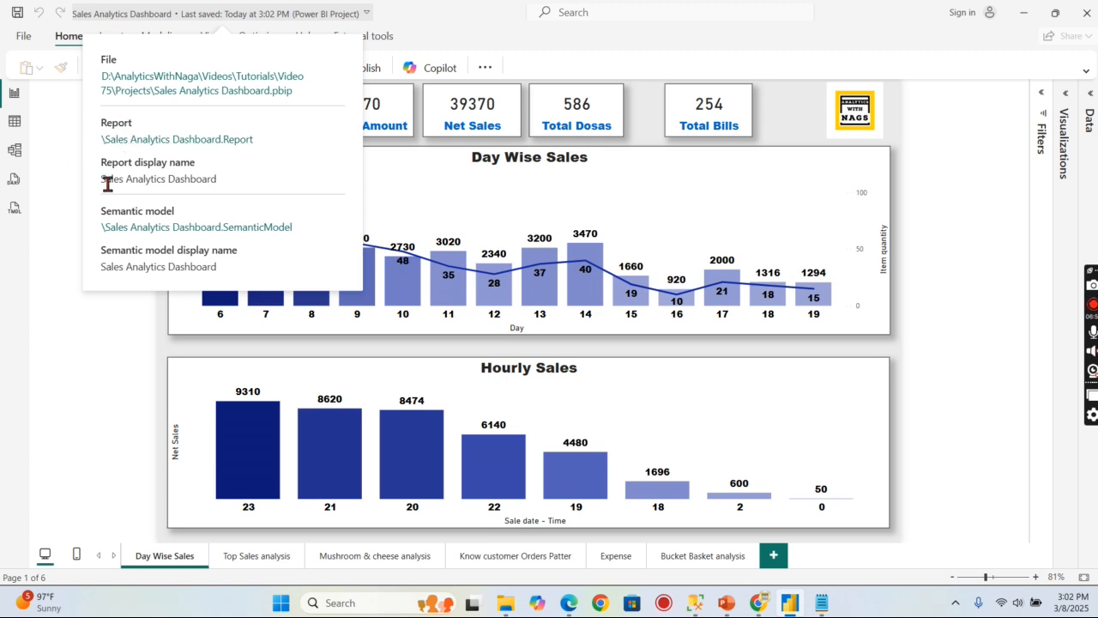
pyautogui.moveTo(146, 137)
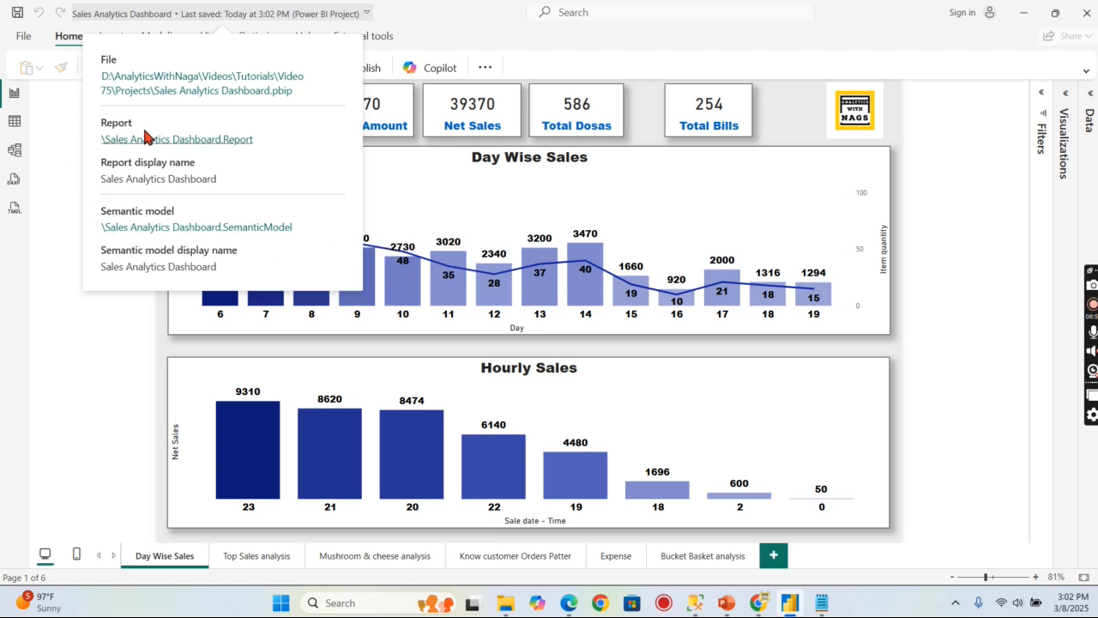
pyautogui.moveTo(221, 202)
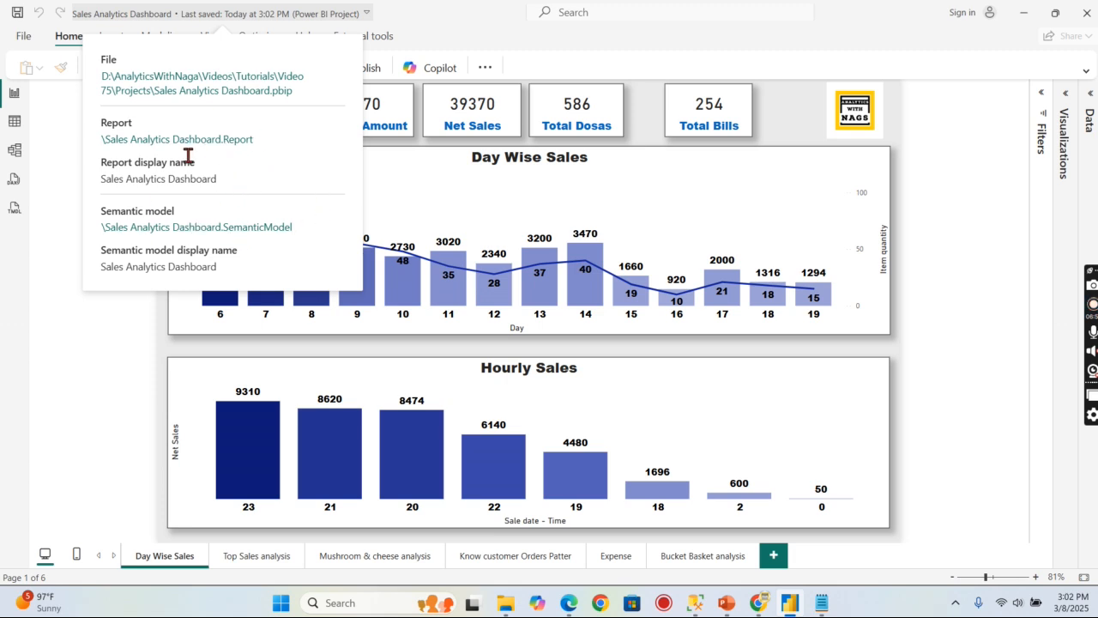
pyautogui.moveTo(457, 472)
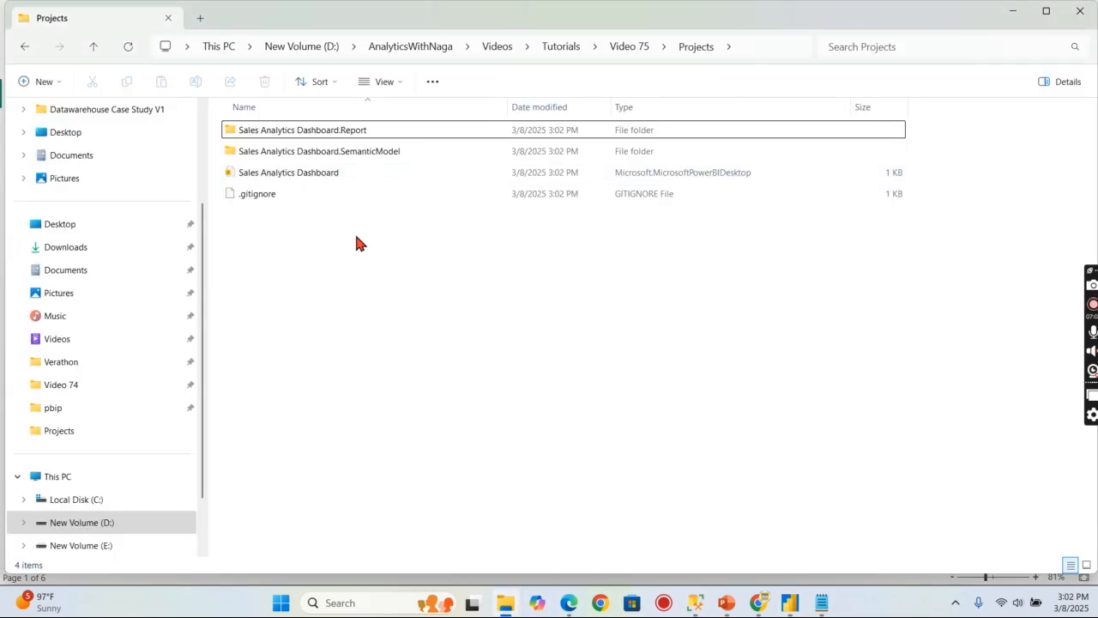
# - View the .pbip project file's properties, then open the Sales Analytics Dashboard.SemanticModel folder
pyautogui.click(289, 172)
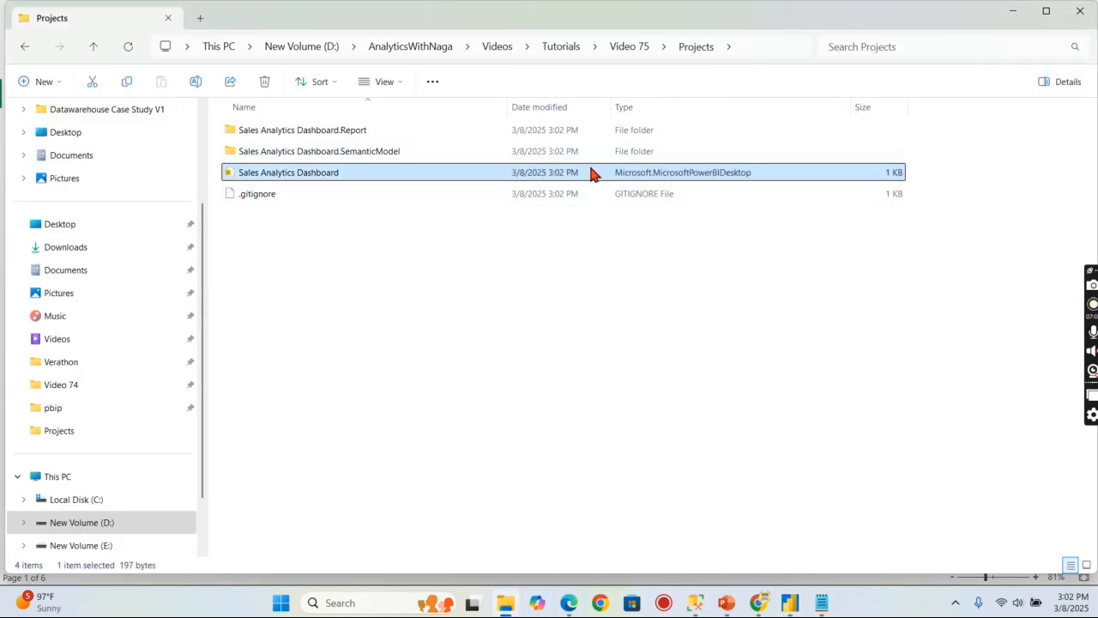
pyautogui.rightClick(288, 172)
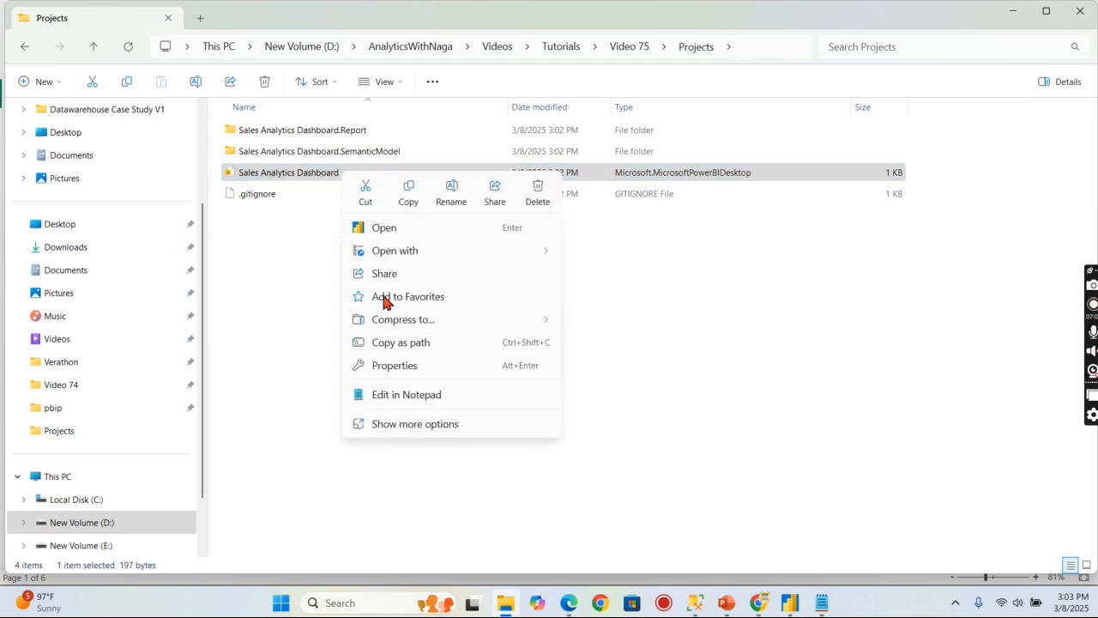
pyautogui.click(394, 365)
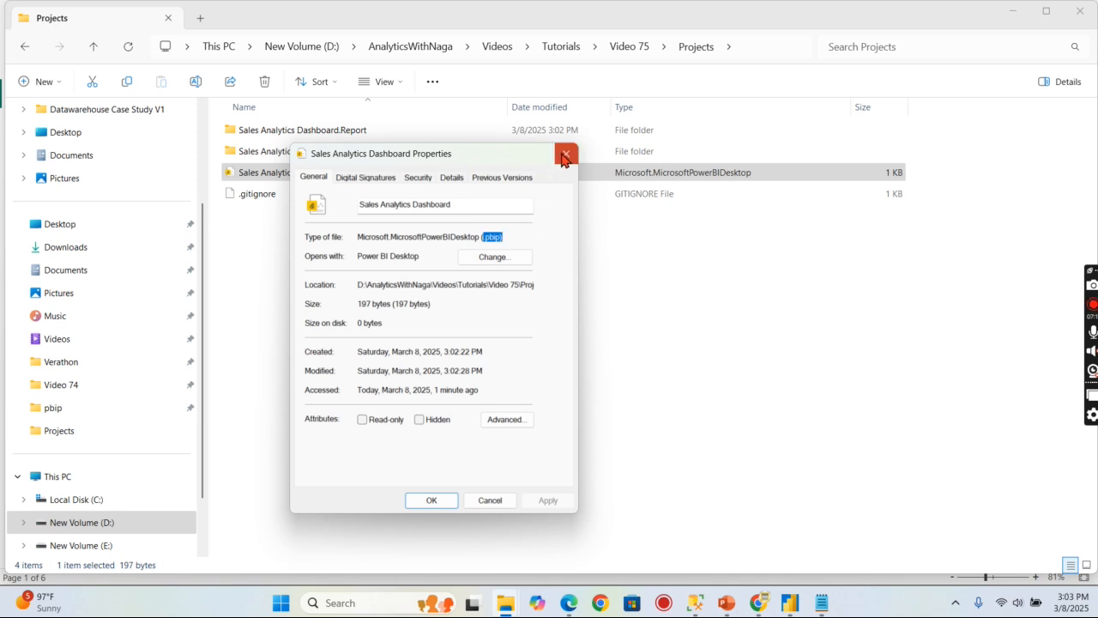
pyautogui.click(566, 153)
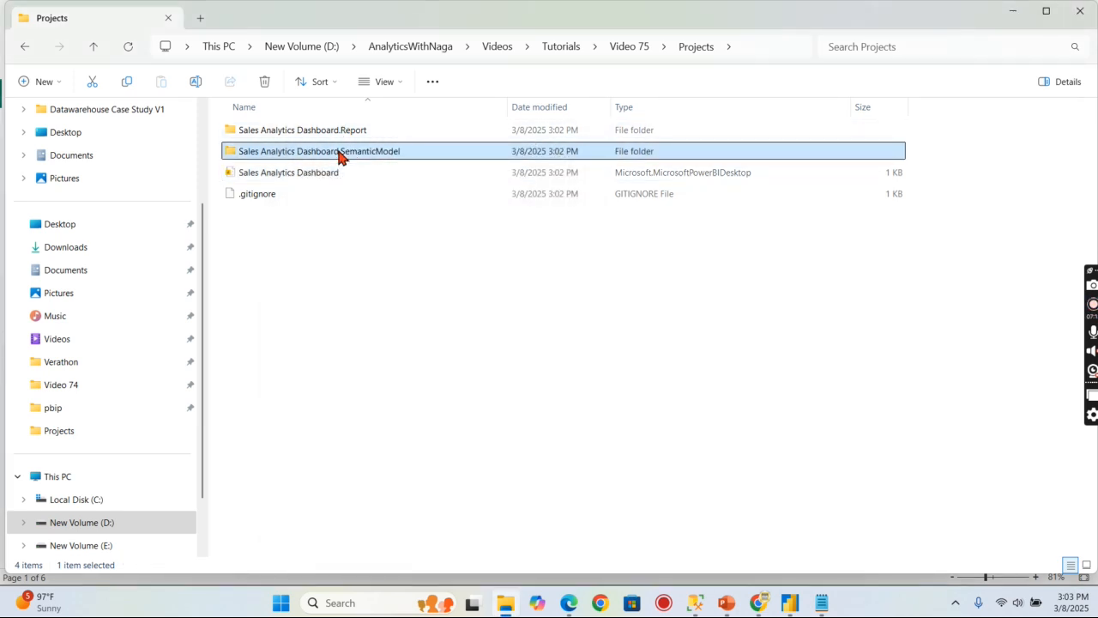
pyautogui.doubleClick(320, 151)
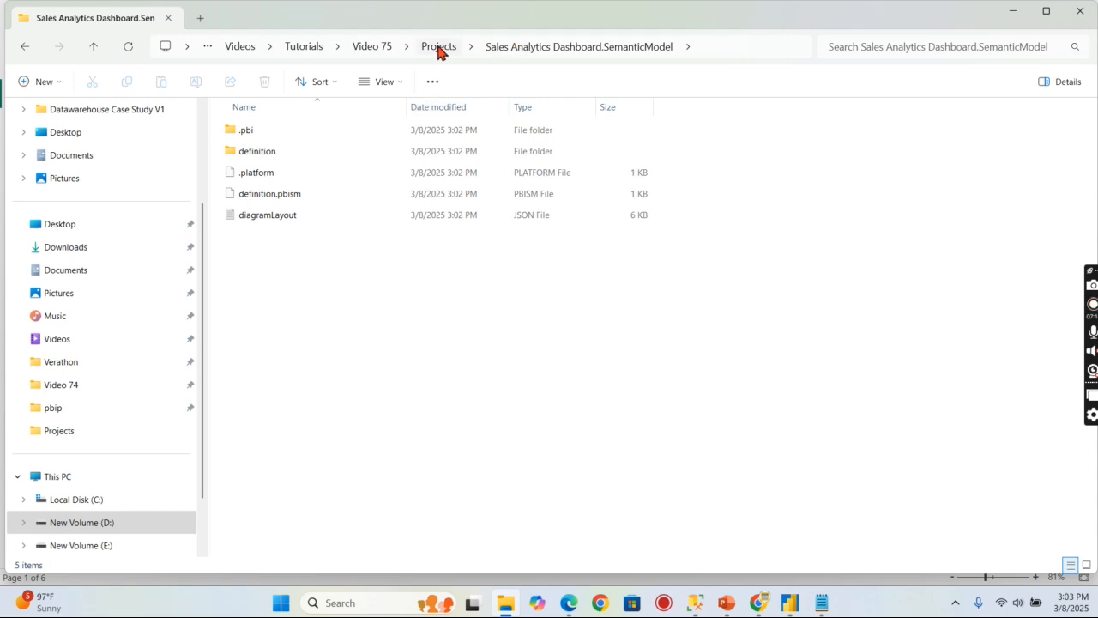
# - Navigate from Projects into SemanticModel > definition > tables
pyautogui.click(439, 46)
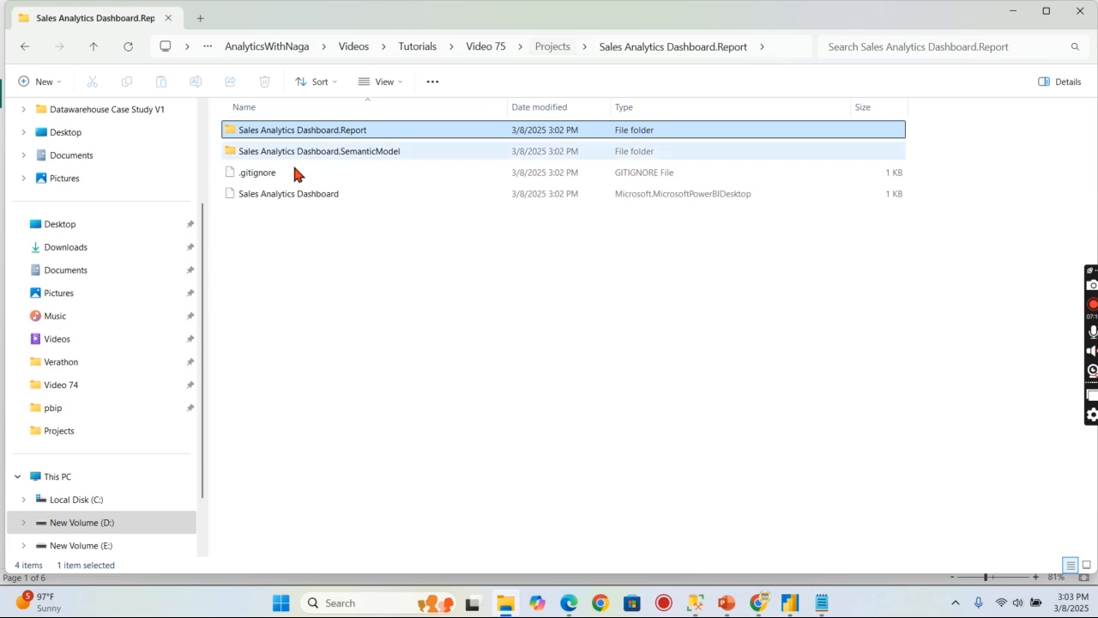
pyautogui.doubleClick(319, 151)
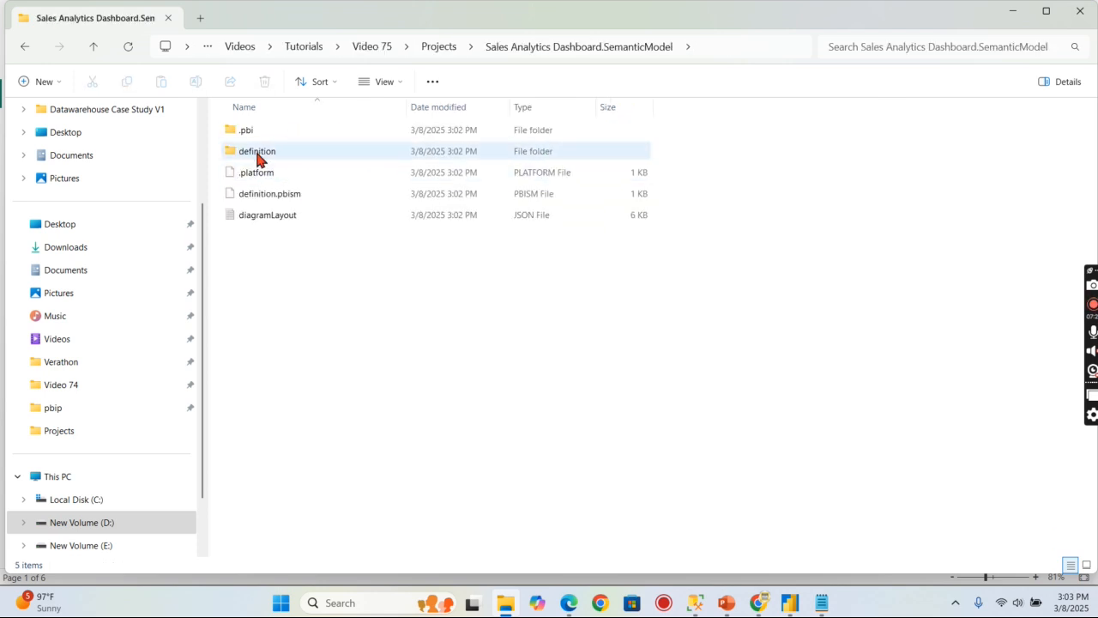
pyautogui.doubleClick(258, 151)
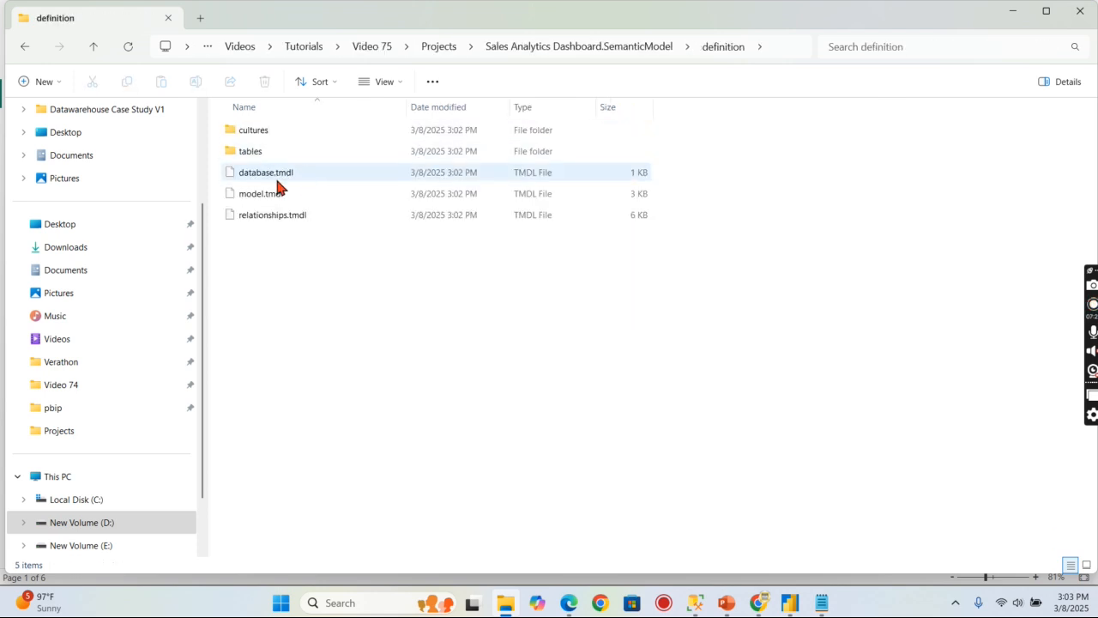
pyautogui.doubleClick(250, 151)
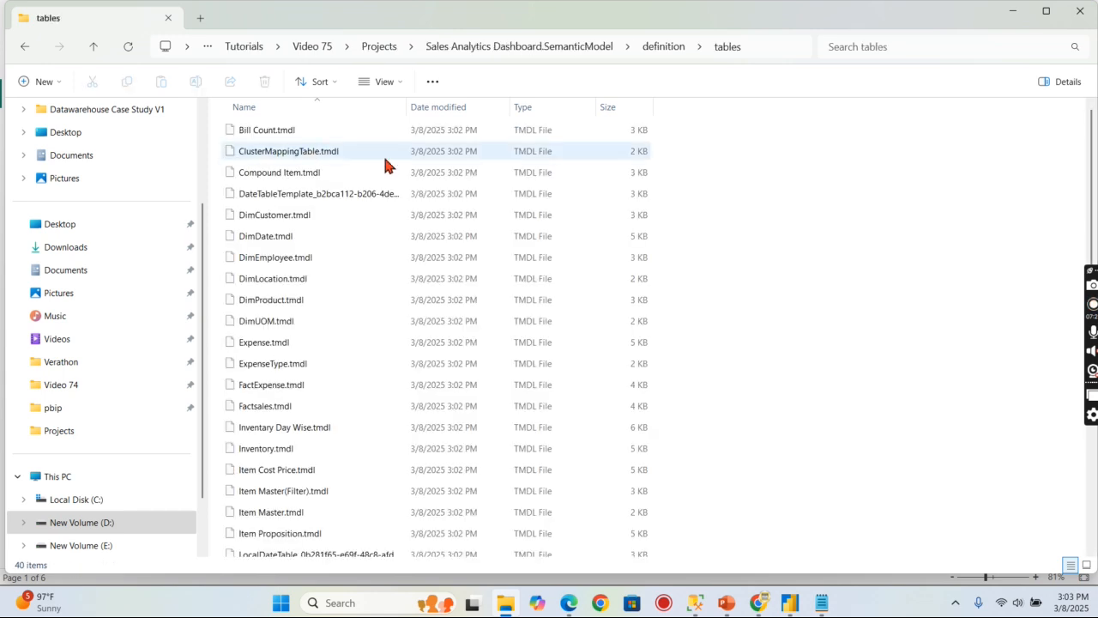
# - Open DimEmployee.tmdl in Notepad from its right-click menu
pyautogui.click(271, 299)
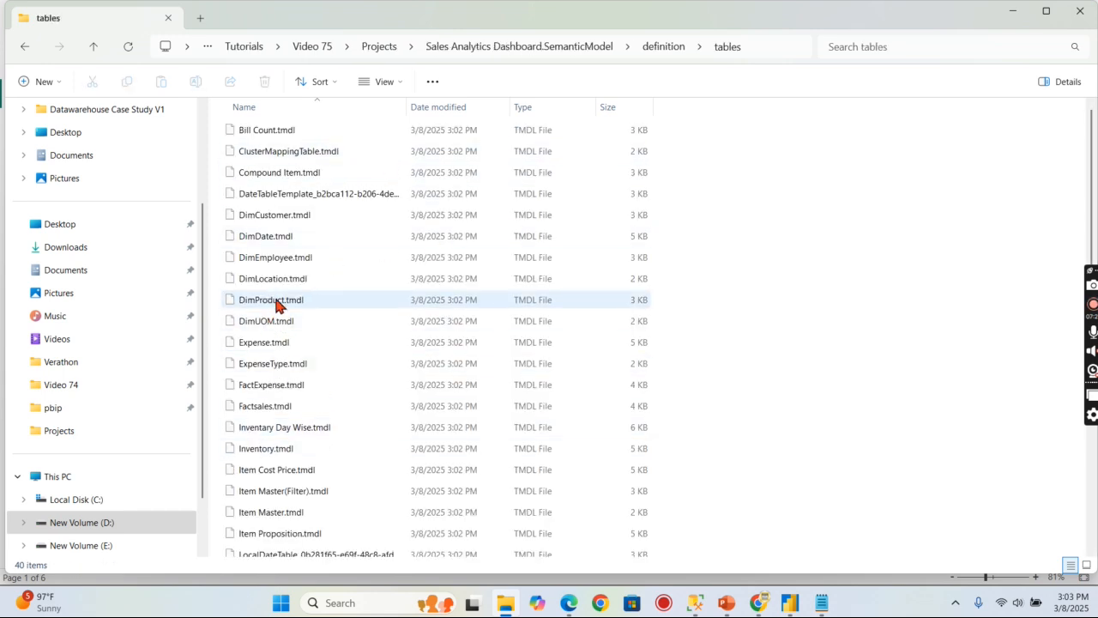
pyautogui.click(274, 257)
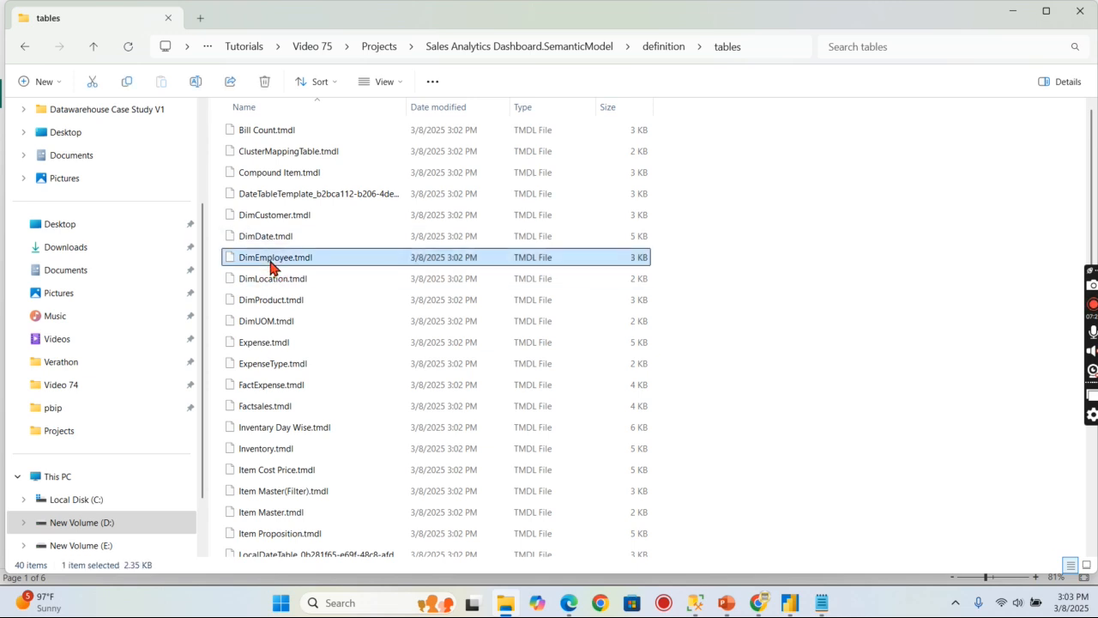
pyautogui.rightClick(275, 256)
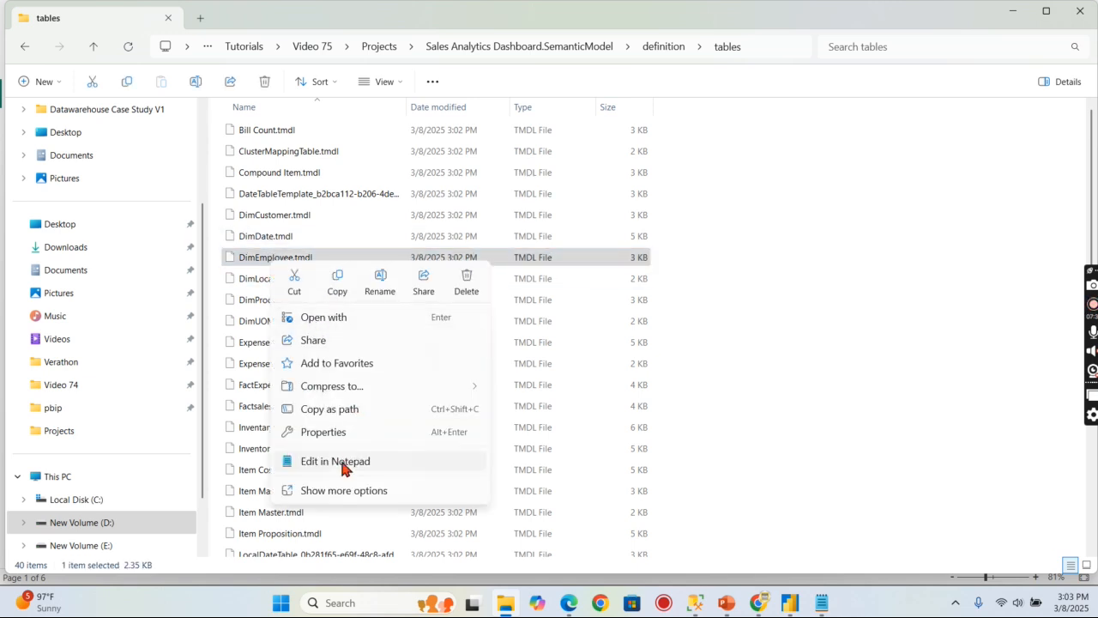
pyautogui.click(335, 461)
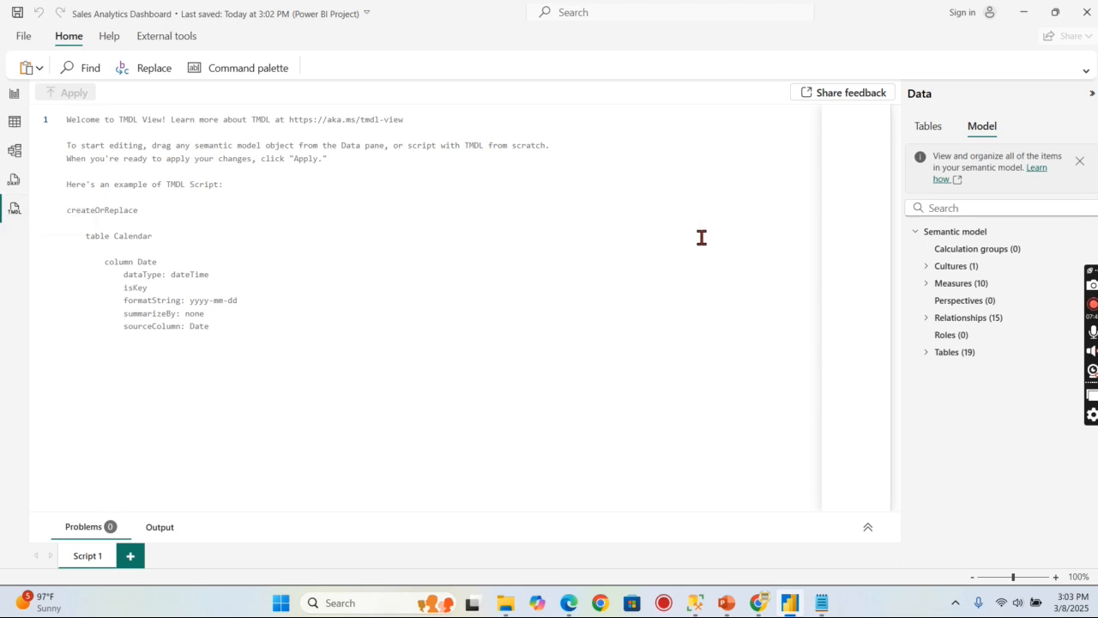
pyautogui.moveTo(294, 229)
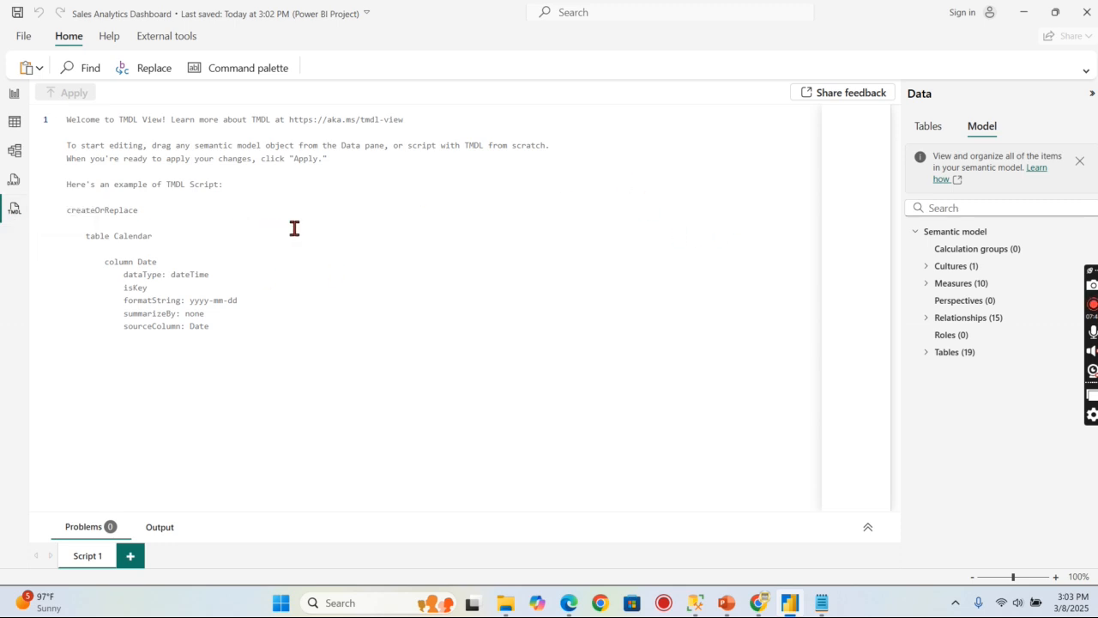
# - Show the model's table list, including DimEmployee, in the Data pane beside the TMDL script
pyautogui.click(927, 126)
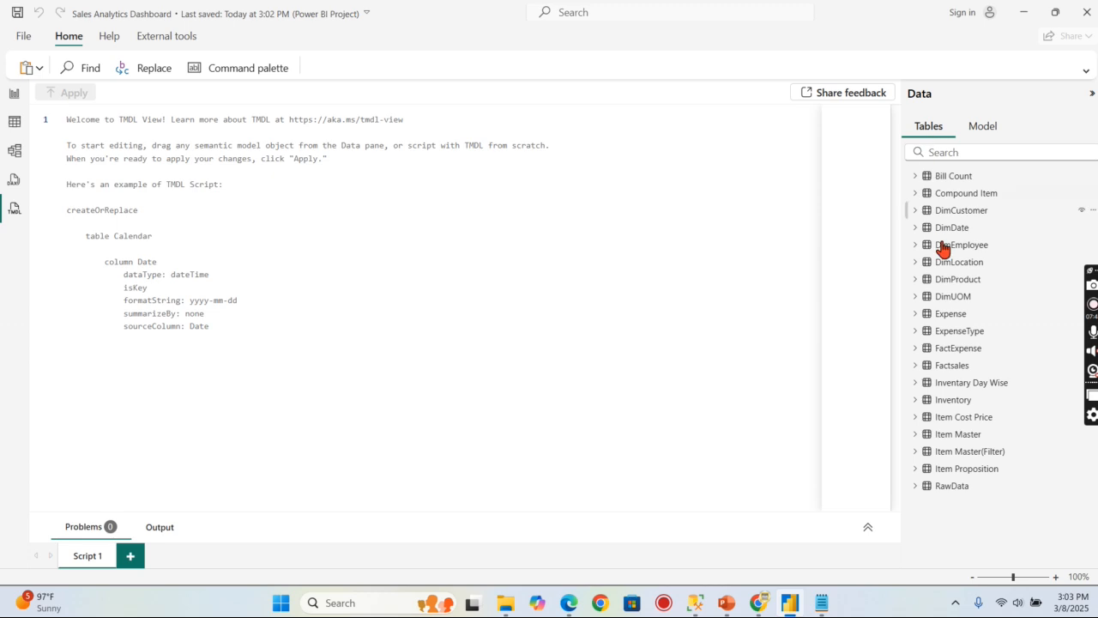
pyautogui.moveTo(966, 253)
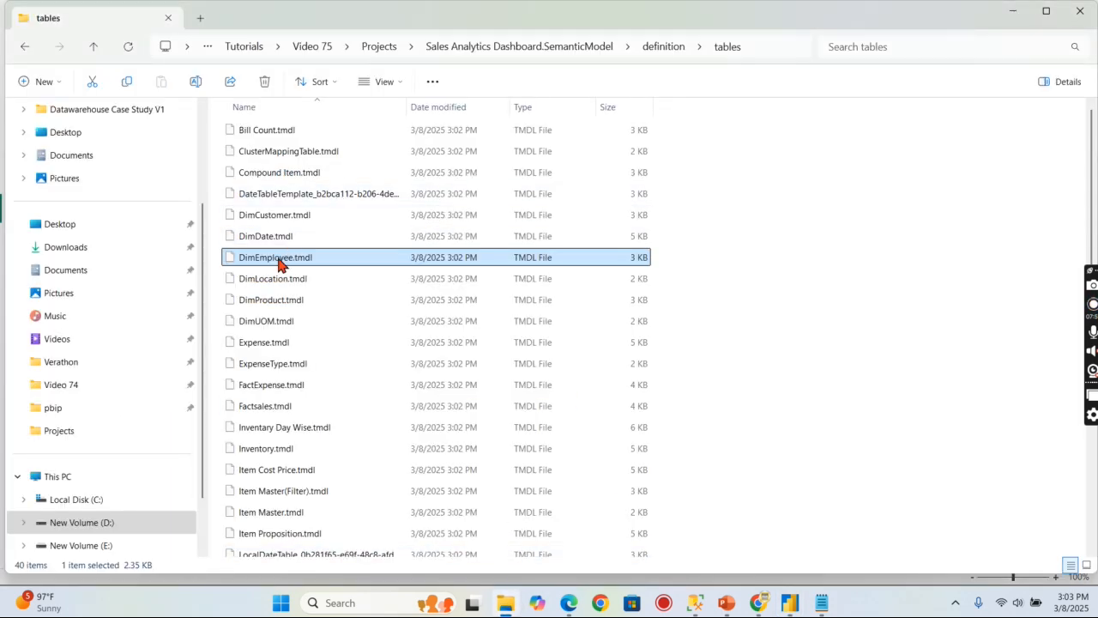
# - Open DimEmployee.tmdl in Notepad, then return to the Day Wise Sales report page
pyautogui.rightClick(274, 256)
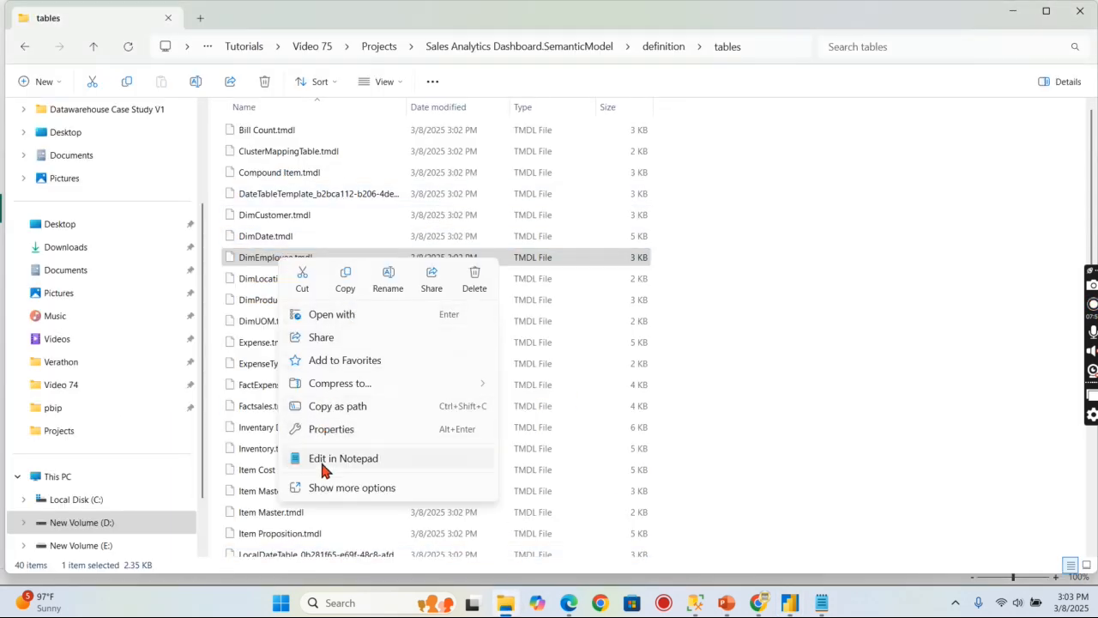
pyautogui.click(343, 457)
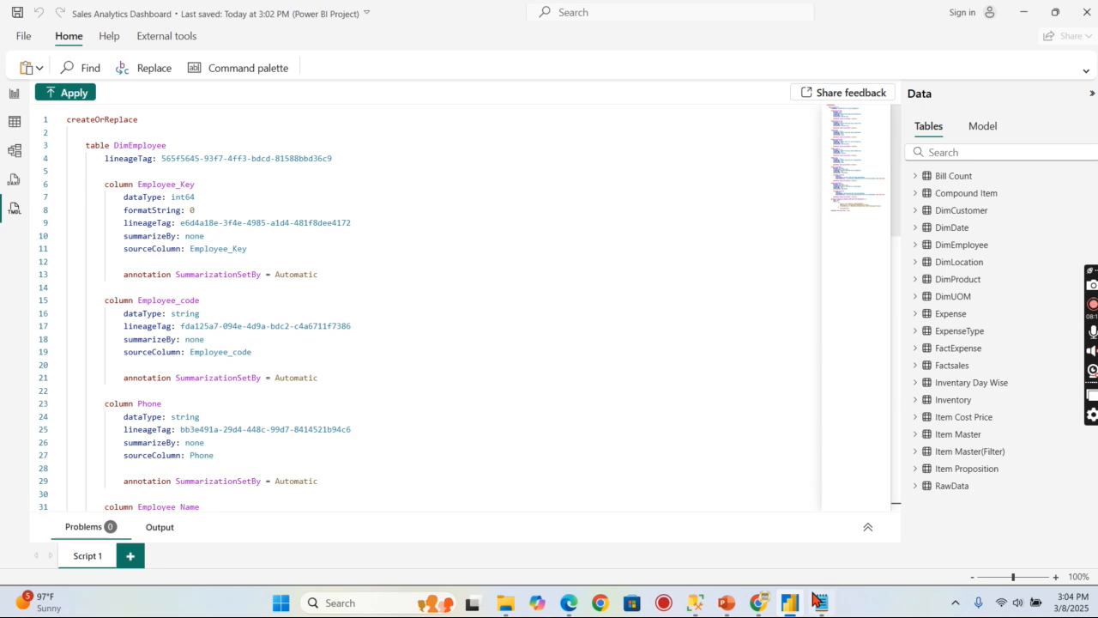
pyautogui.click(821, 603)
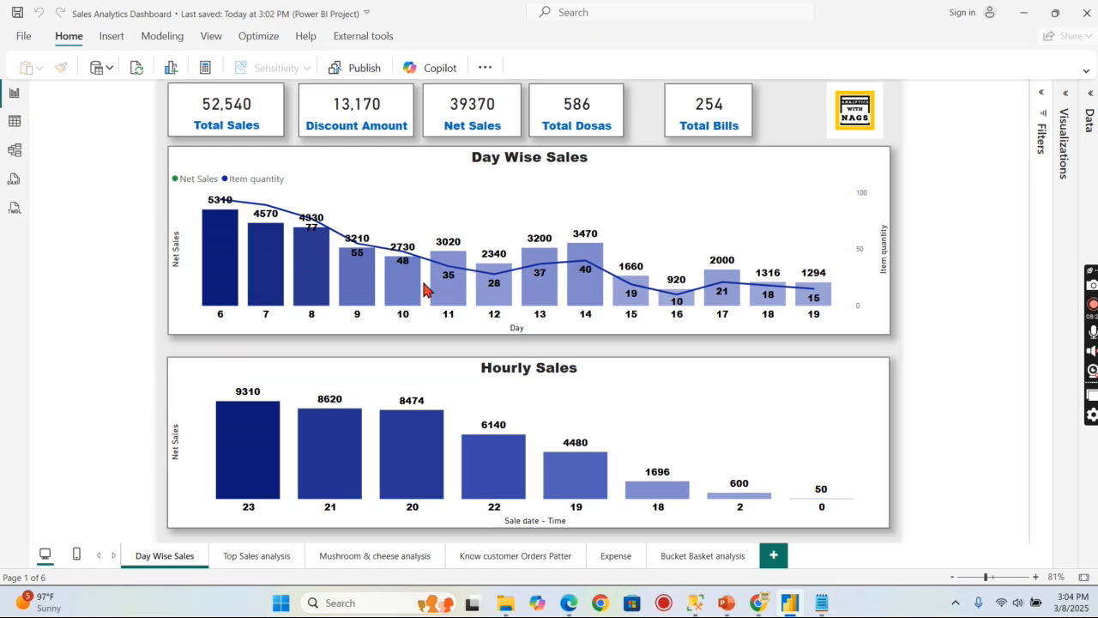
pyautogui.moveTo(983, 375)
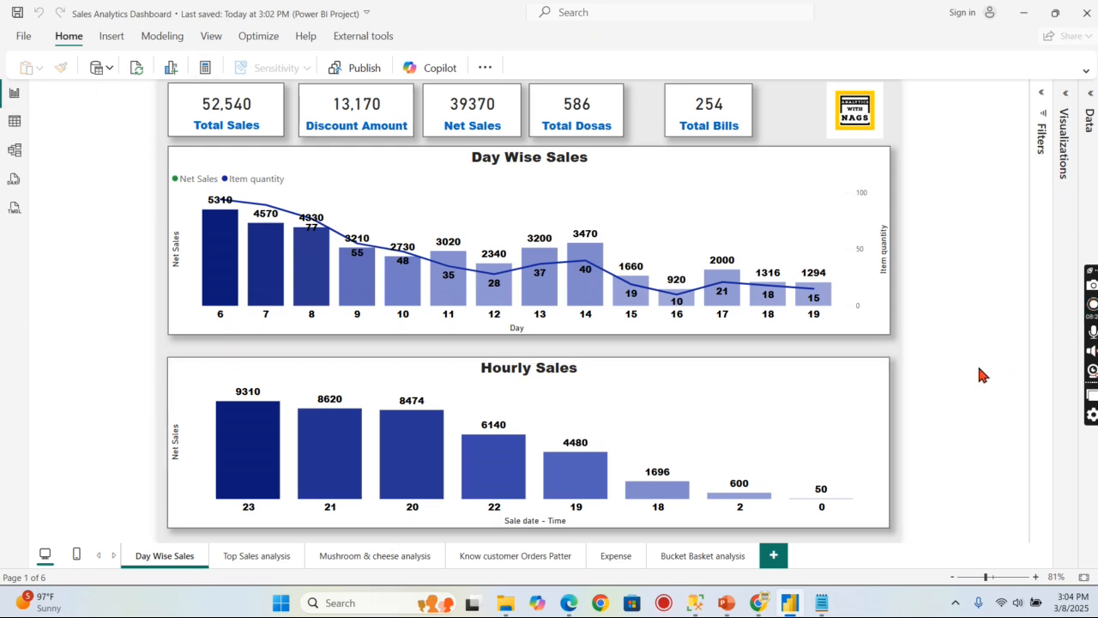
pyautogui.moveTo(783, 594)
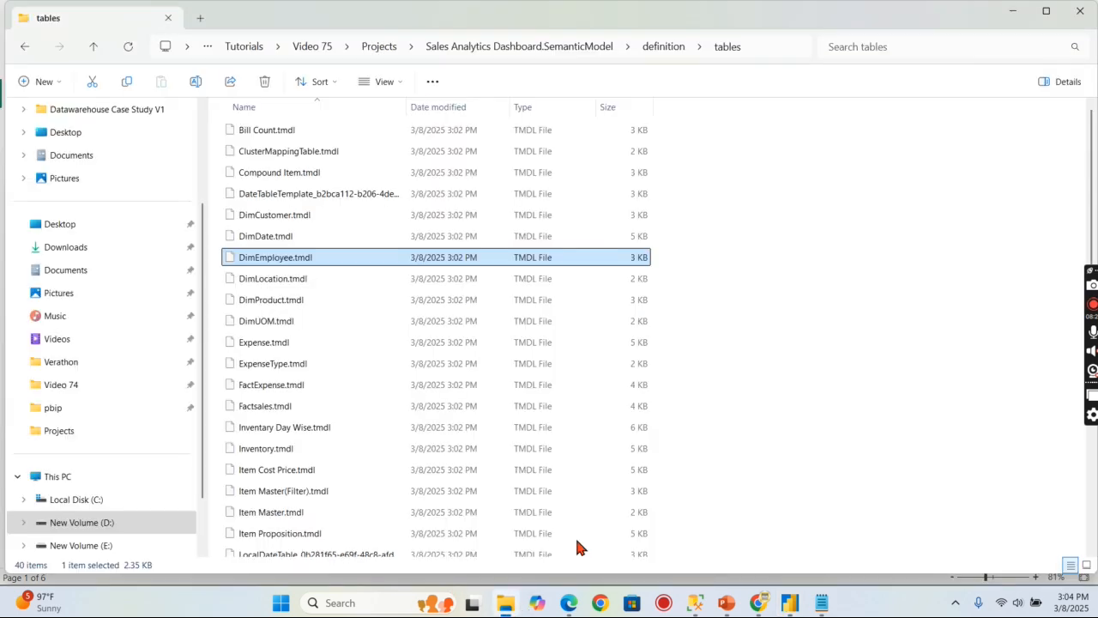
# - Go up through Projects to the Video 75 folder and select the original Sales Analytics Dashboard .pbix
pyautogui.click(378, 46)
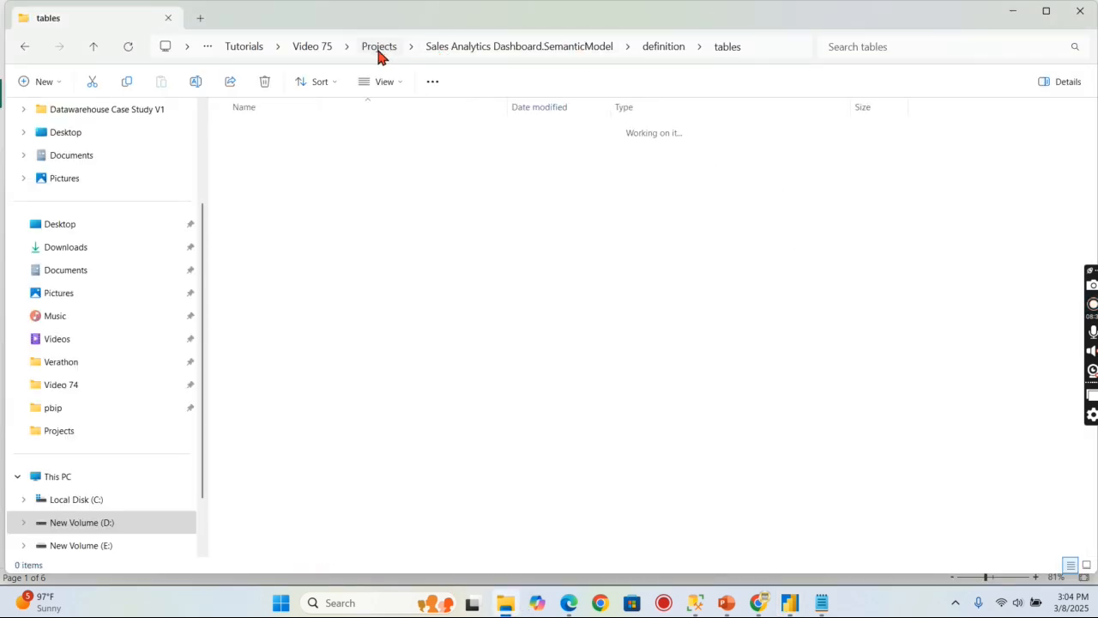
pyautogui.click(379, 46)
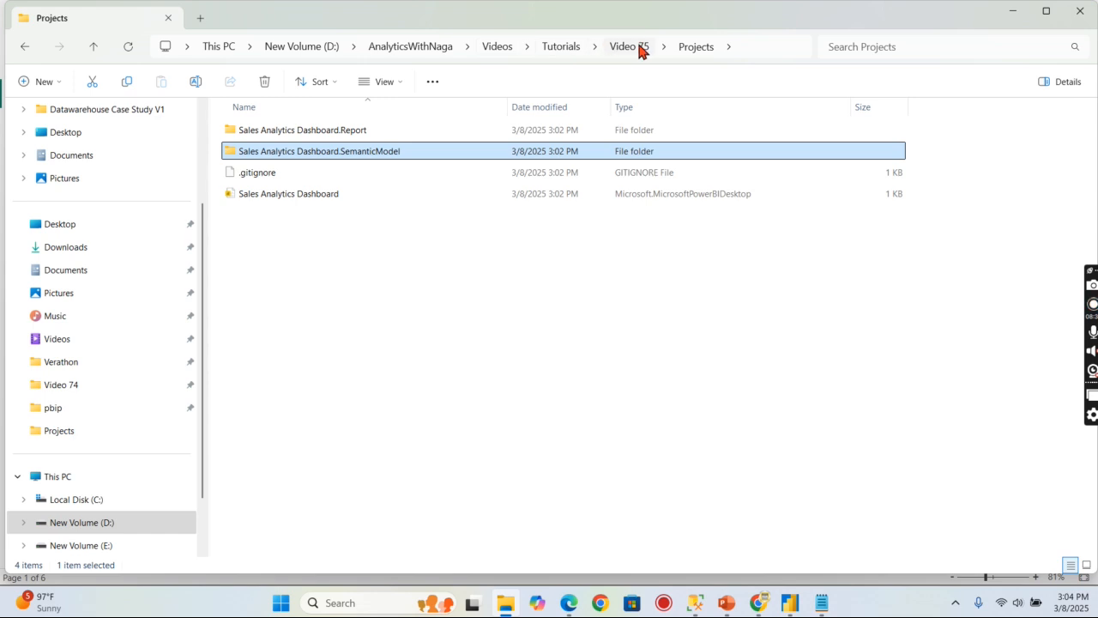
pyautogui.click(629, 47)
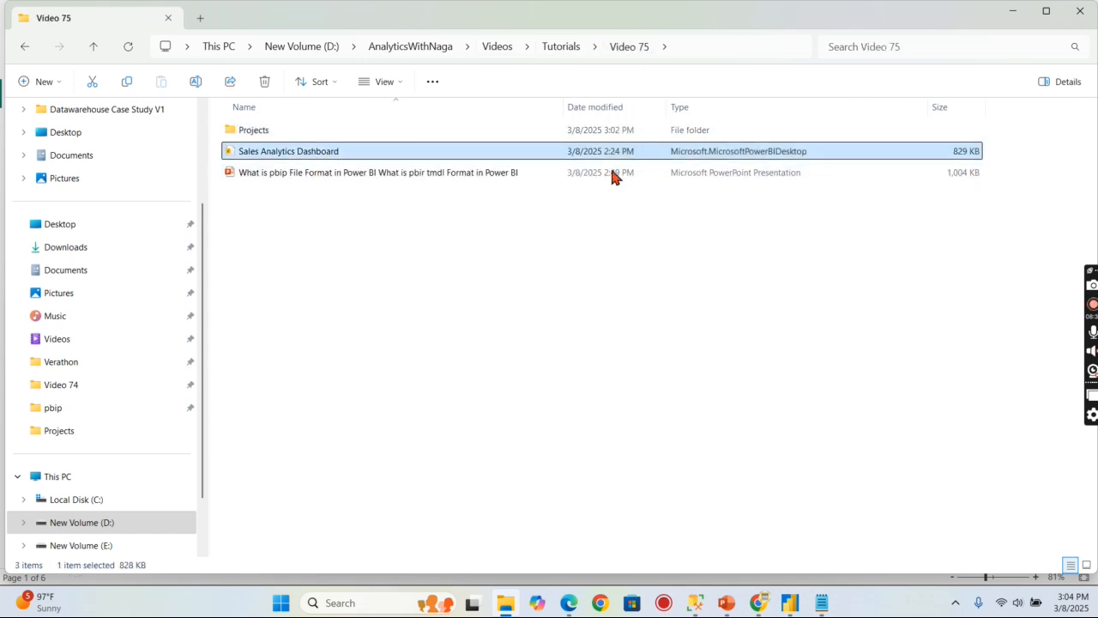
pyautogui.moveTo(318, 159)
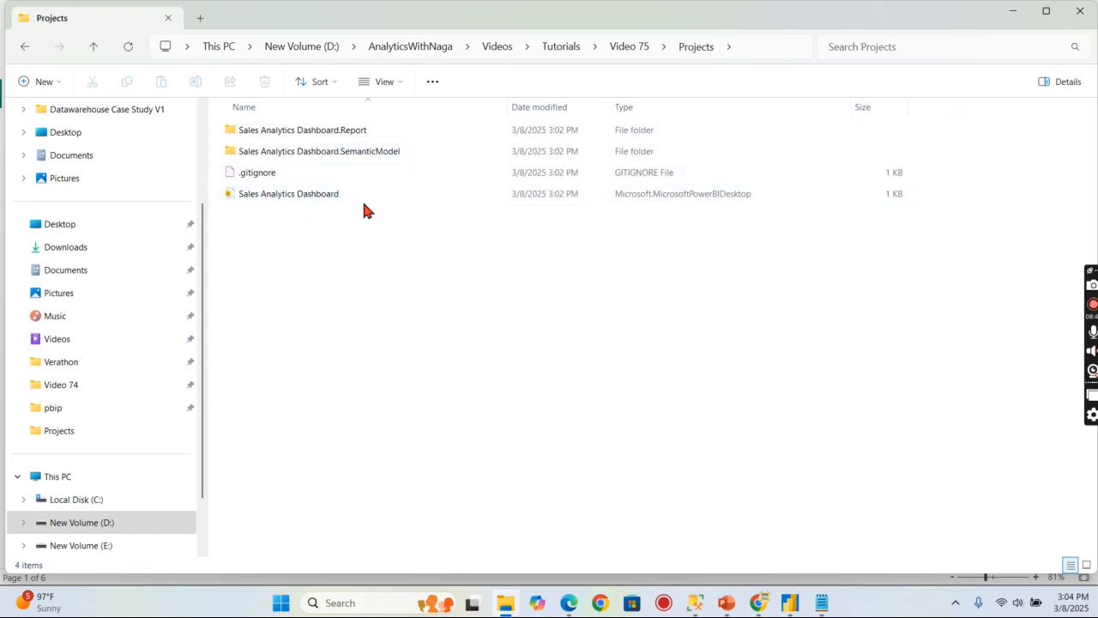
pyautogui.moveTo(854, 607)
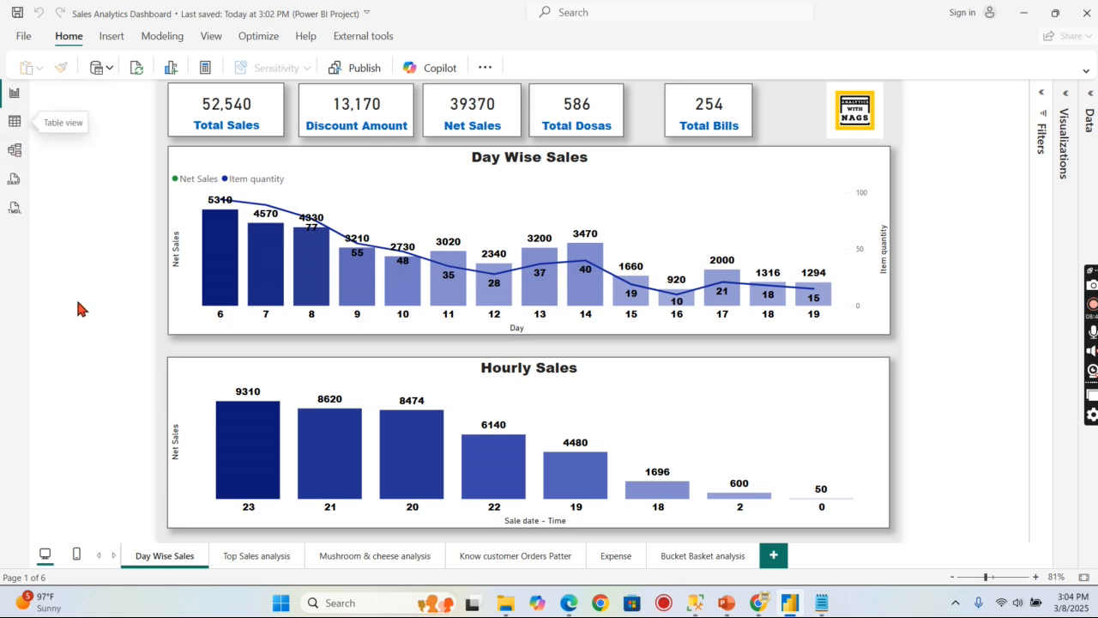
pyautogui.moveTo(1026, 8)
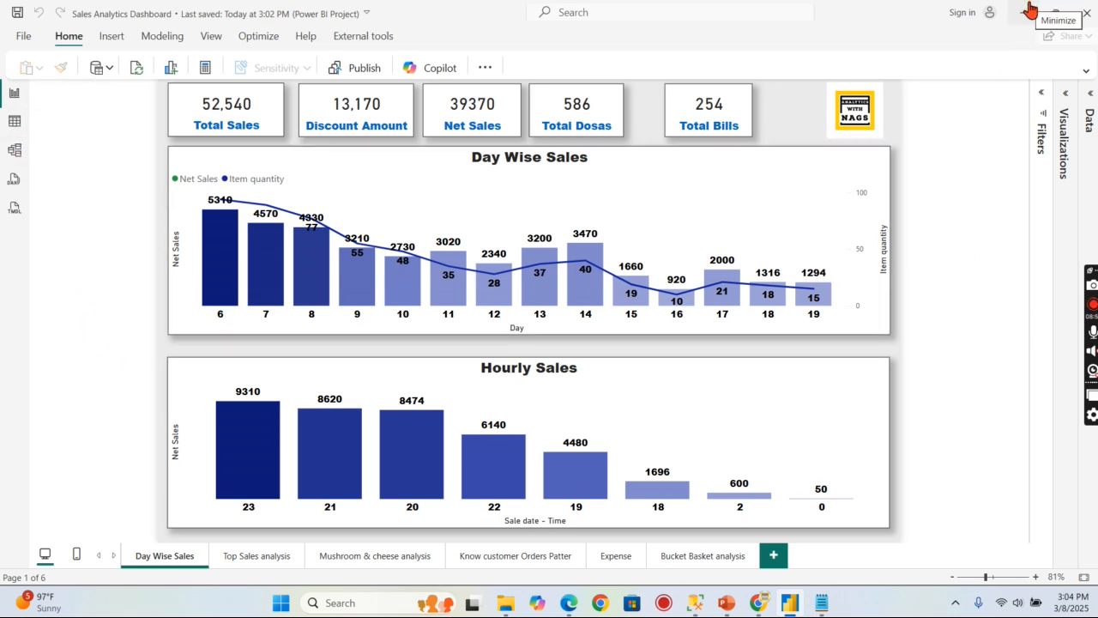
pyautogui.moveTo(1030, 19)
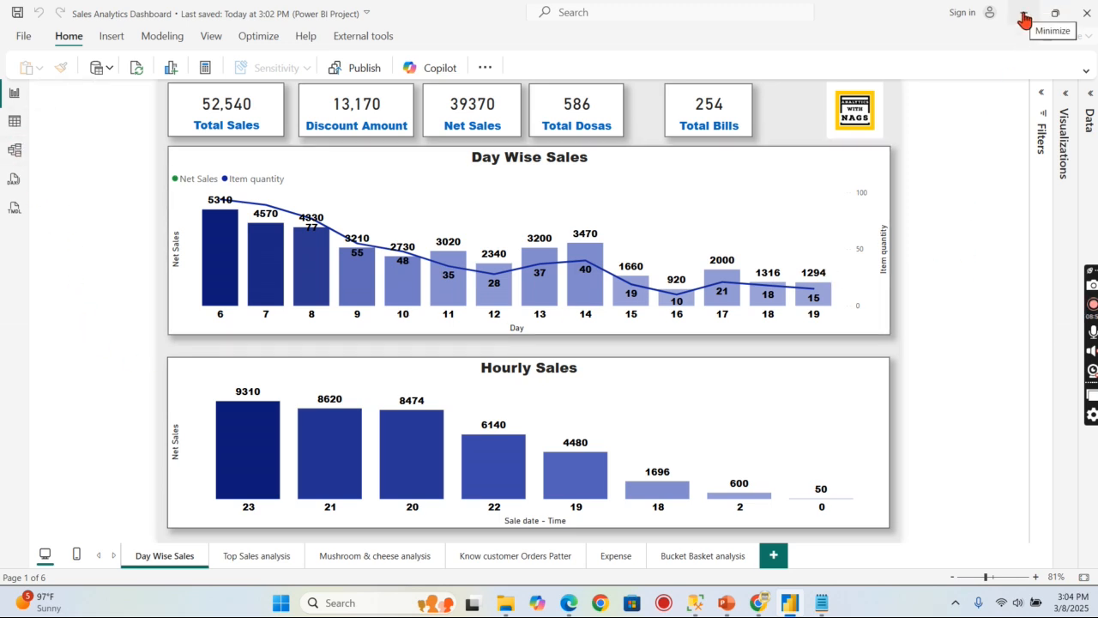
# - Minimize the report and browse into Projects to see Report, SemanticModel, .gitignore and the project file
pyautogui.click(1024, 19)
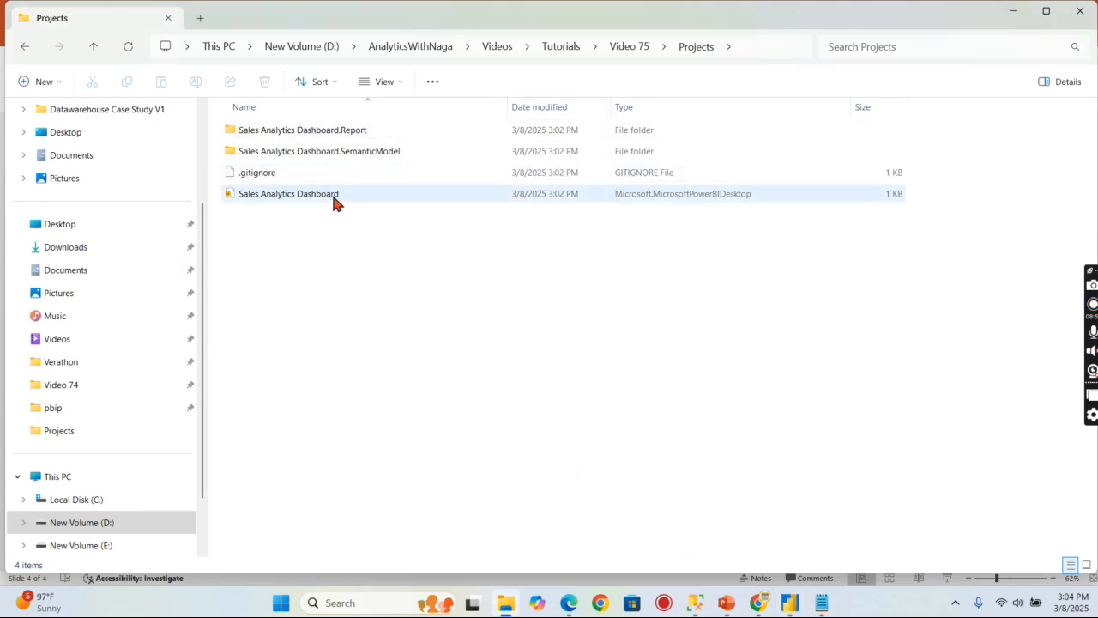
pyautogui.click(631, 387)
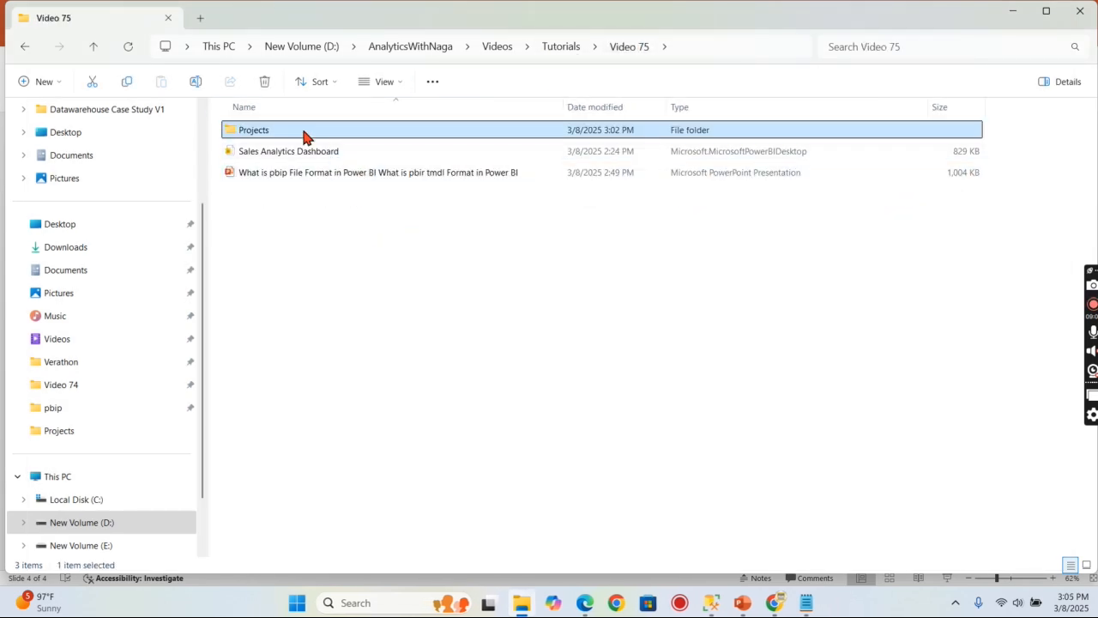
pyautogui.doubleClick(254, 129)
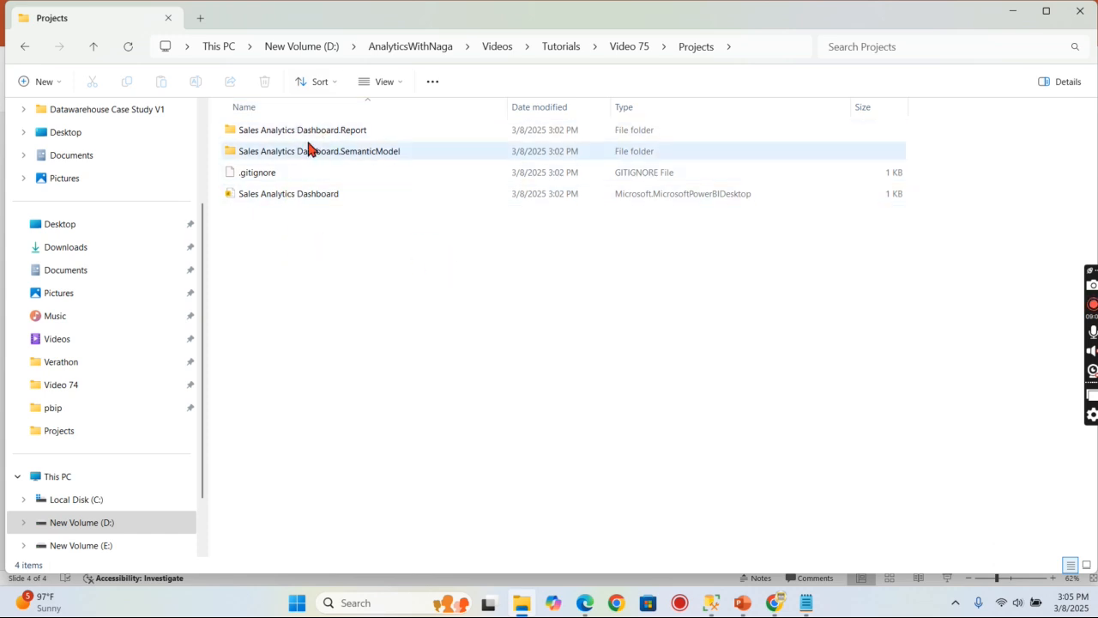
pyautogui.click(386, 309)
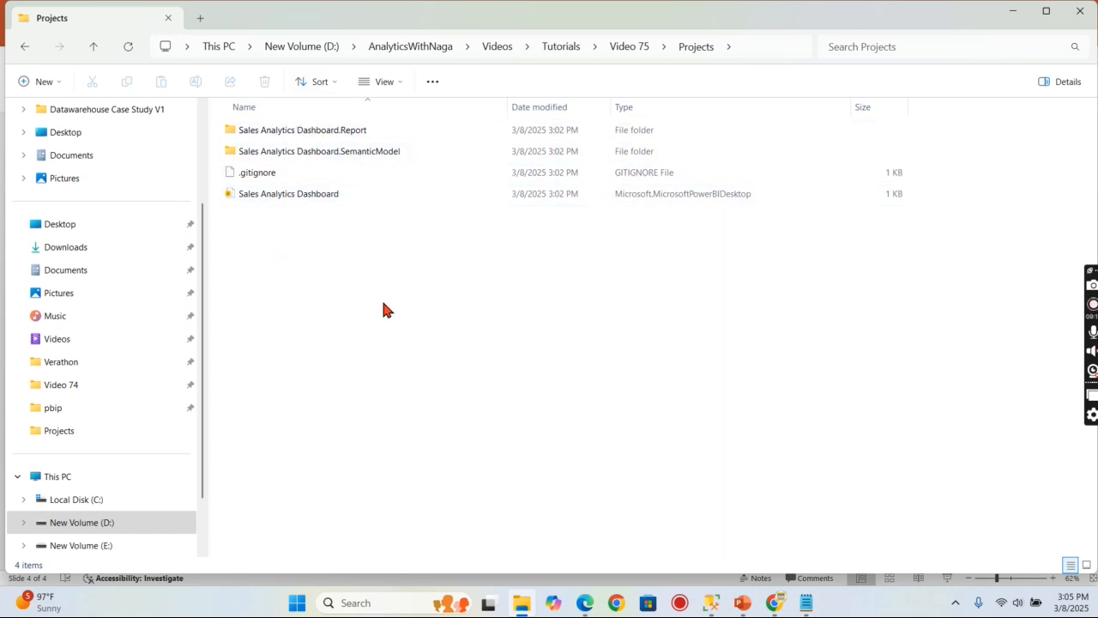
pyautogui.click(302, 129)
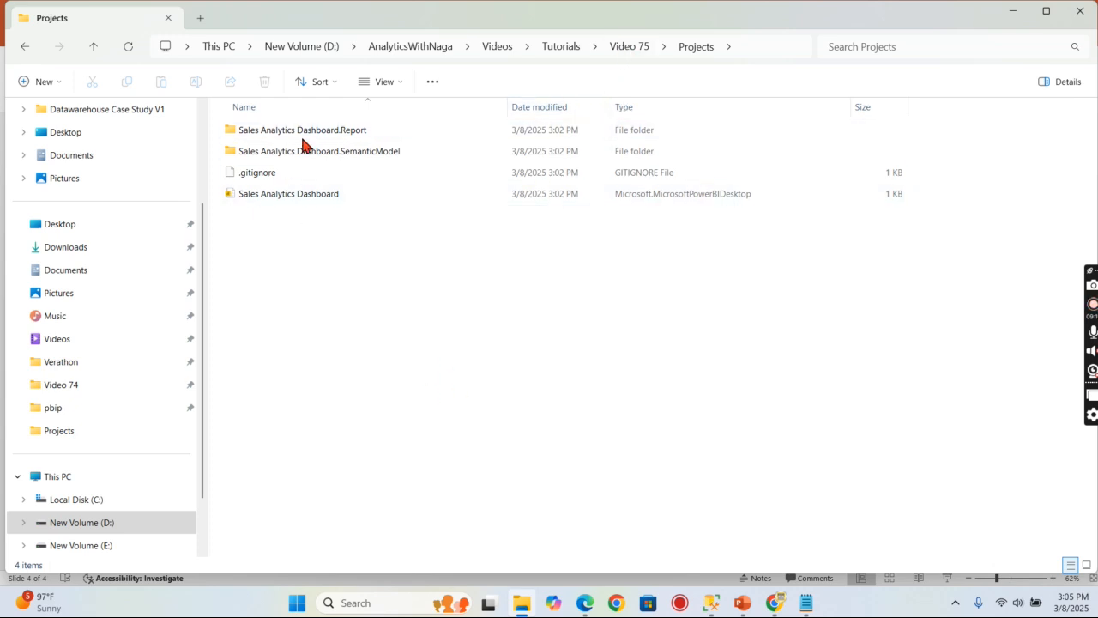
pyautogui.moveTo(695, 47)
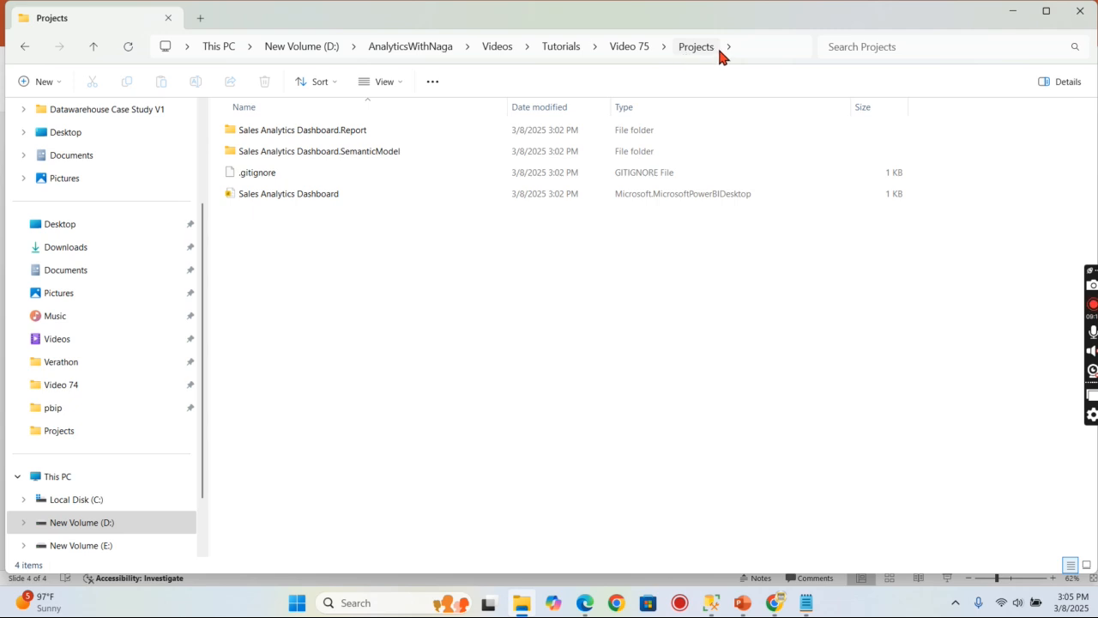
pyautogui.moveTo(562, 446)
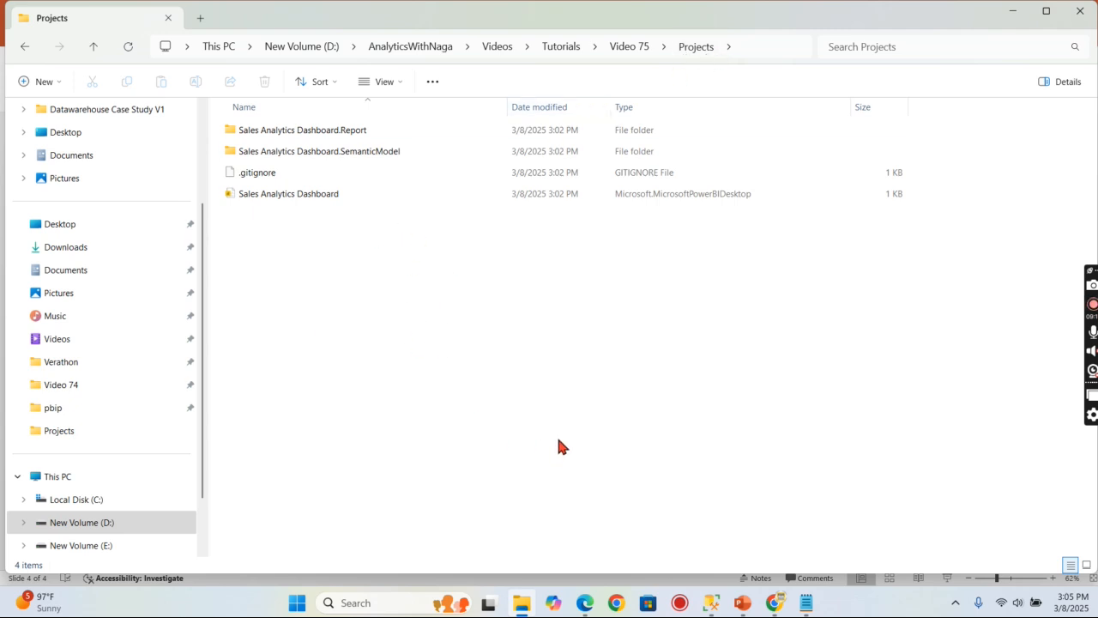
pyautogui.moveTo(822, 323)
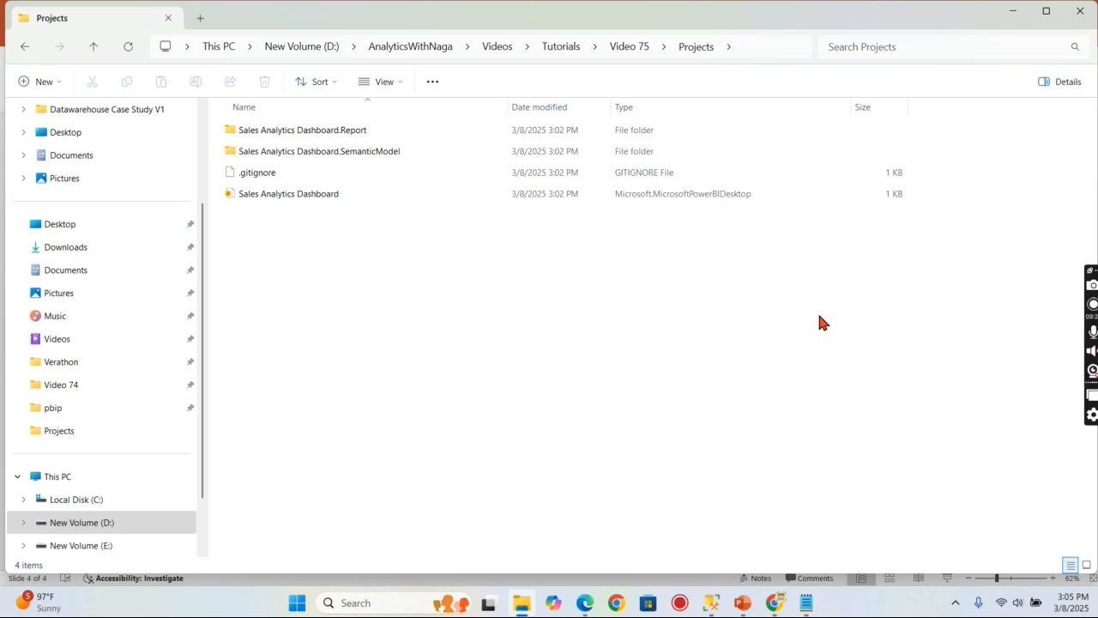
pyautogui.moveTo(470, 255)
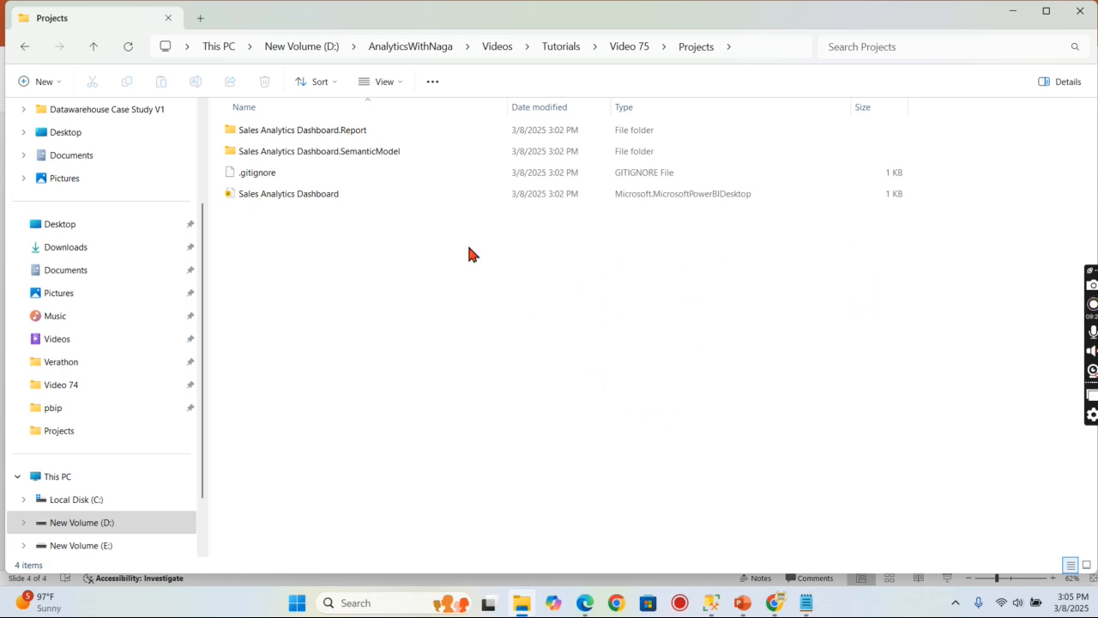
pyautogui.moveTo(288, 193)
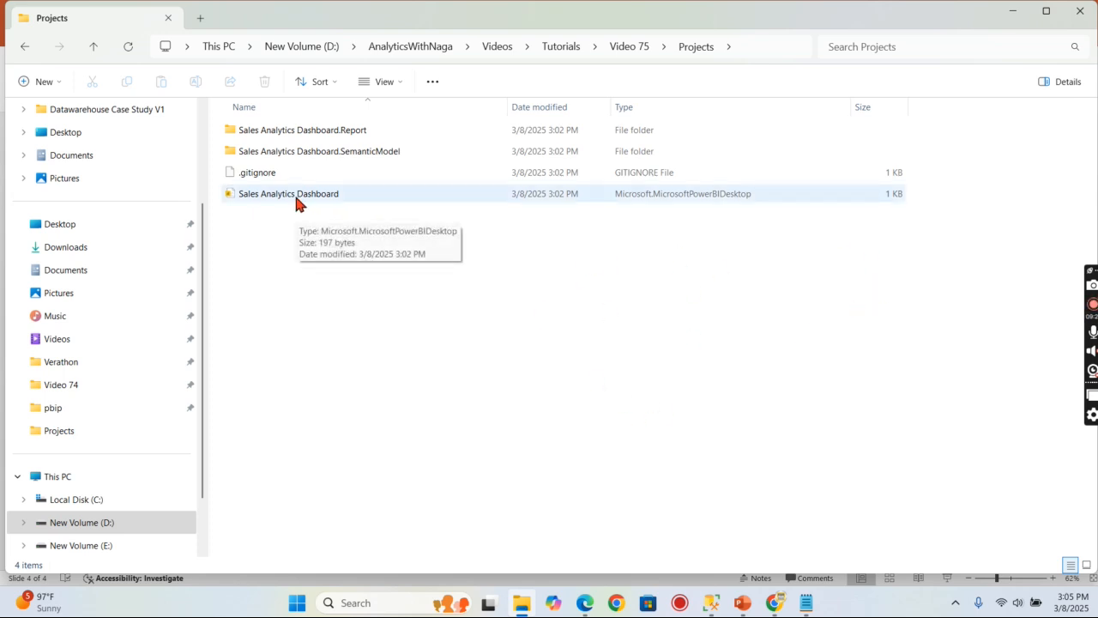
# - Launch the Sales Analytics Dashboard .pbip file in Power BI Desktop from File Explorer
pyautogui.click(288, 193)
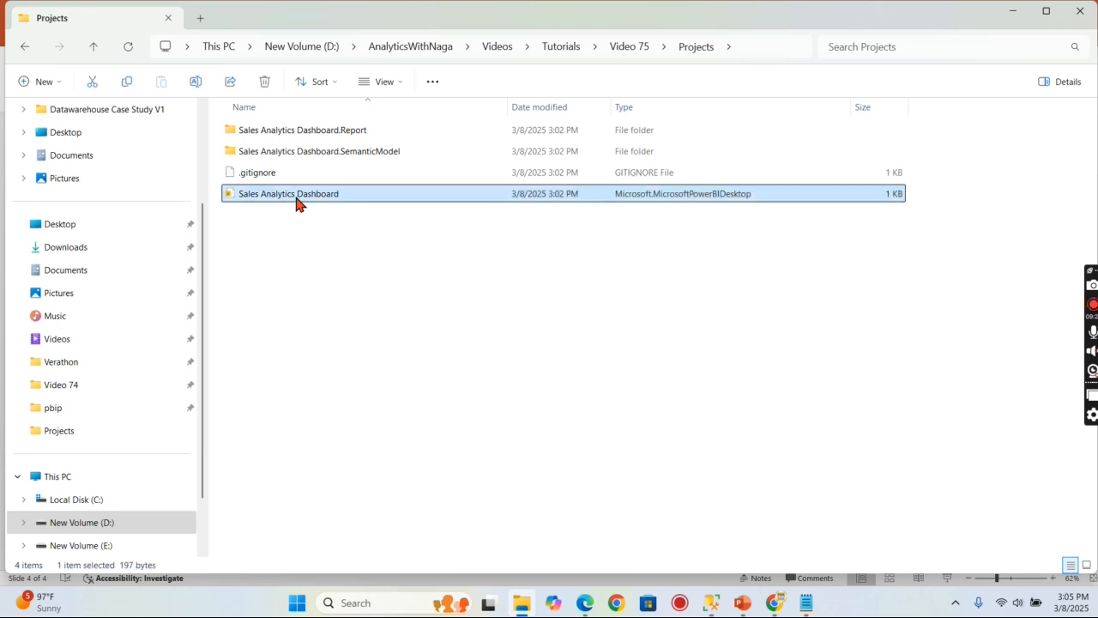
pyautogui.doubleClick(288, 193)
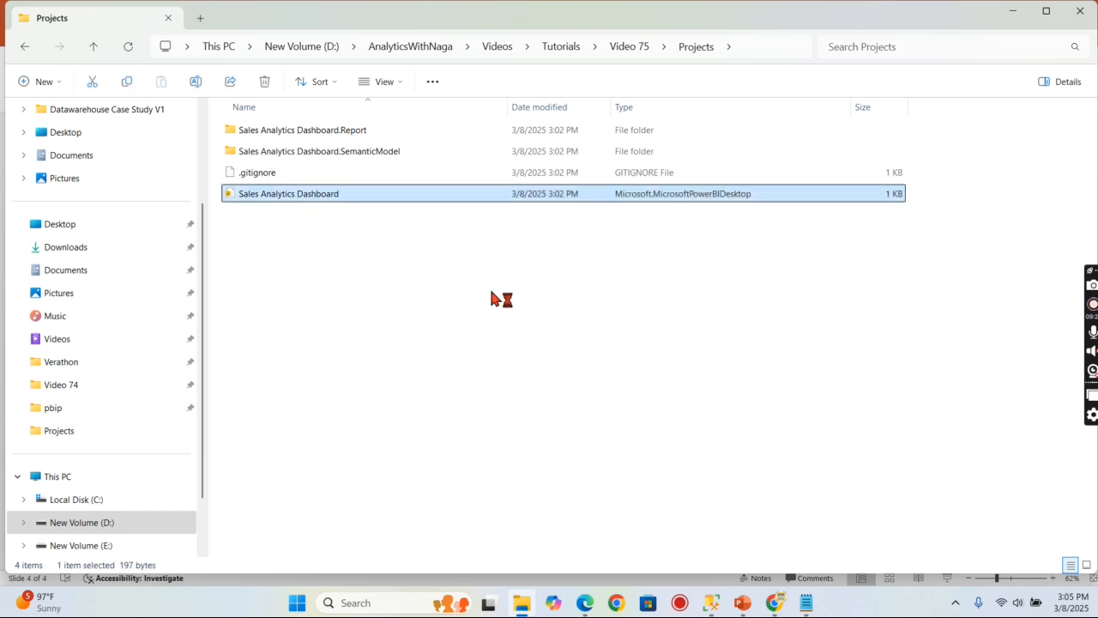
pyautogui.doubleClick(288, 193)
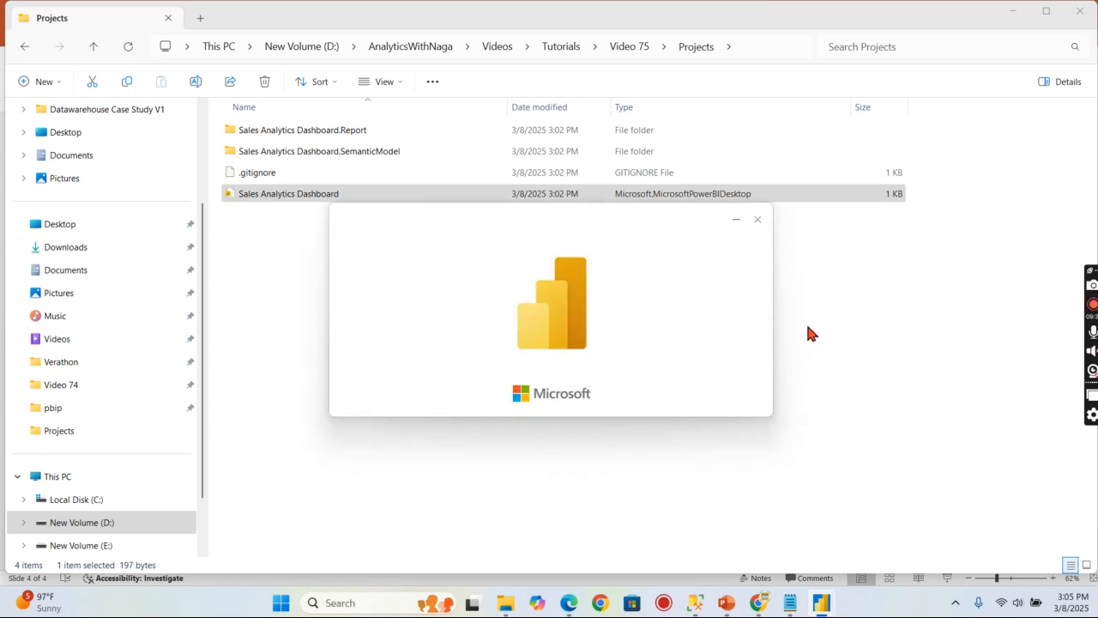
pyautogui.moveTo(910, 381)
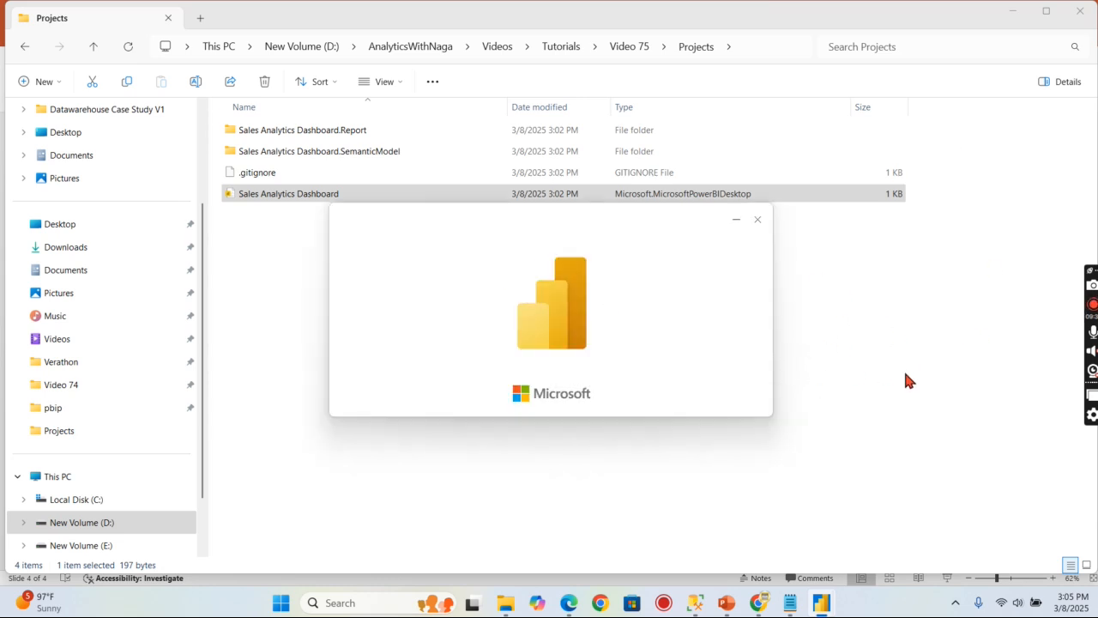
pyautogui.moveTo(890, 373)
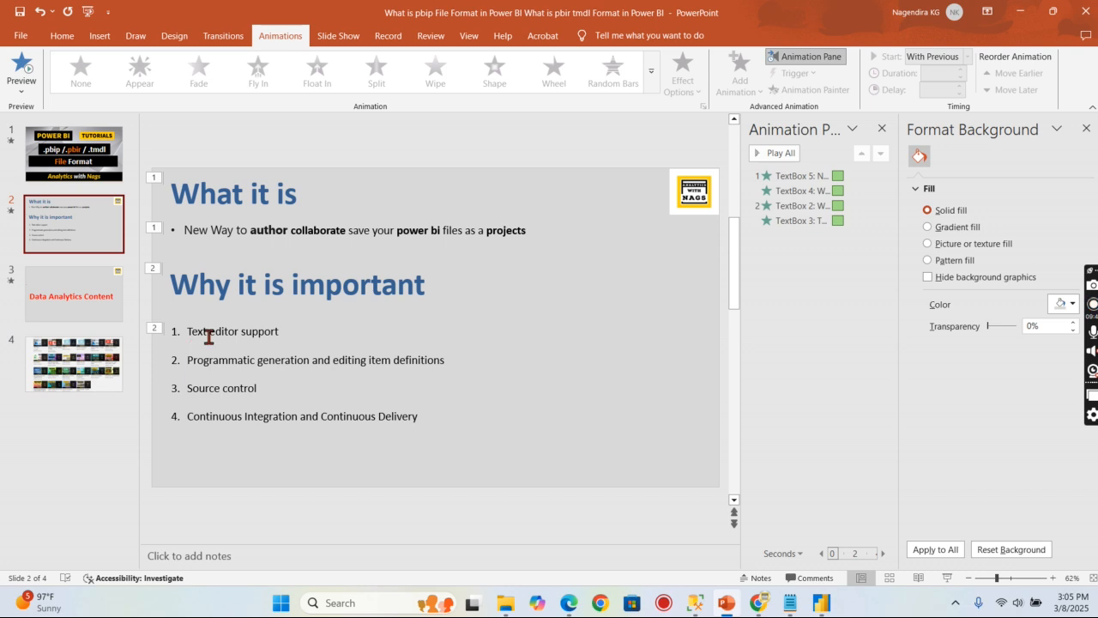
pyautogui.moveTo(427, 325)
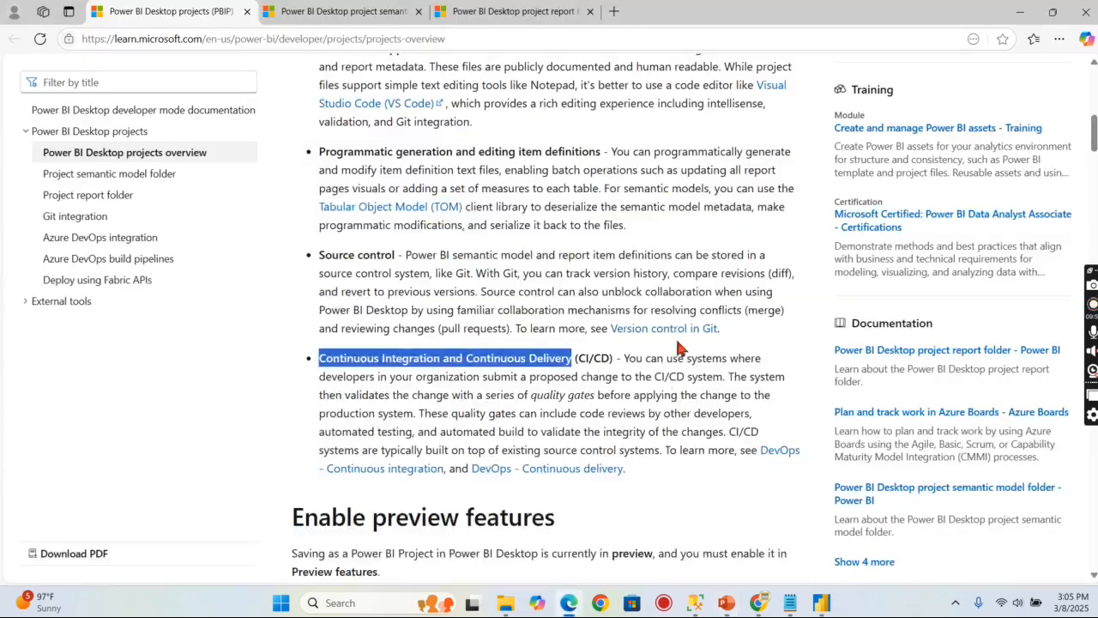
# - Scroll the Power BI projects article down to 'Changes outside Power BI Desktop'
pyautogui.scroll(-3)
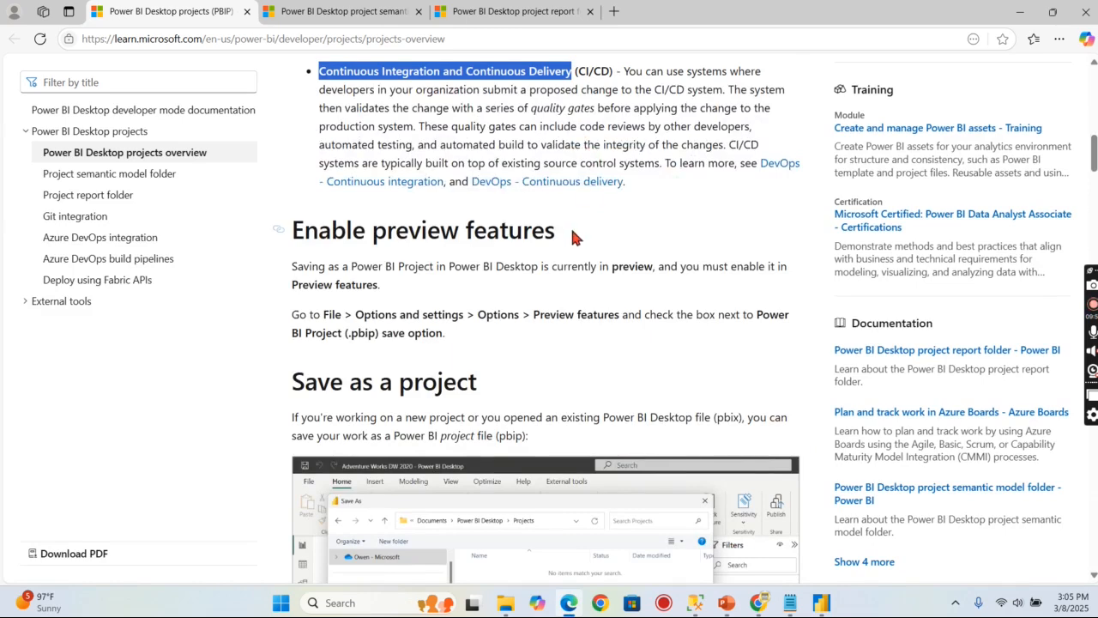
pyautogui.scroll(-3)
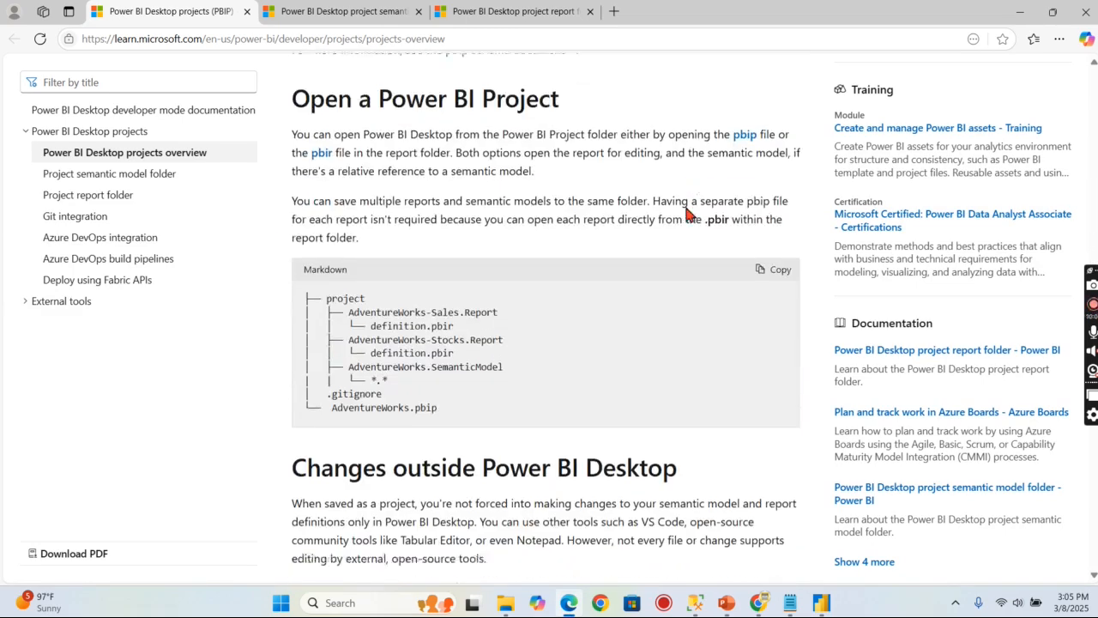
pyautogui.scroll(-3)
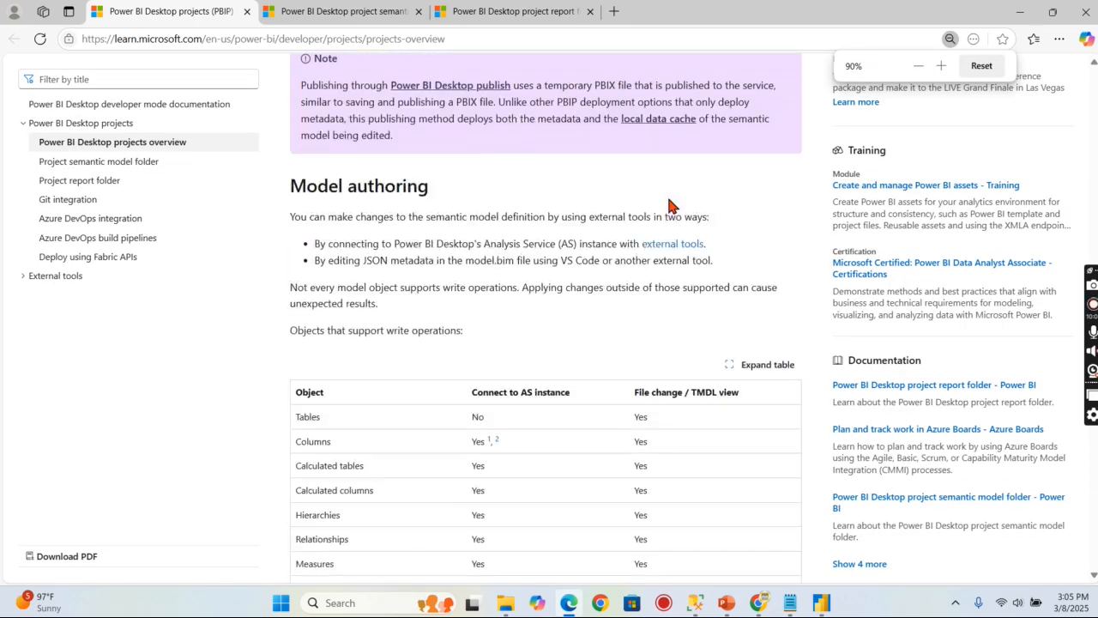
pyautogui.scroll(-3)
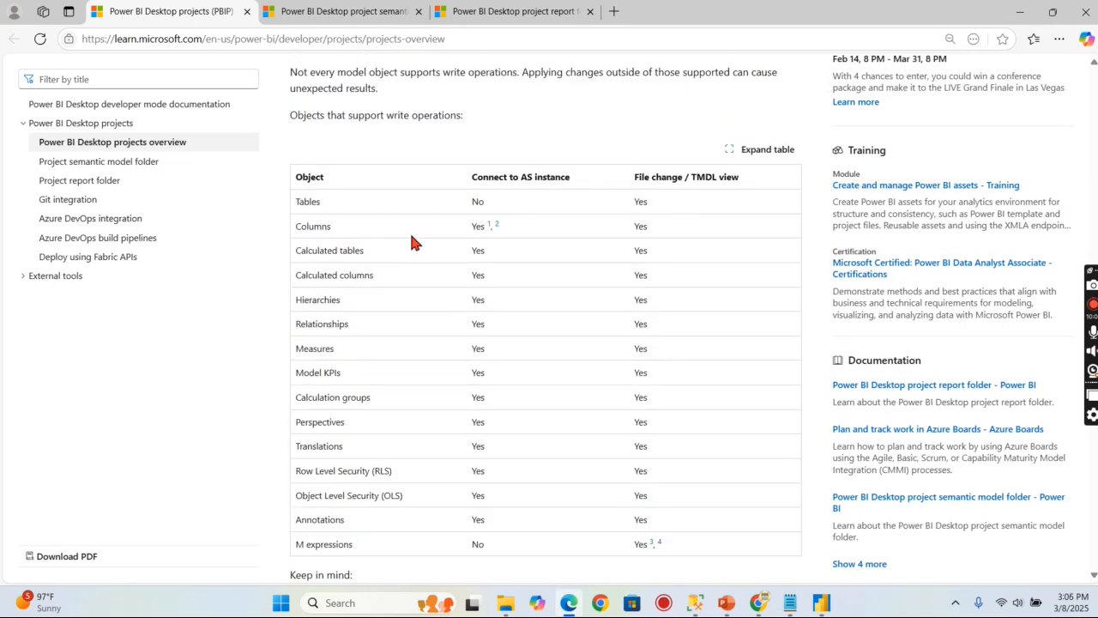
pyautogui.scroll(-3)
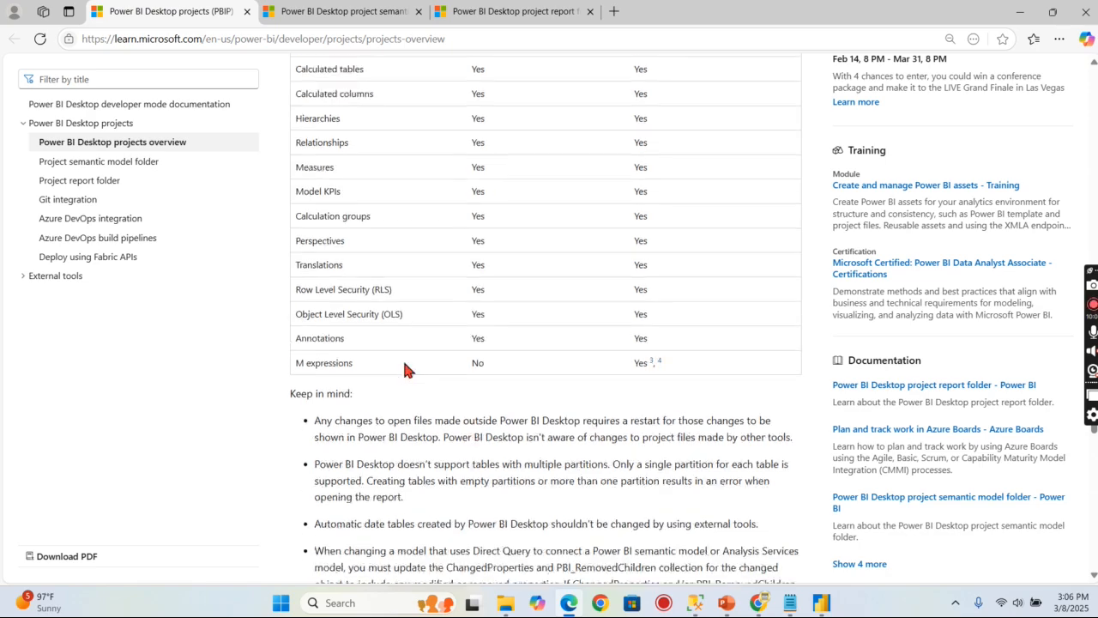
pyautogui.scroll(-3)
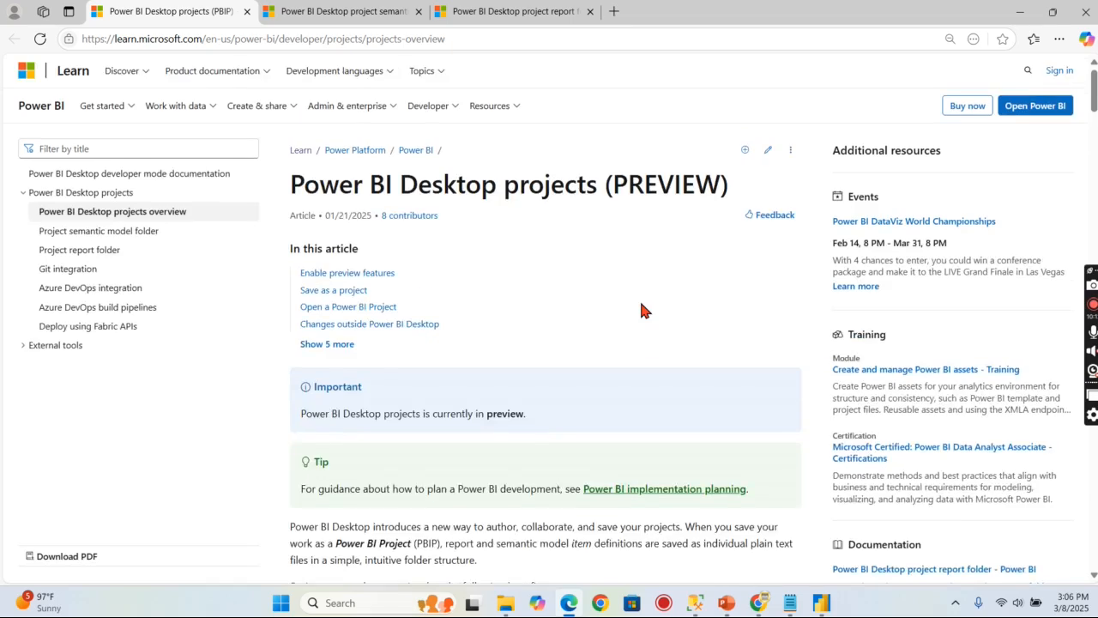
pyautogui.scroll(-3)
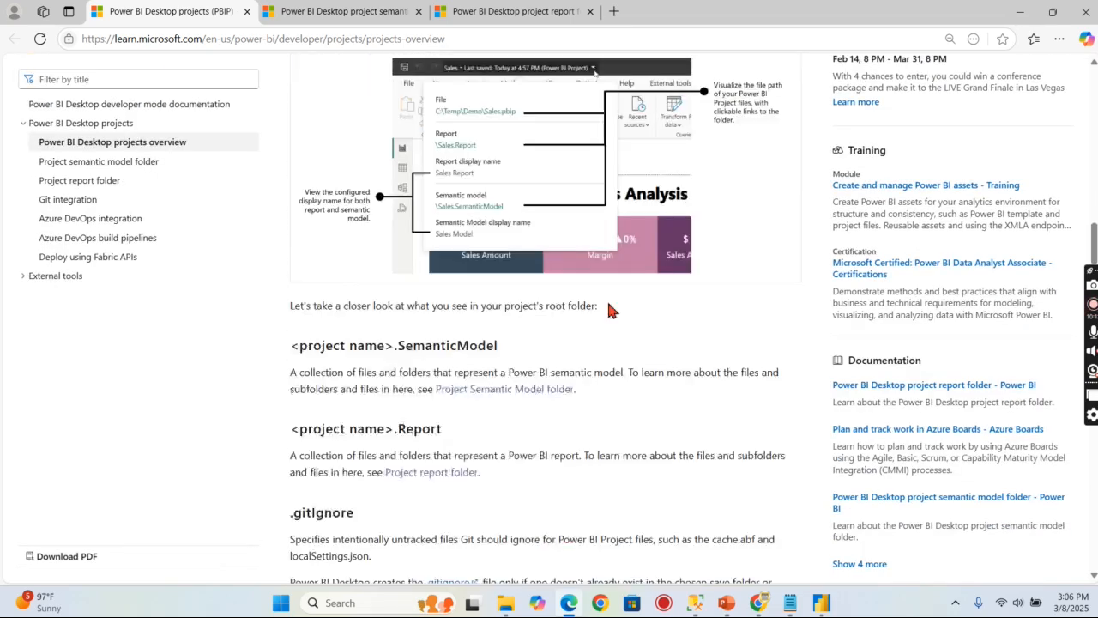
pyautogui.scroll(-3)
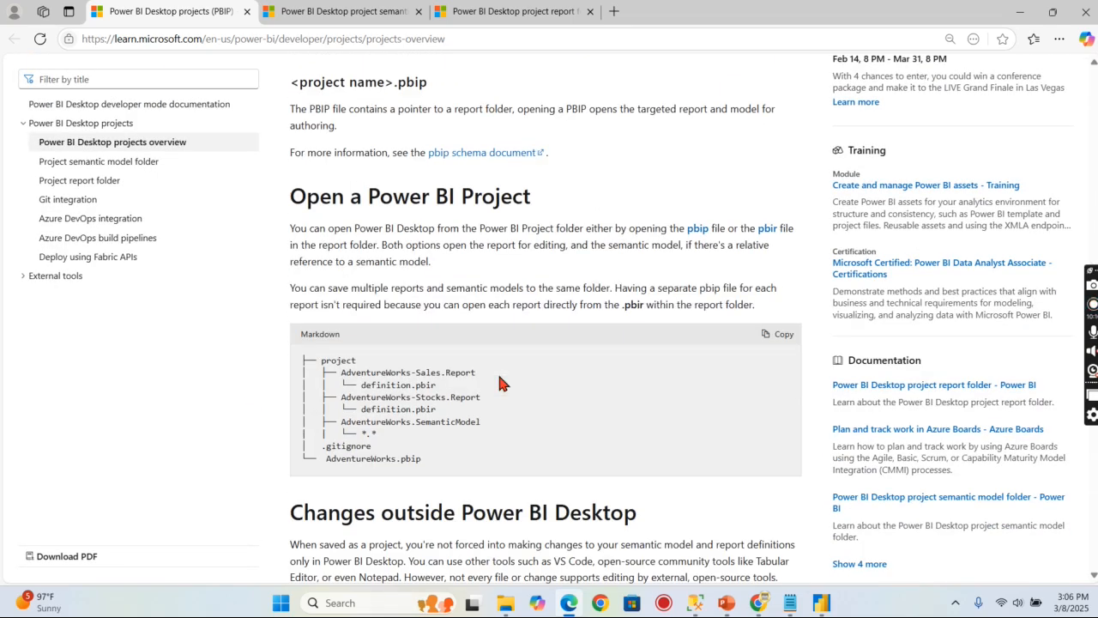
pyautogui.scroll(-3)
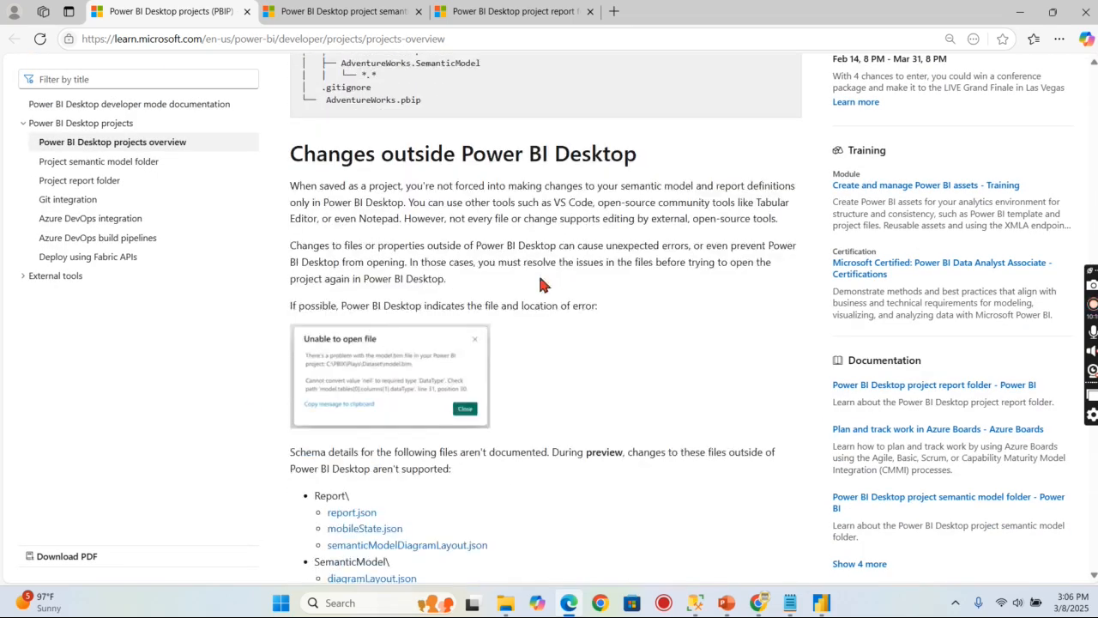
pyautogui.scroll(-3)
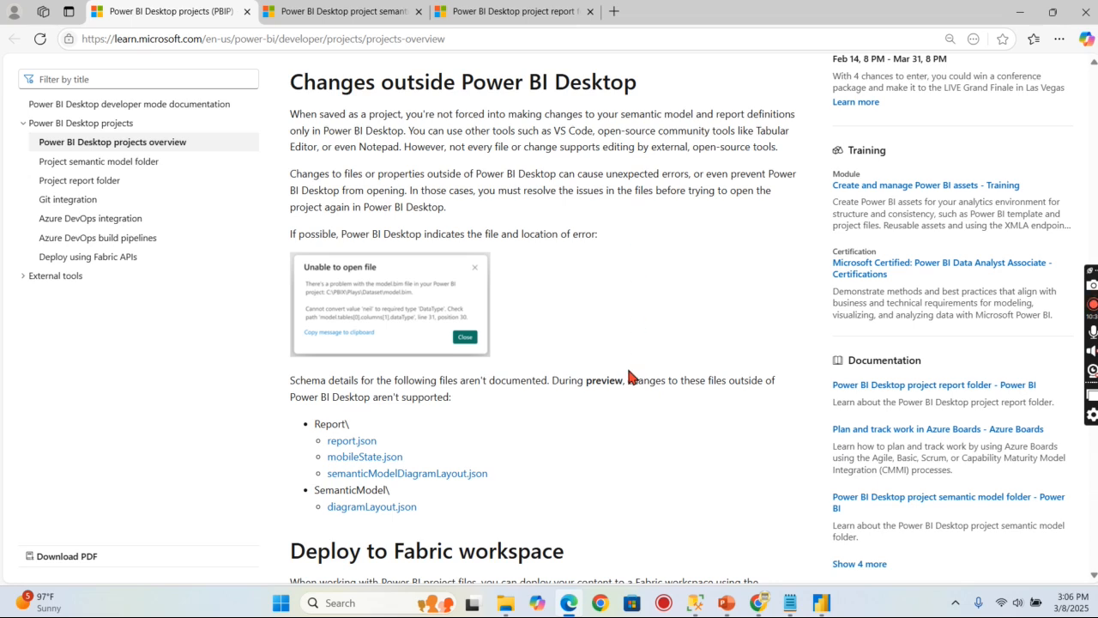
pyautogui.moveTo(296, 314)
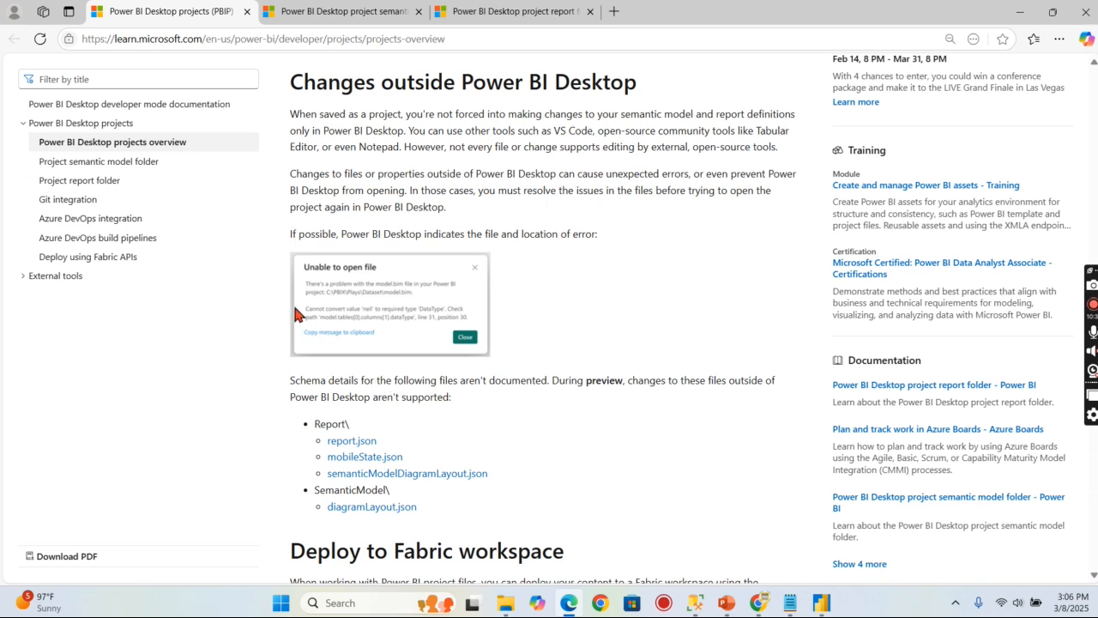
pyautogui.moveTo(520, 333)
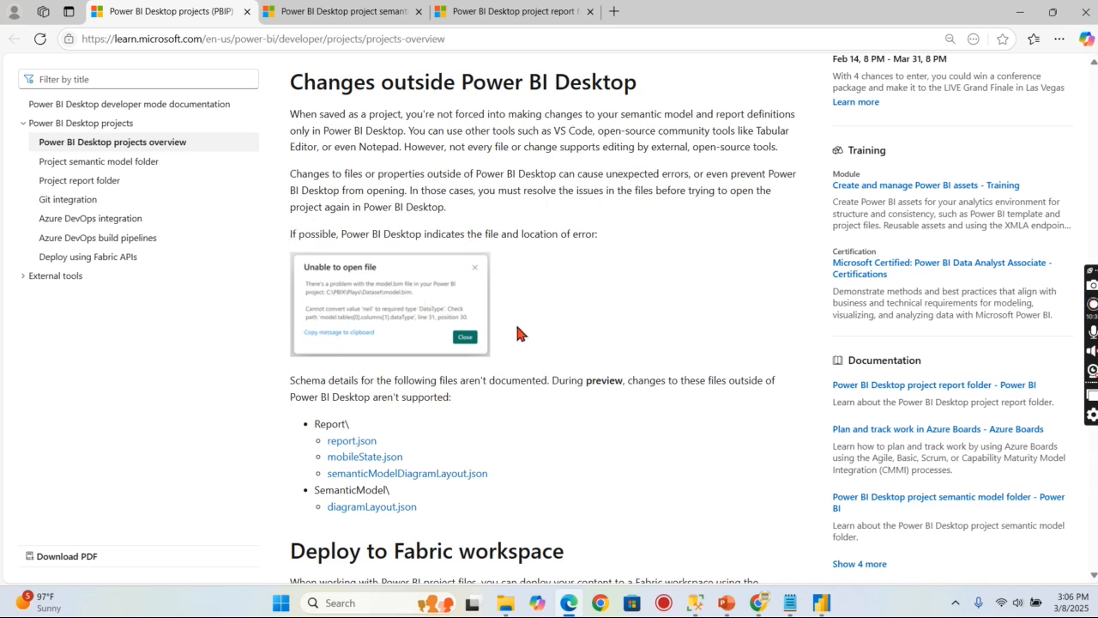
pyautogui.moveTo(490, 287)
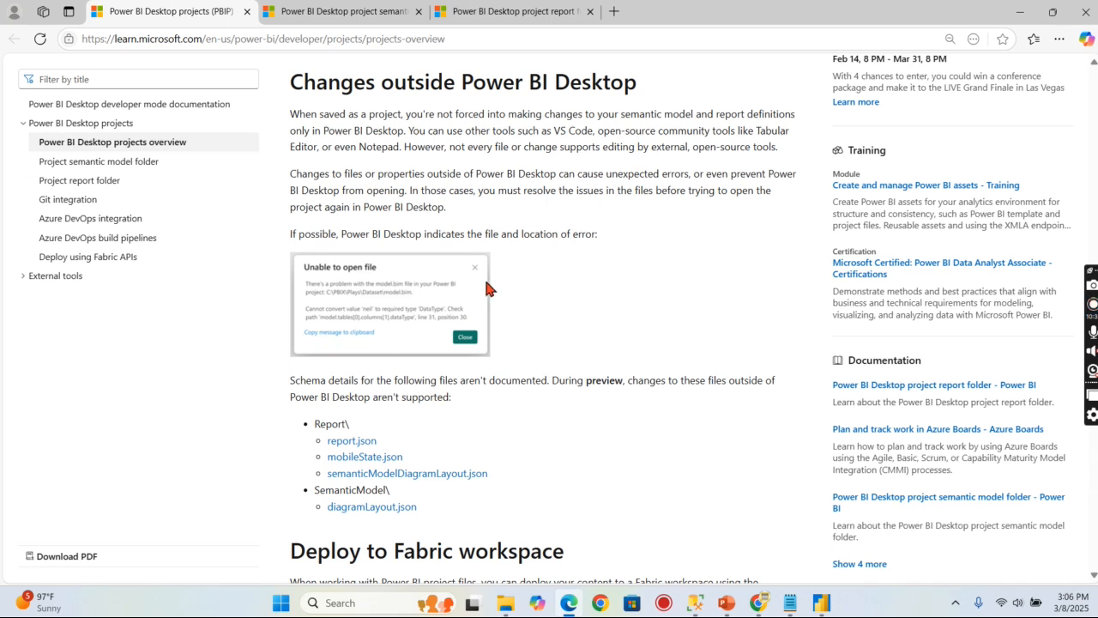
pyautogui.moveTo(607, 315)
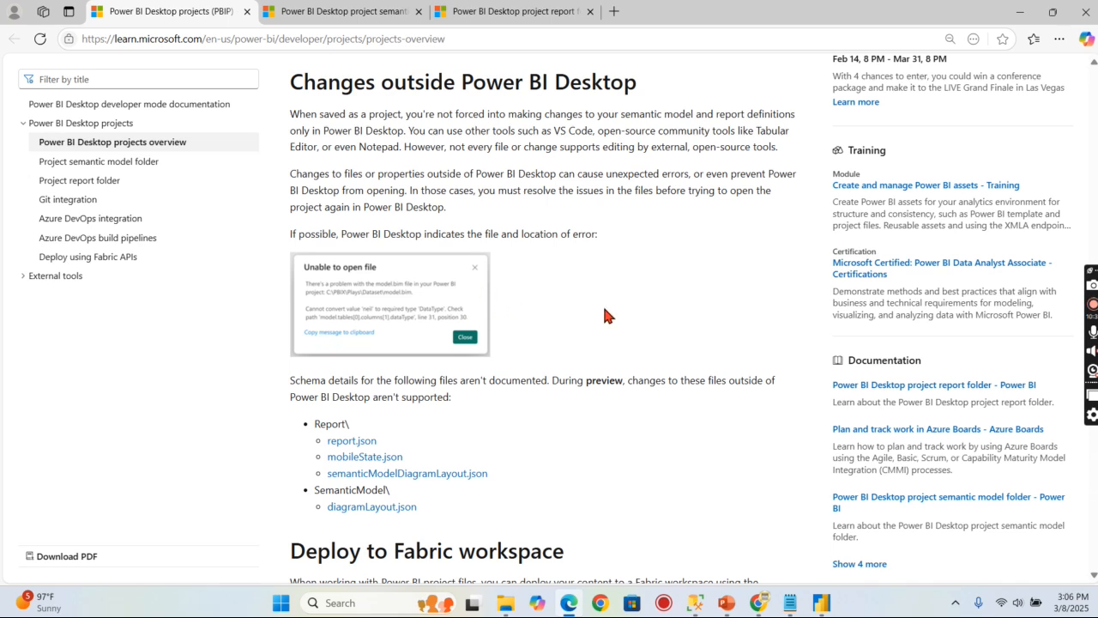
pyautogui.moveTo(606, 311)
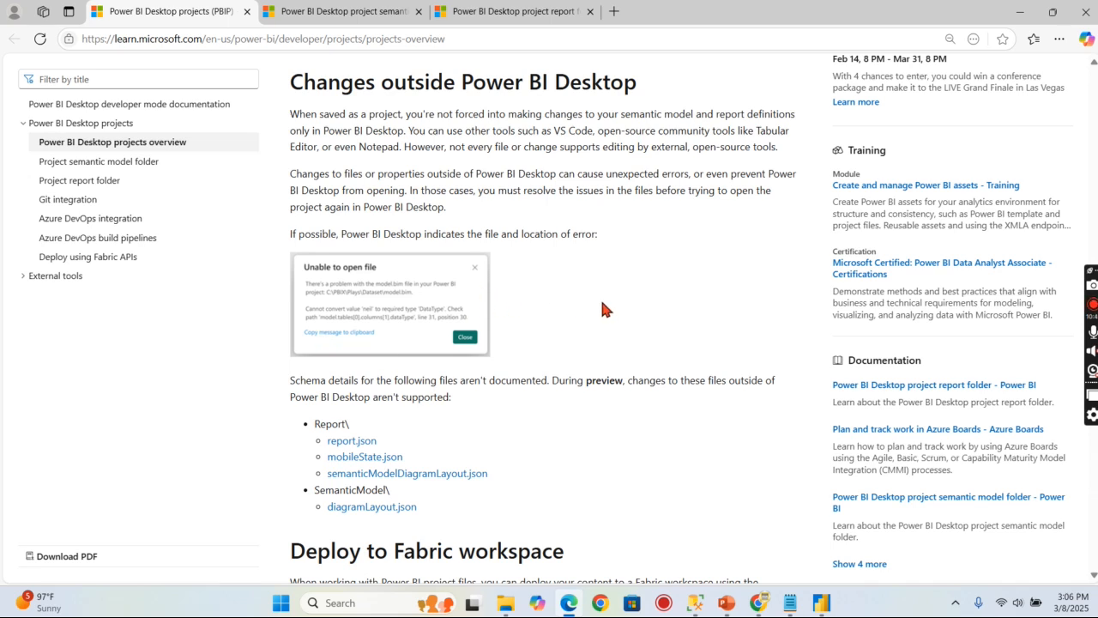
# - Scroll past Model authoring to 'JSON file schemas' and 'Considerations and limitations'
pyautogui.scroll(-3)
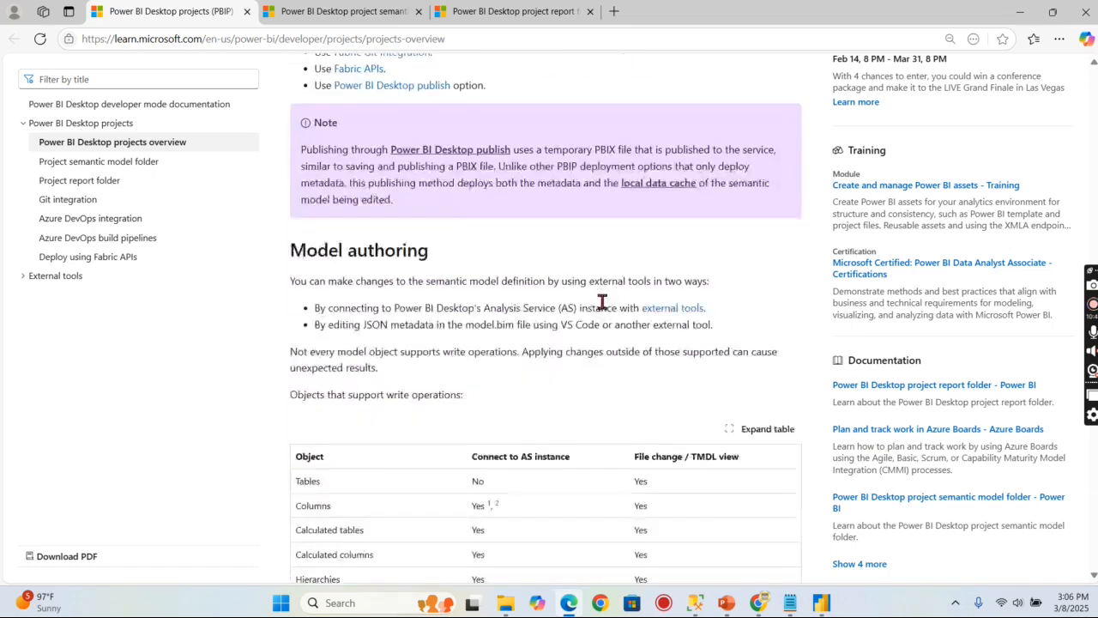
pyautogui.scroll(-3)
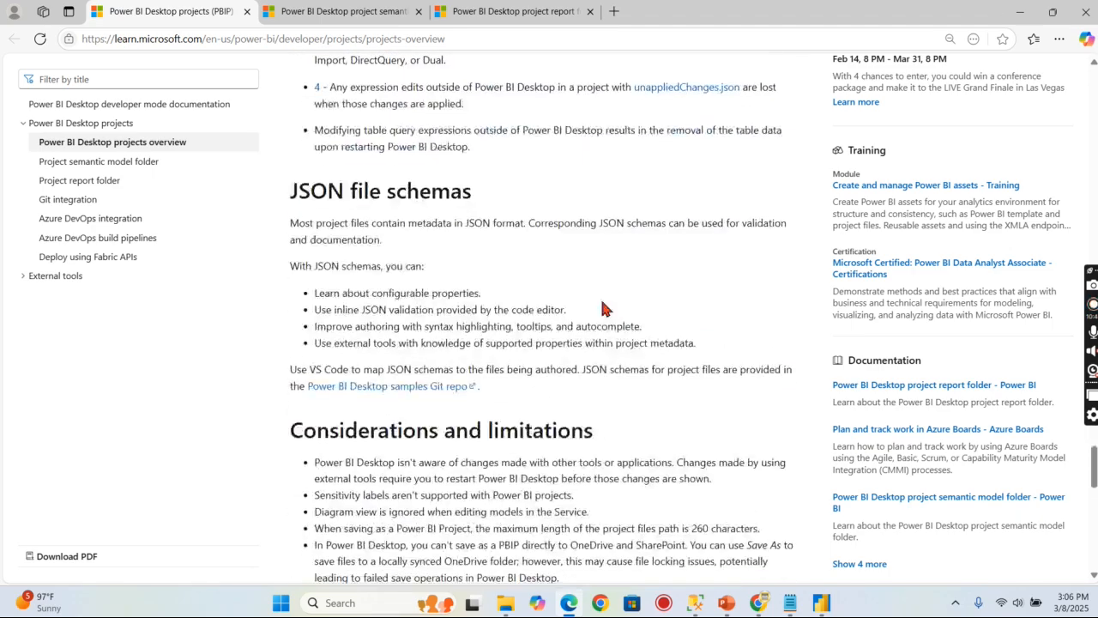
pyautogui.scroll(-3)
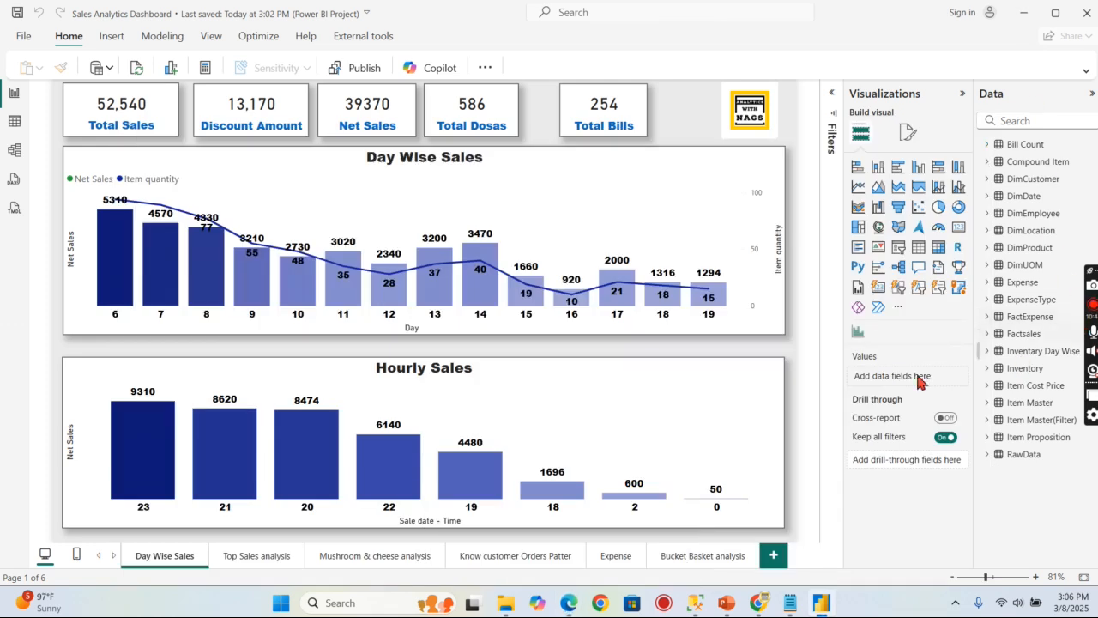
pyautogui.moveTo(794, 356)
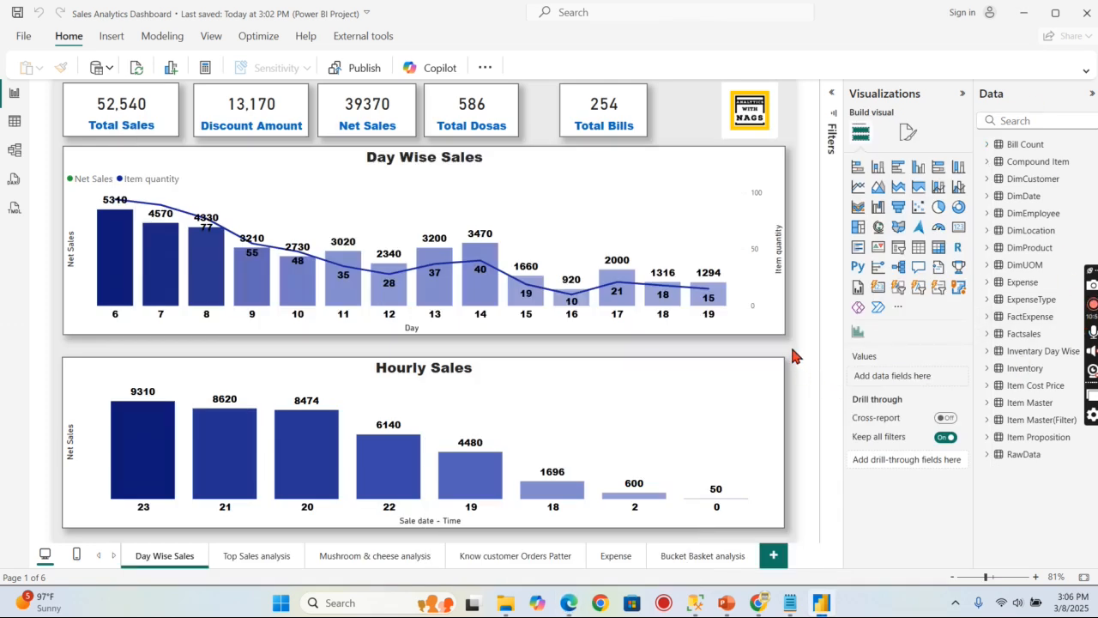